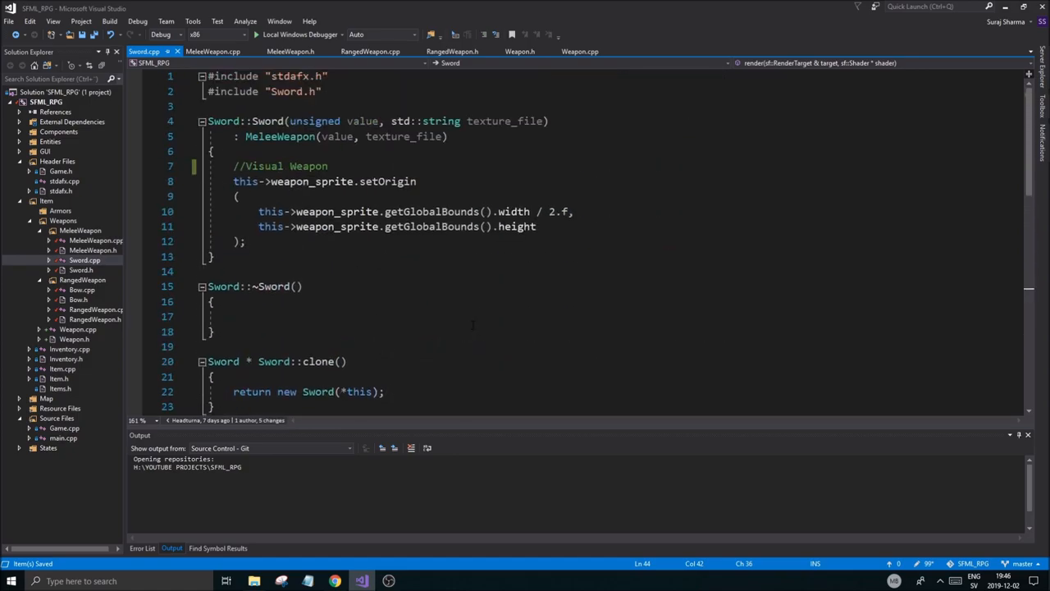
# Review the Weapon, RangedWeapon and Sword files before building
pyautogui.scroll(-3)
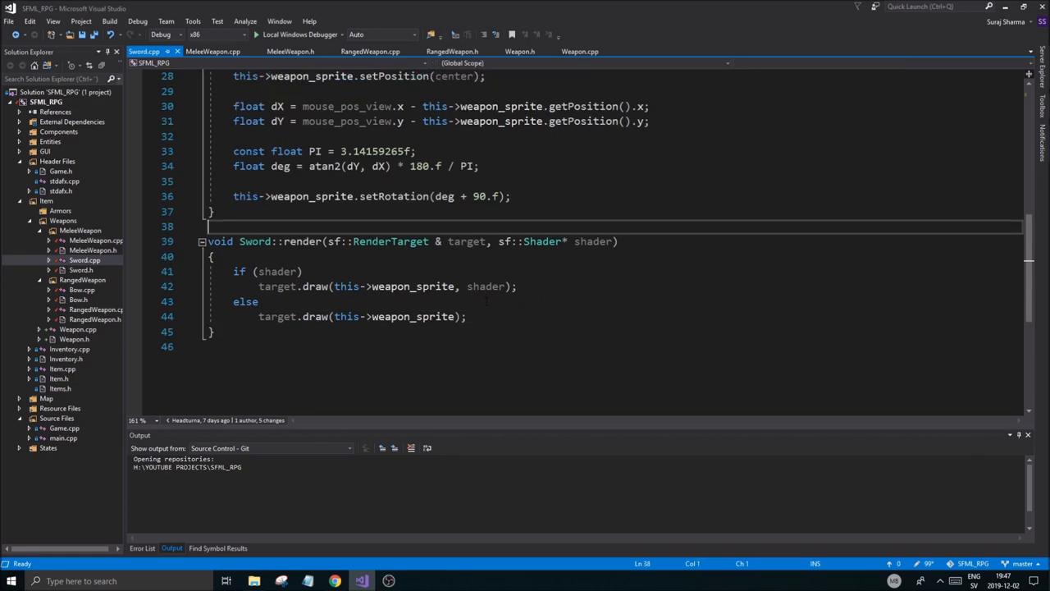
pyautogui.scroll(3)
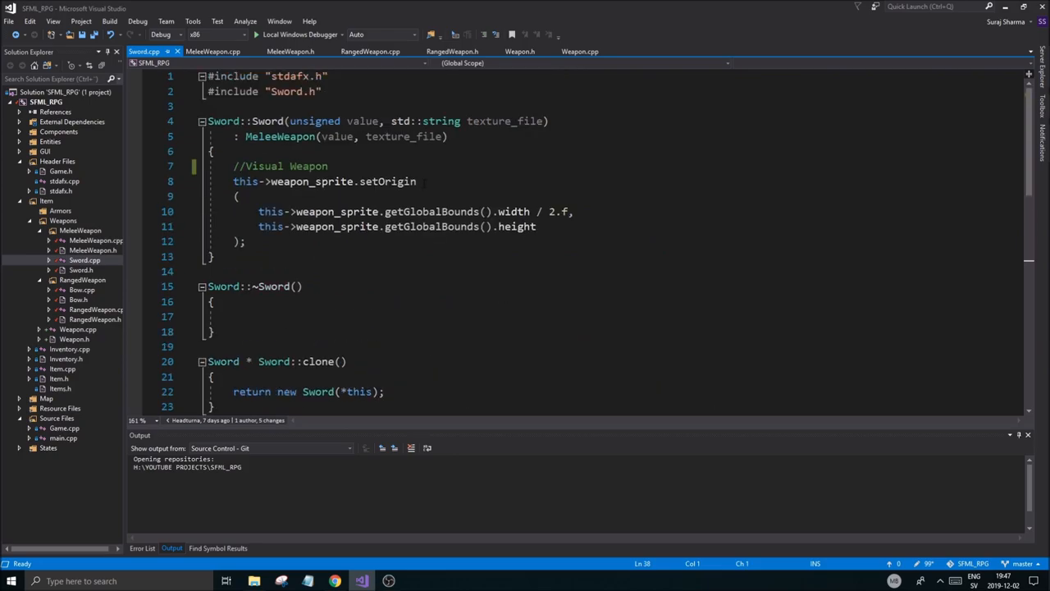
pyautogui.click(581, 51)
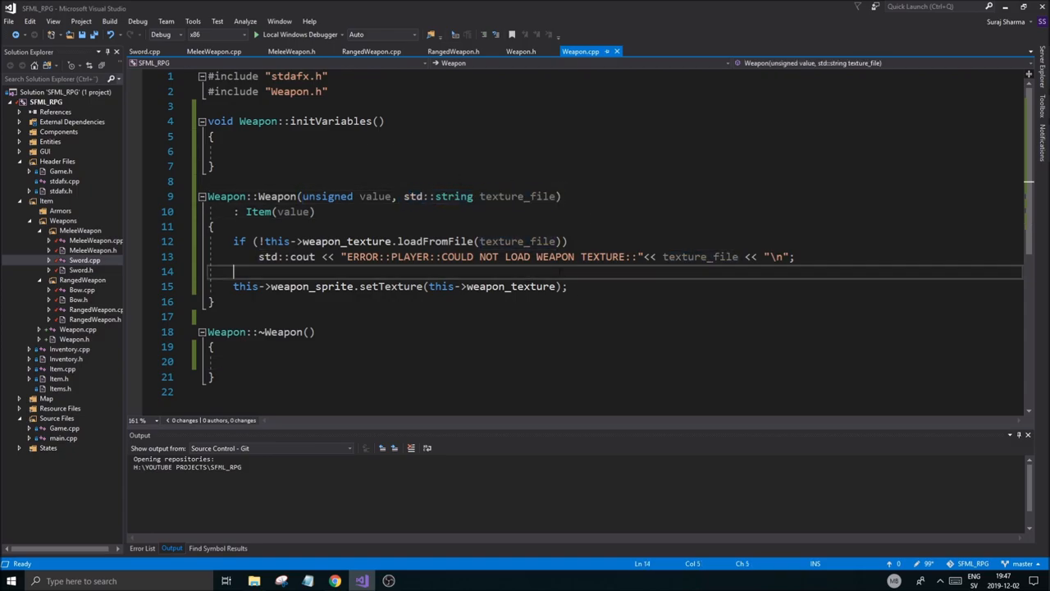
pyautogui.click(216, 51)
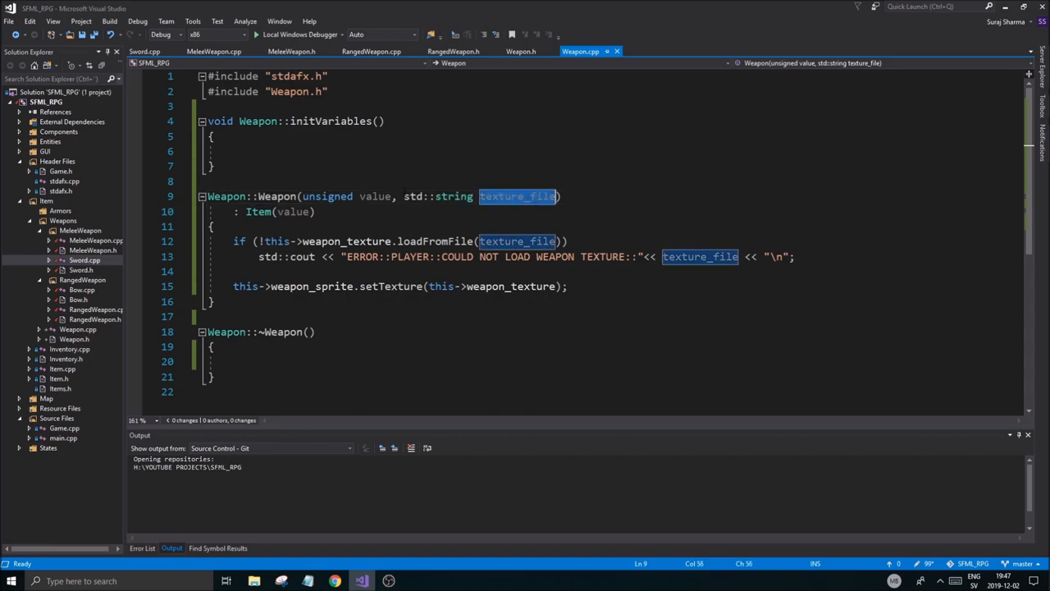
pyautogui.click(453, 51)
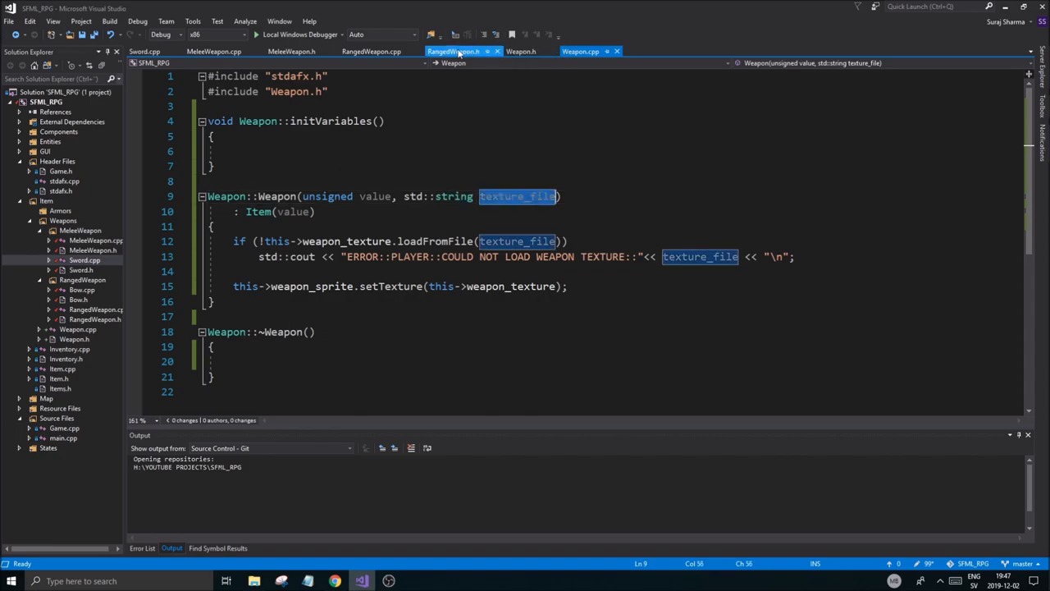
pyautogui.click(453, 51)
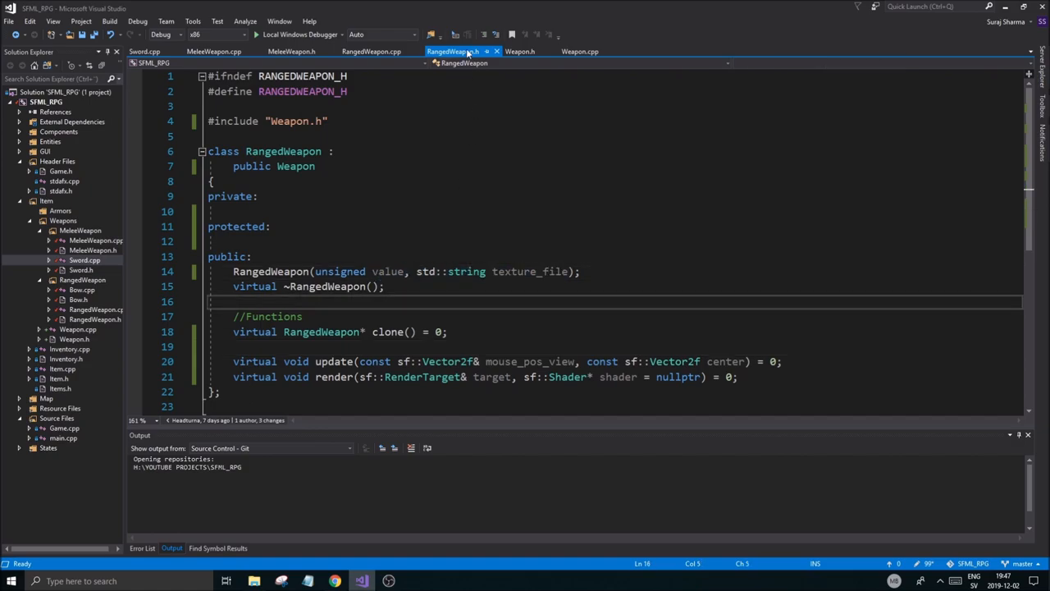
pyautogui.click(371, 51)
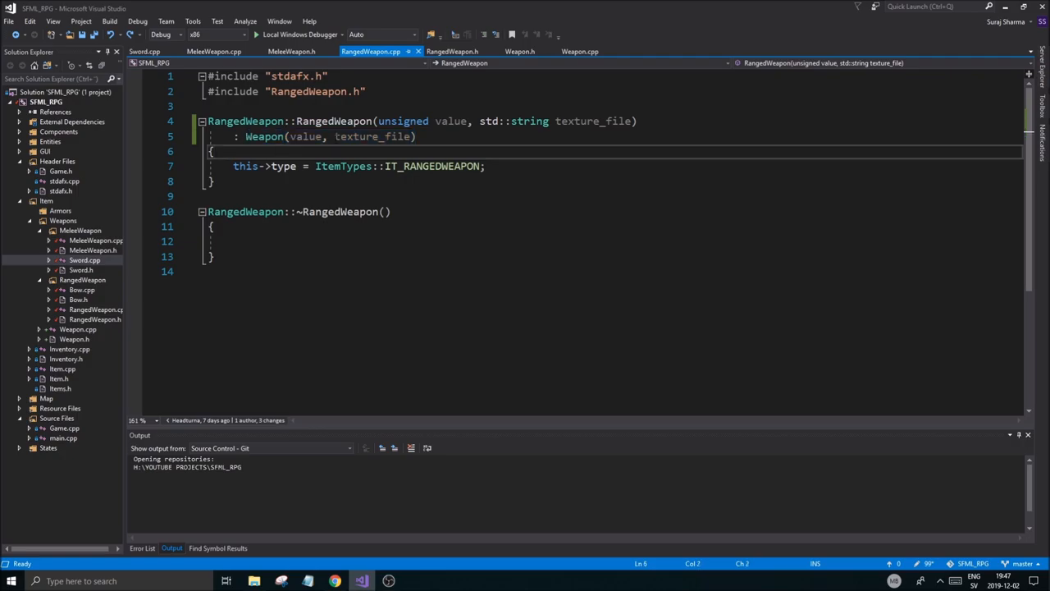
pyautogui.click(144, 51)
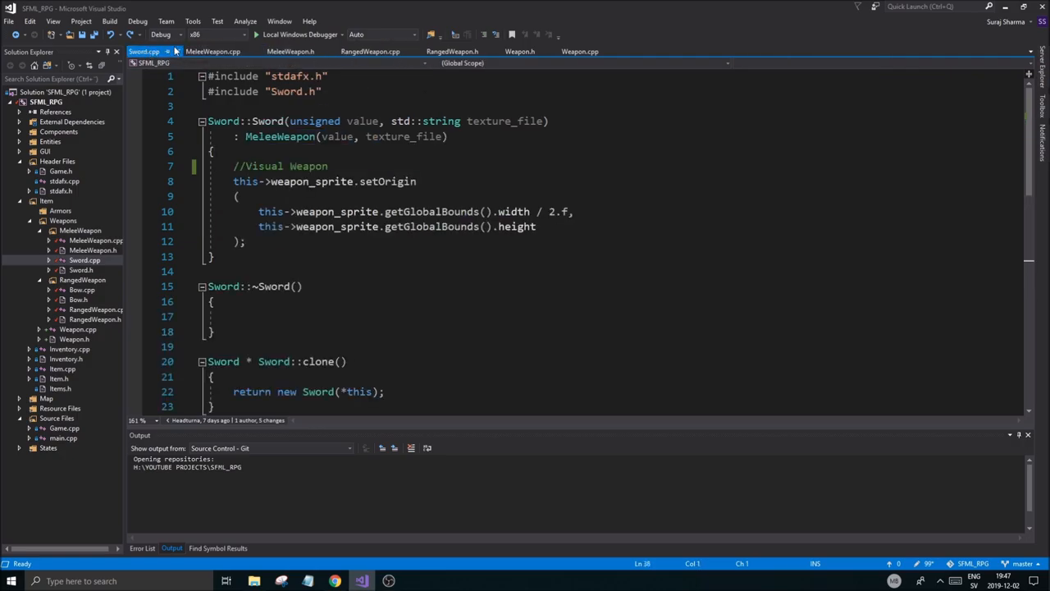
pyautogui.moveTo(320, 180)
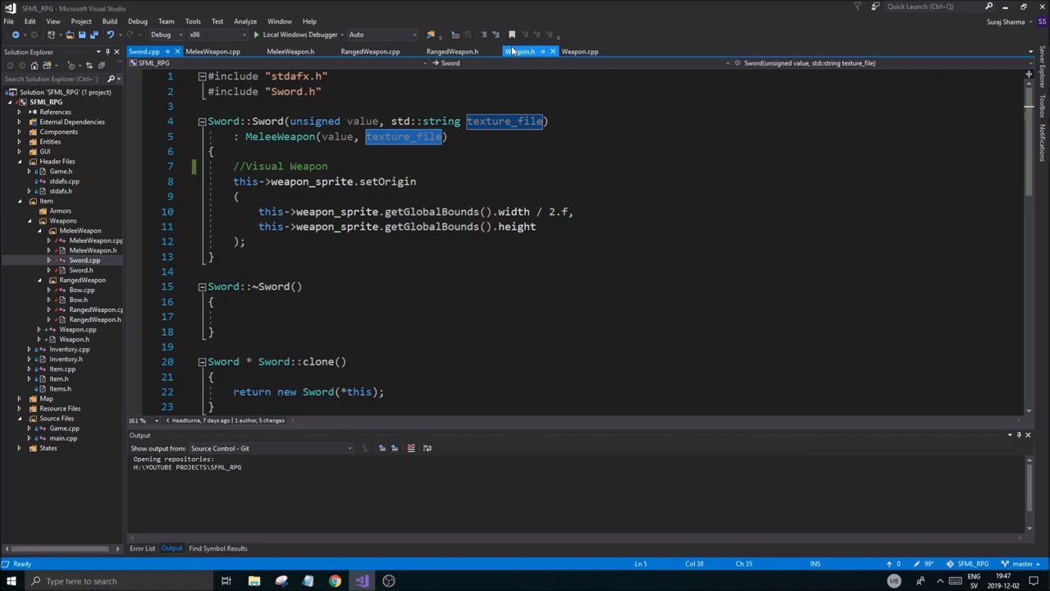
pyautogui.click(581, 51)
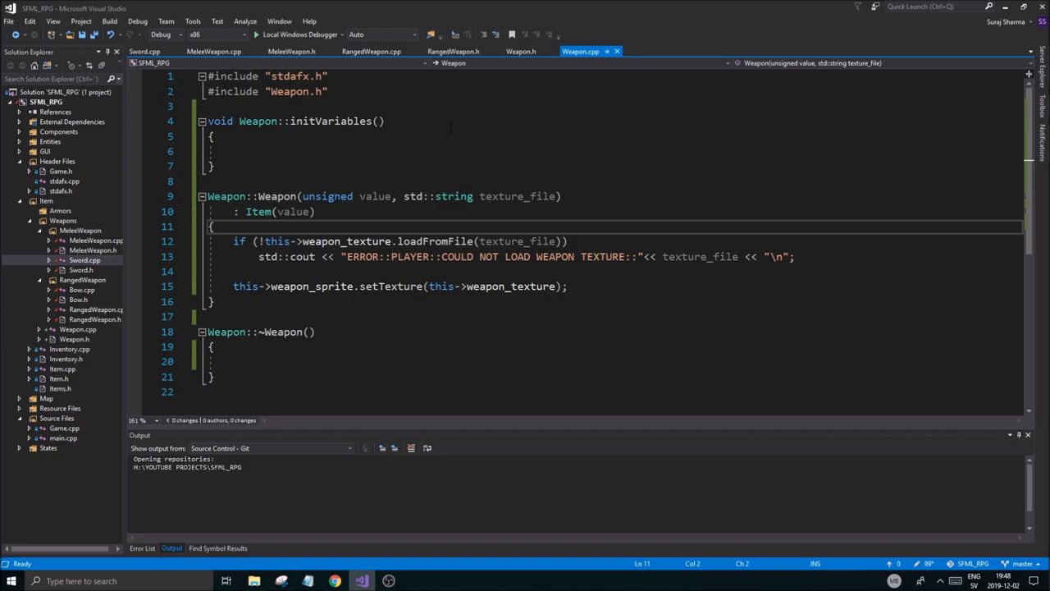
pyautogui.click(144, 51)
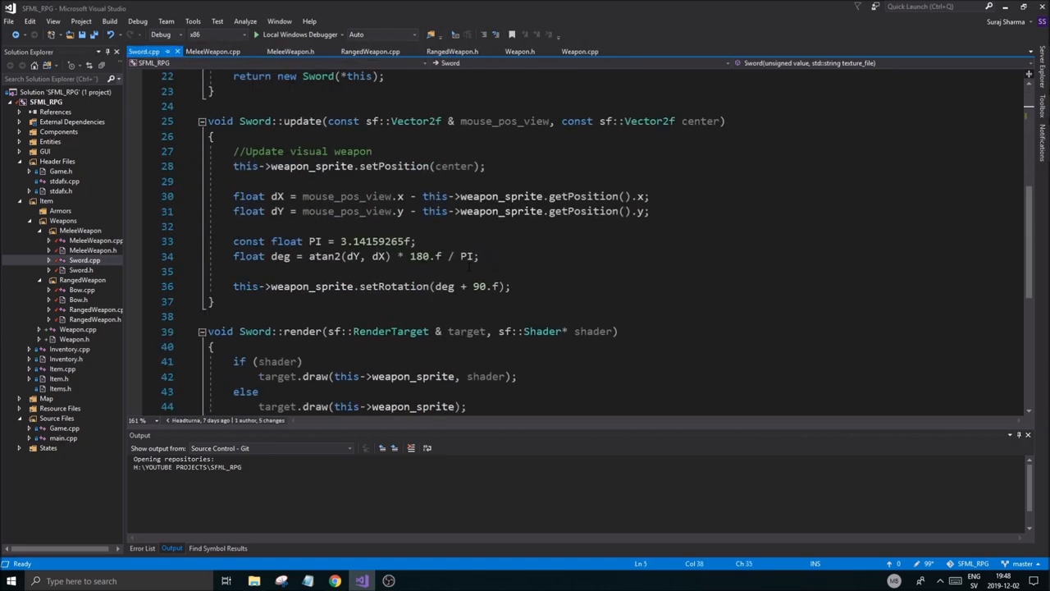
# Build SFML_RPG and jump to the 'Bow: cannot instantiate abstract class' error
pyautogui.click(264, 35)
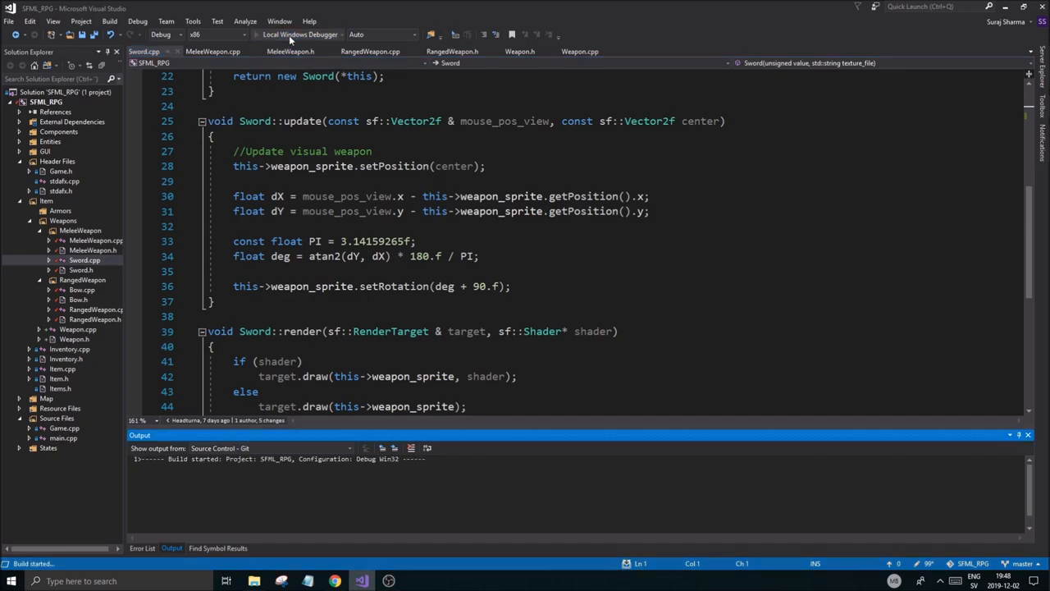
pyautogui.click(299, 33)
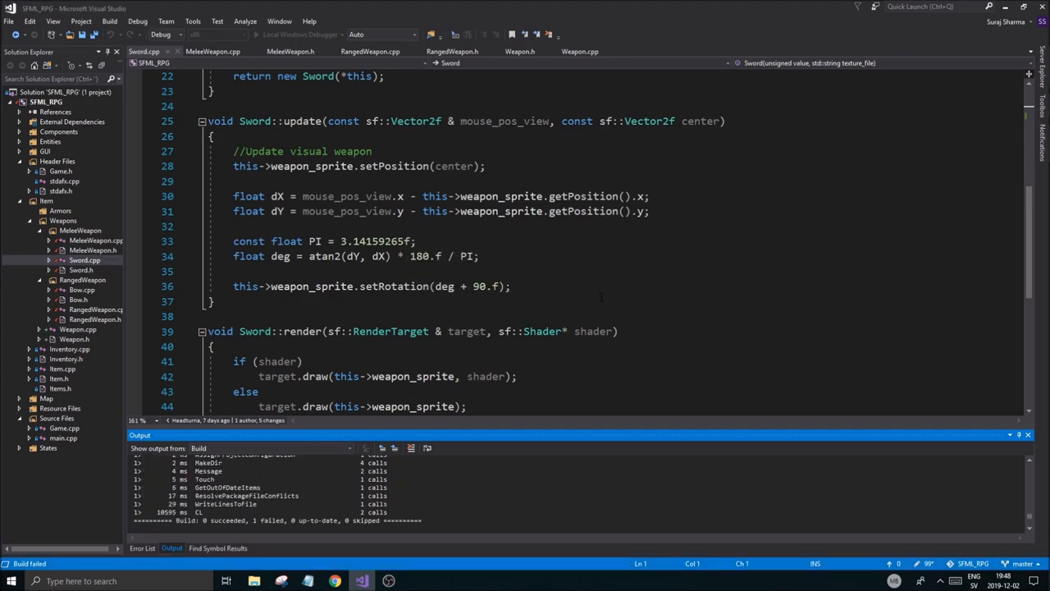
pyautogui.click(142, 548)
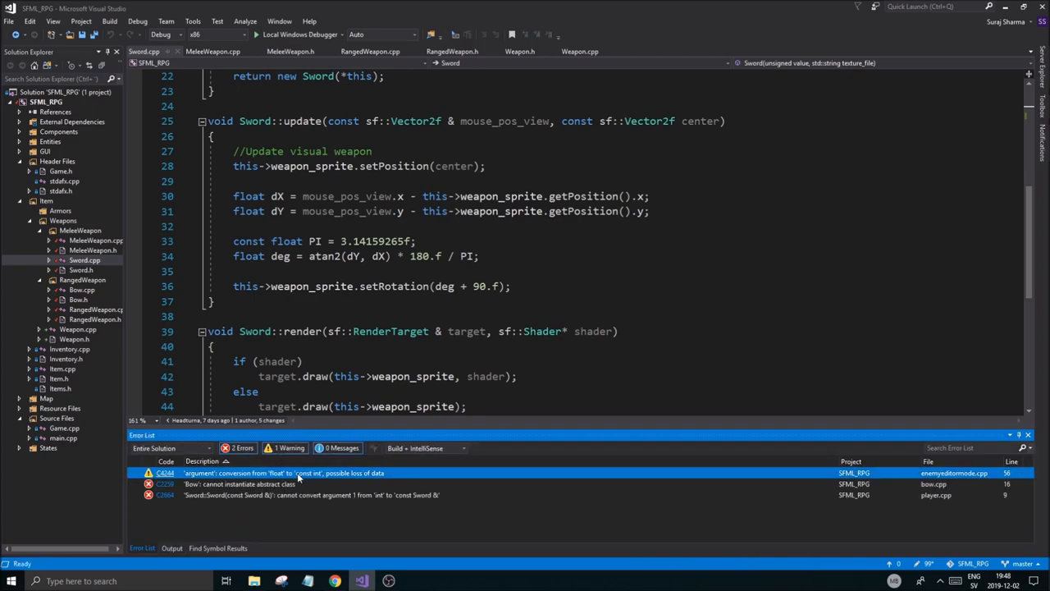
pyautogui.doubleClick(240, 482)
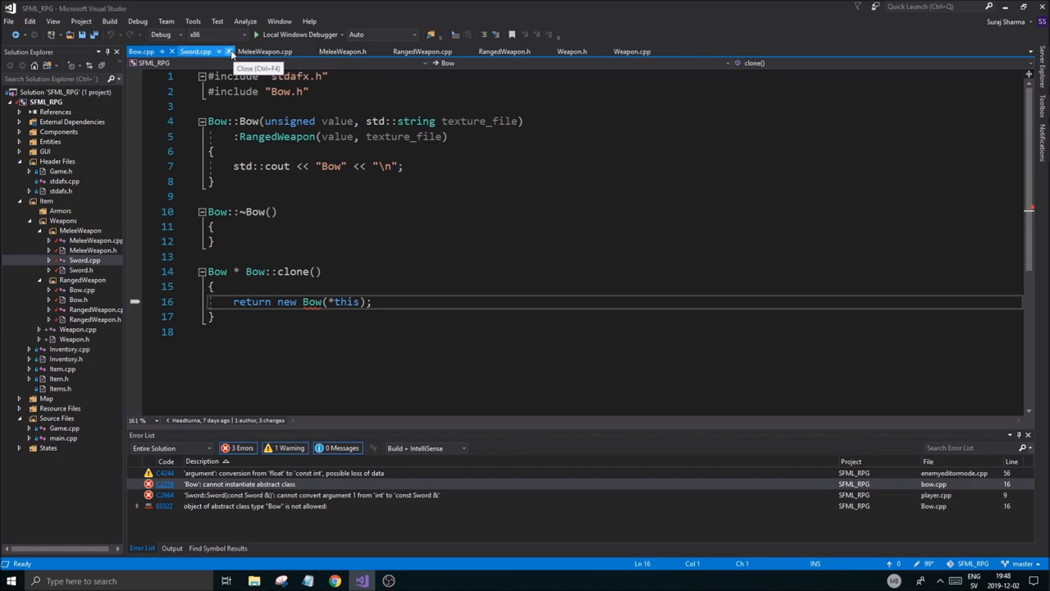
# Close Sword.cpp and MeleeWeapon.h, leaving the Bow header and source open
pyautogui.click(230, 51)
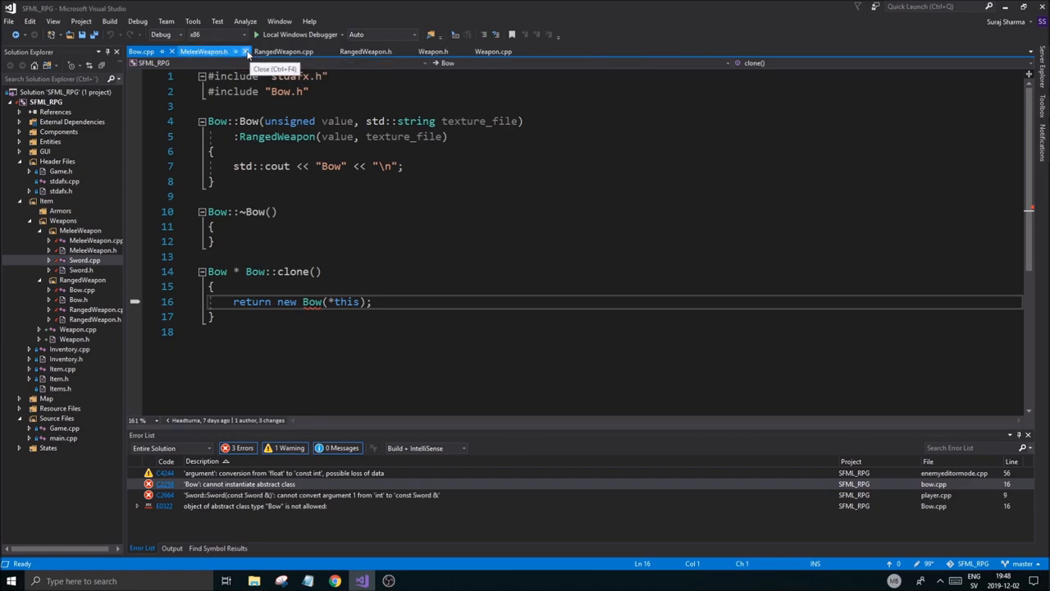
pyautogui.click(247, 51)
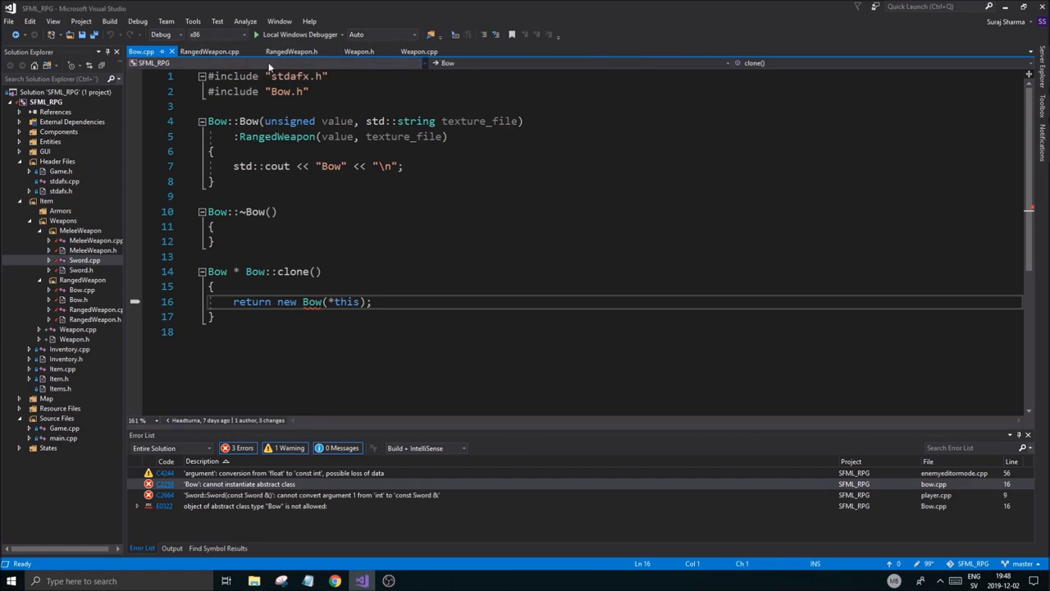
pyautogui.click(141, 51)
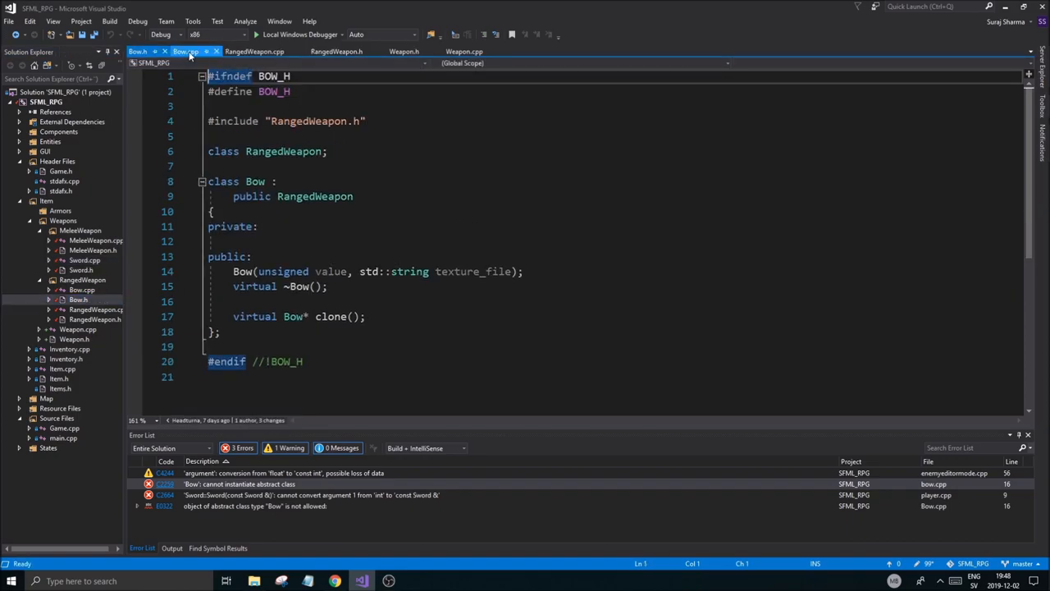
pyautogui.click(187, 51)
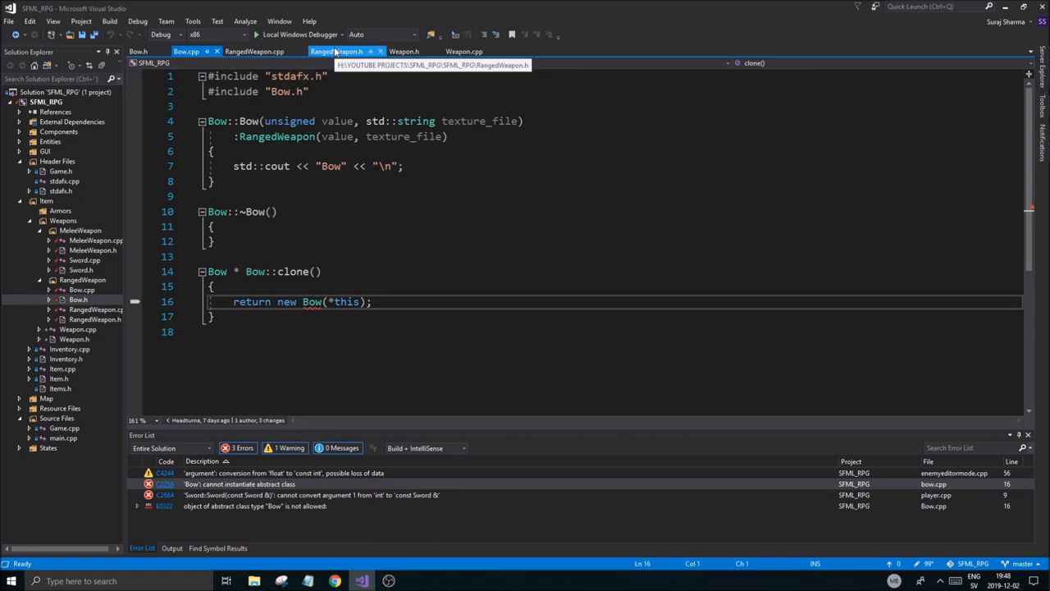
# Copy the update and render declarations from RangedWeapon.h into Bow.h
pyautogui.click(336, 50)
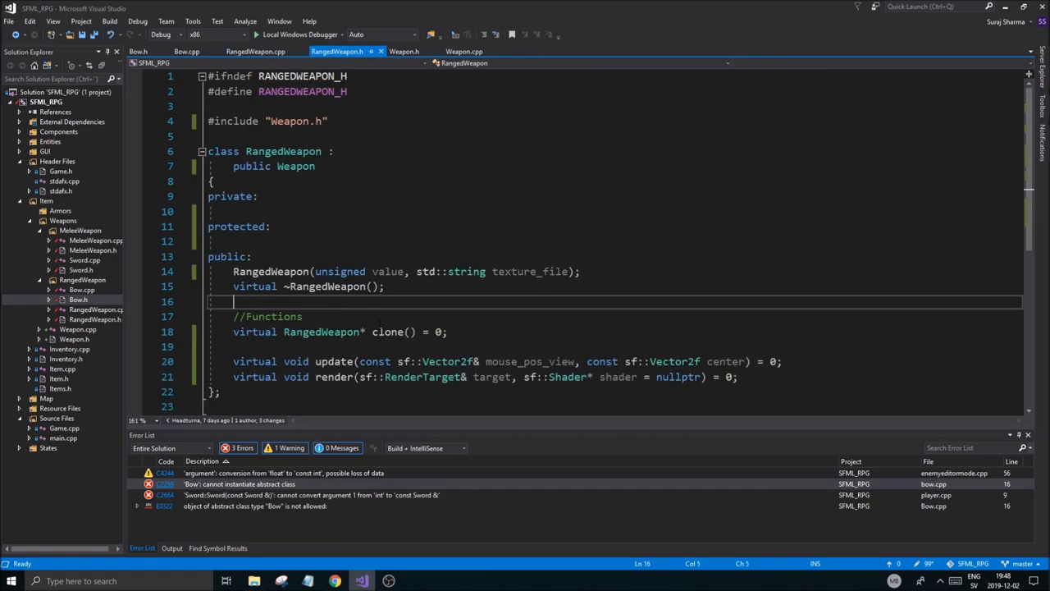
pyautogui.moveTo(587, 361); pyautogui.dragTo(739, 376)
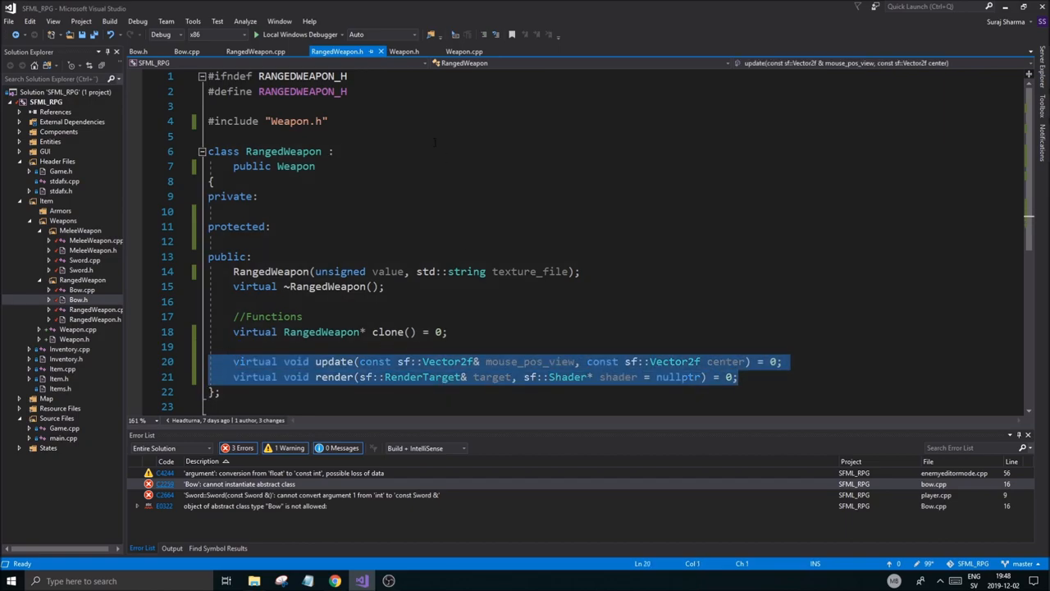
pyautogui.click(138, 51)
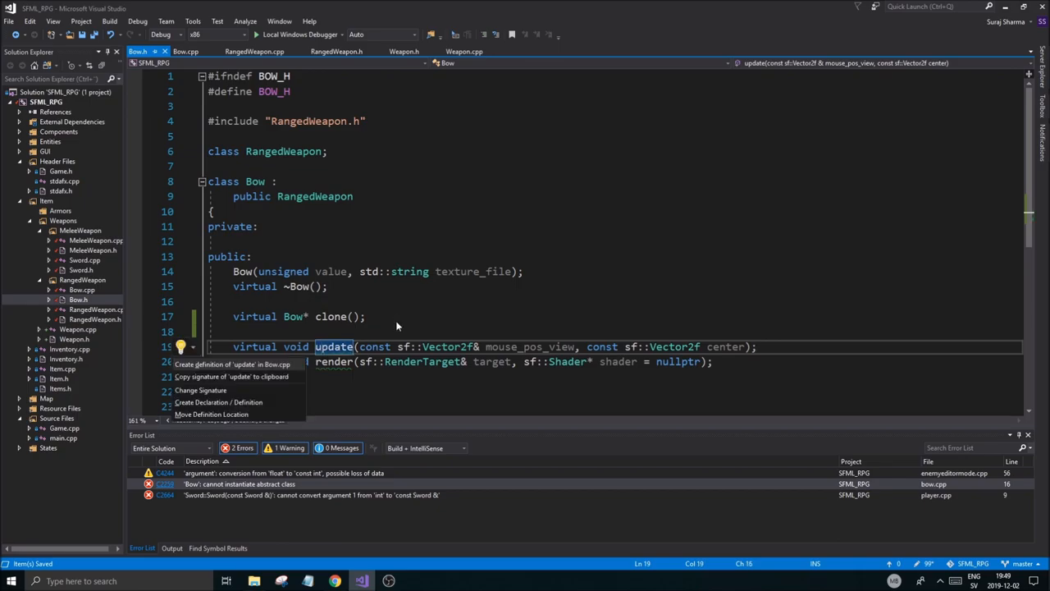
# Create empty update and render definitions in Bow.cpp under a //Functions comment
pyautogui.click(233, 364)
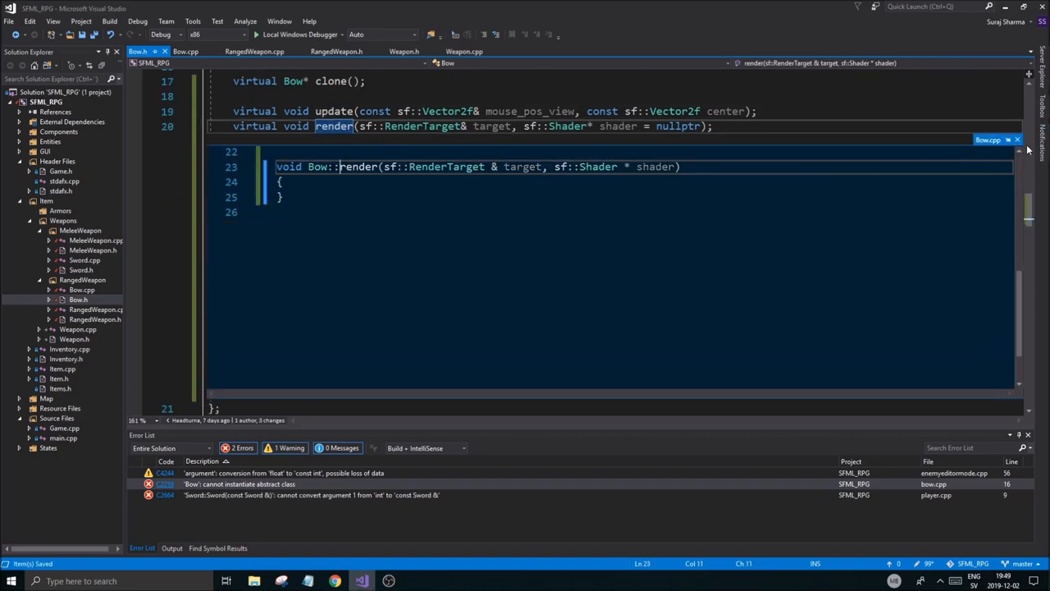
pyautogui.click(187, 51)
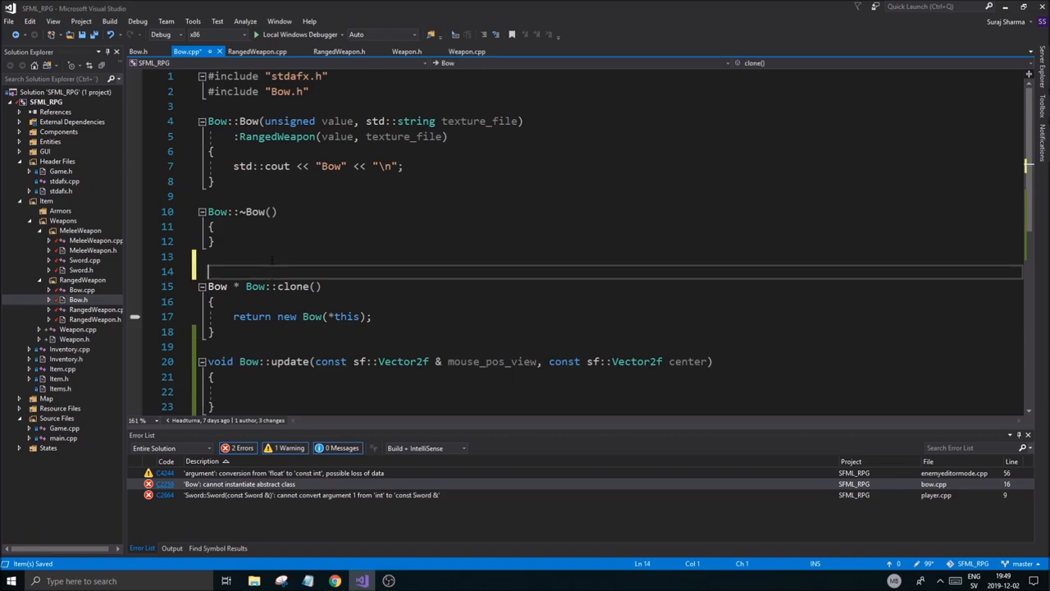
pyautogui.write('//Functions')
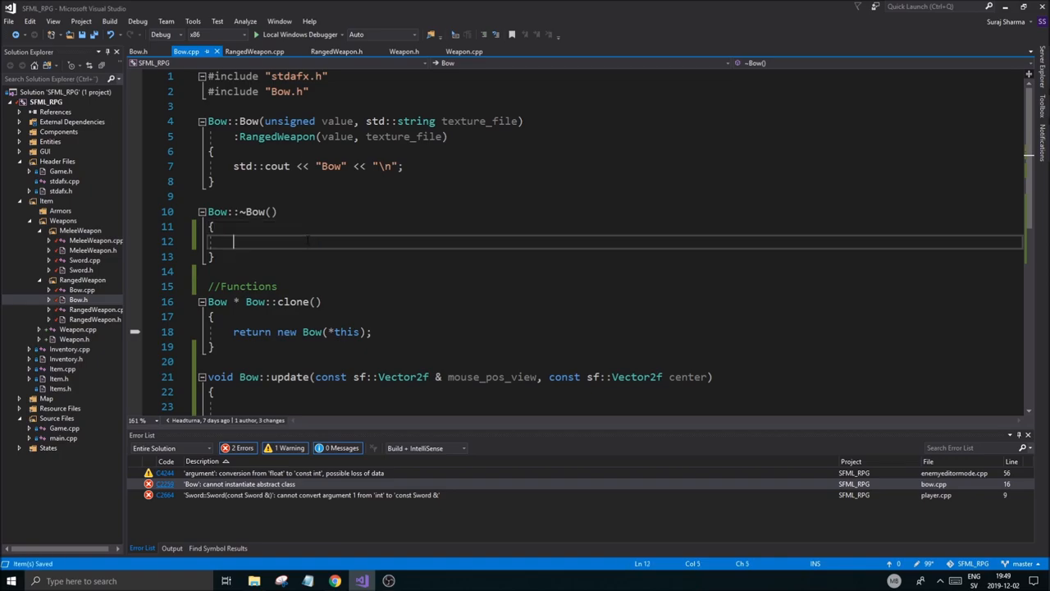
pyautogui.scroll(-3)
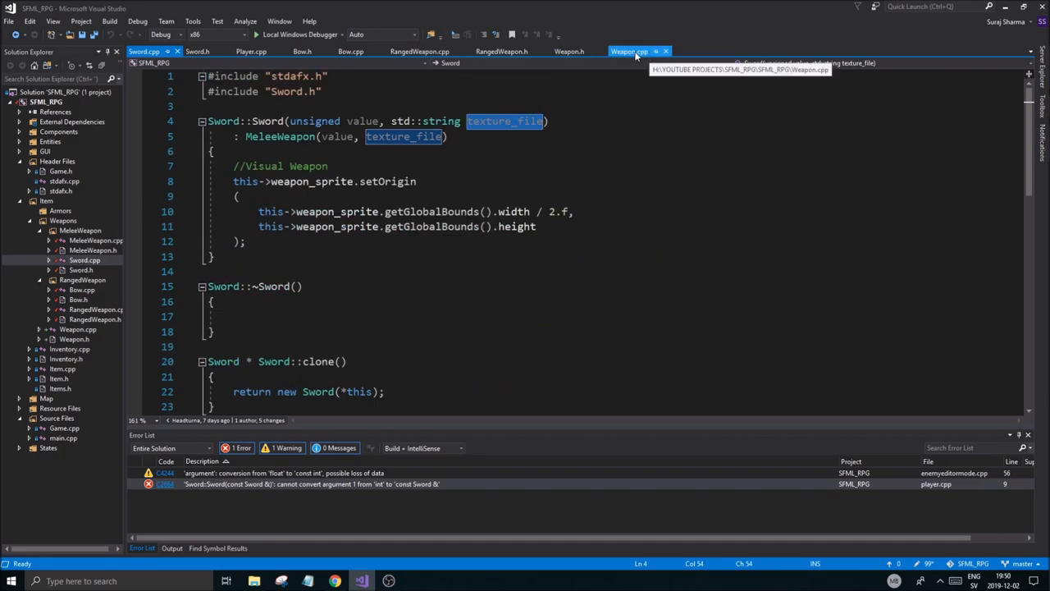
# Load the Weapon texture from texture_file and append texture_file to the failure message
pyautogui.click(630, 51)
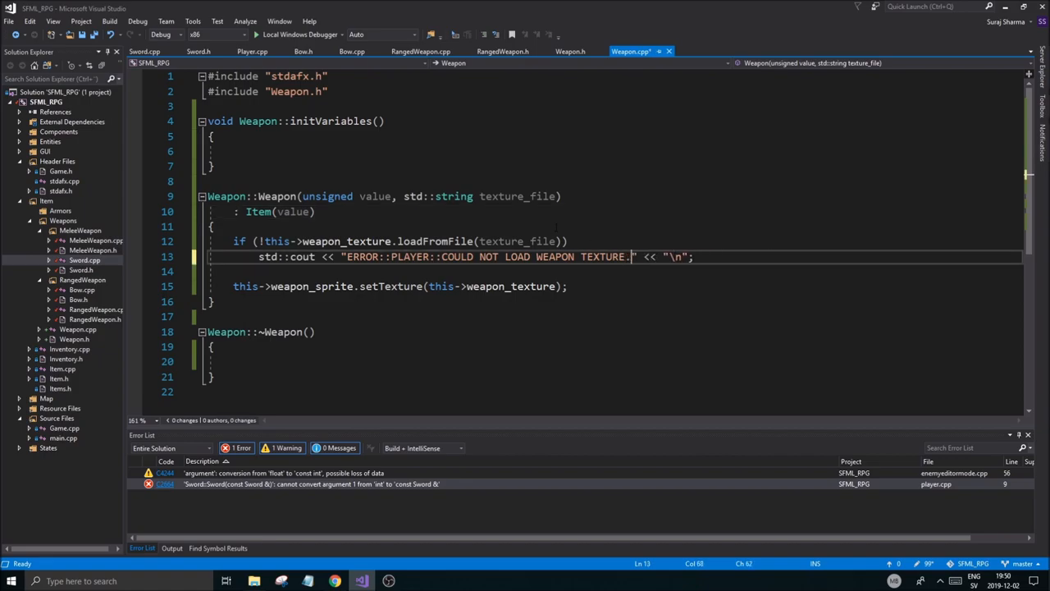
pyautogui.write('"Resources/Images/Sprites/Player/sword.png"')
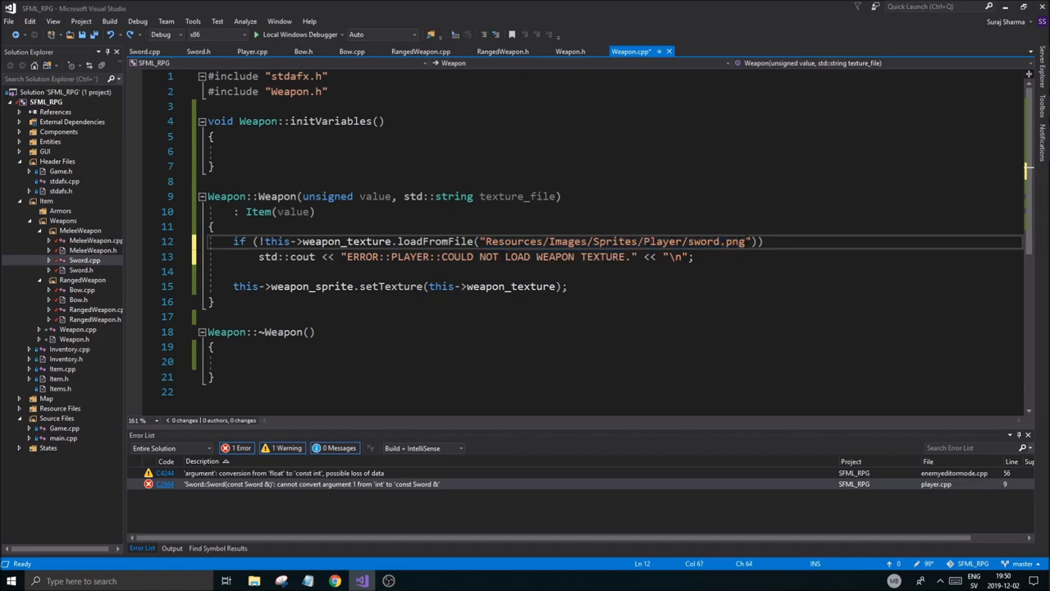
pyautogui.write('texture_file')
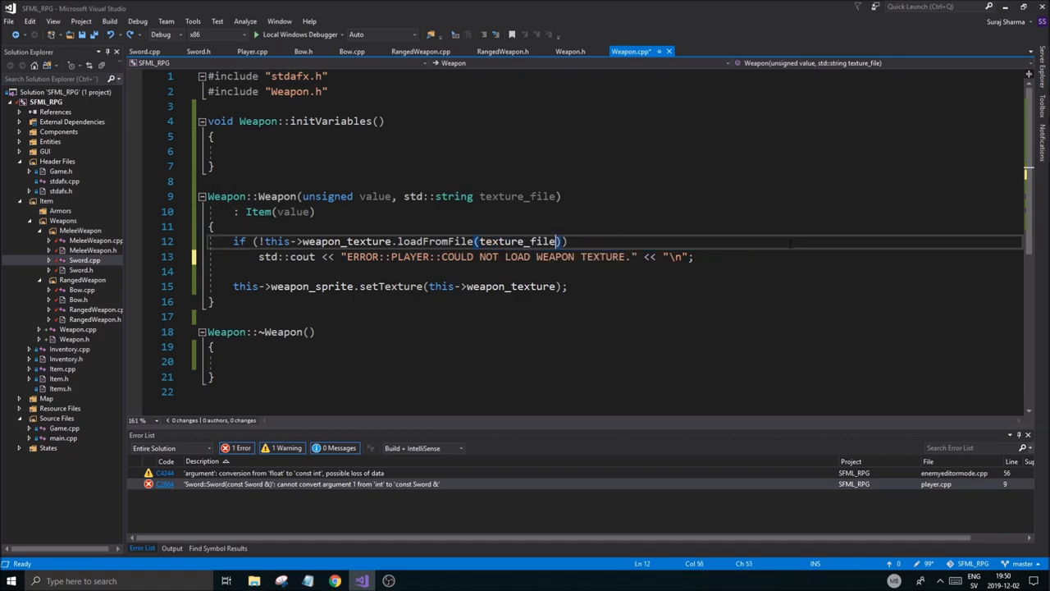
pyautogui.write('"<< texture_file')
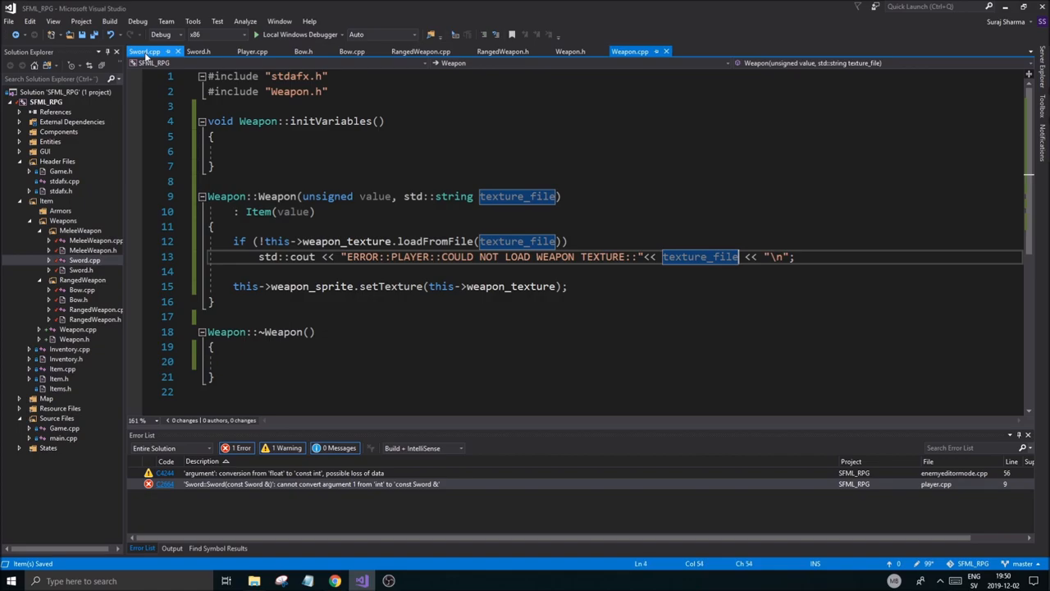
pyautogui.click(145, 51)
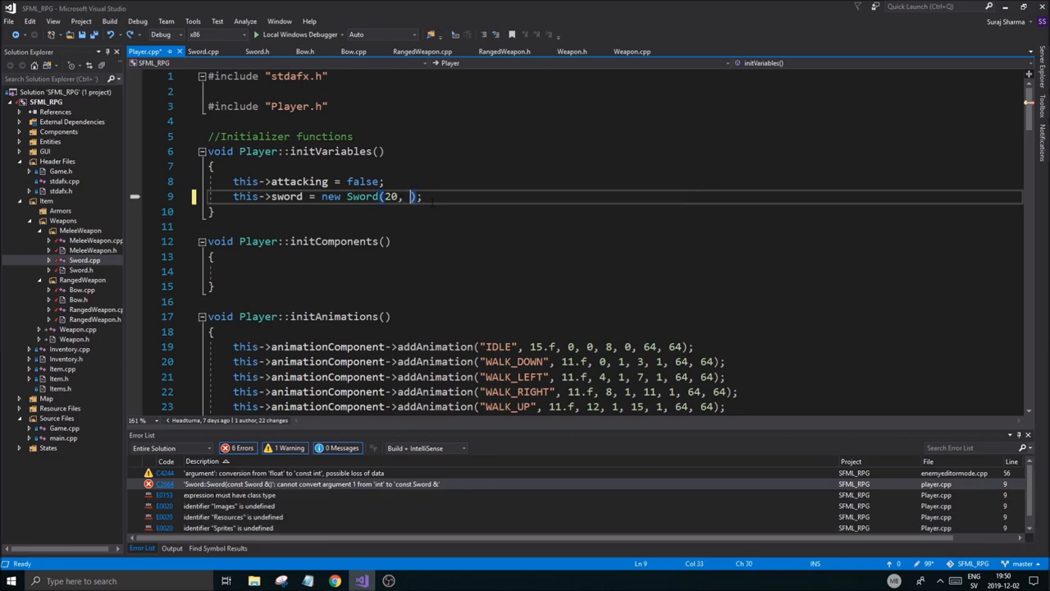
# Pass "Resources/Images/Sprites/Player/sword.png" as the second argument to new Sword(20, ...)
pyautogui.write('"Resources/Images/Sprites/Player/sword.png"')
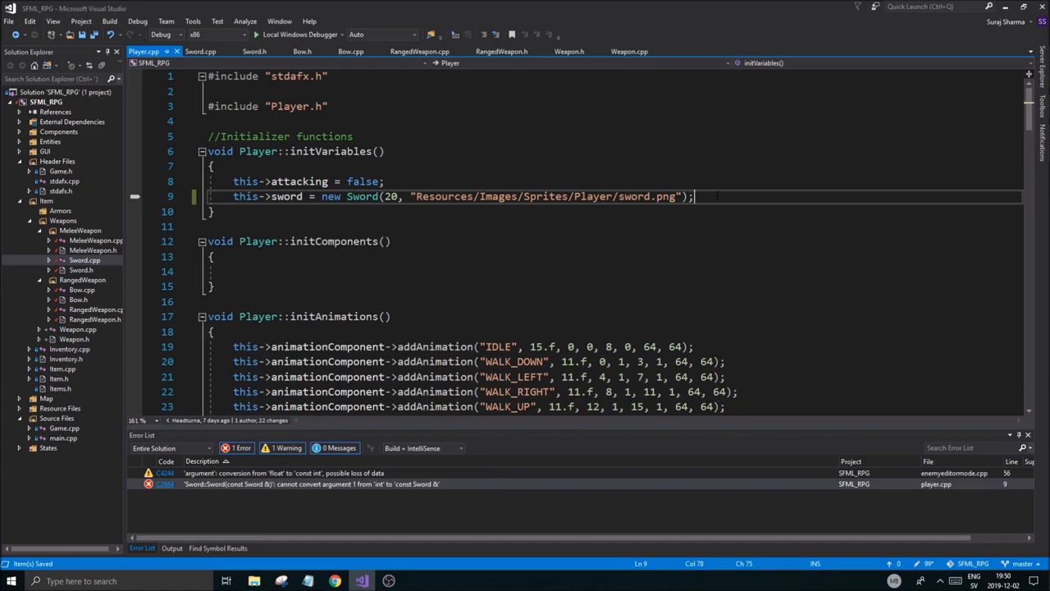
pyautogui.doubleClick(633, 197)
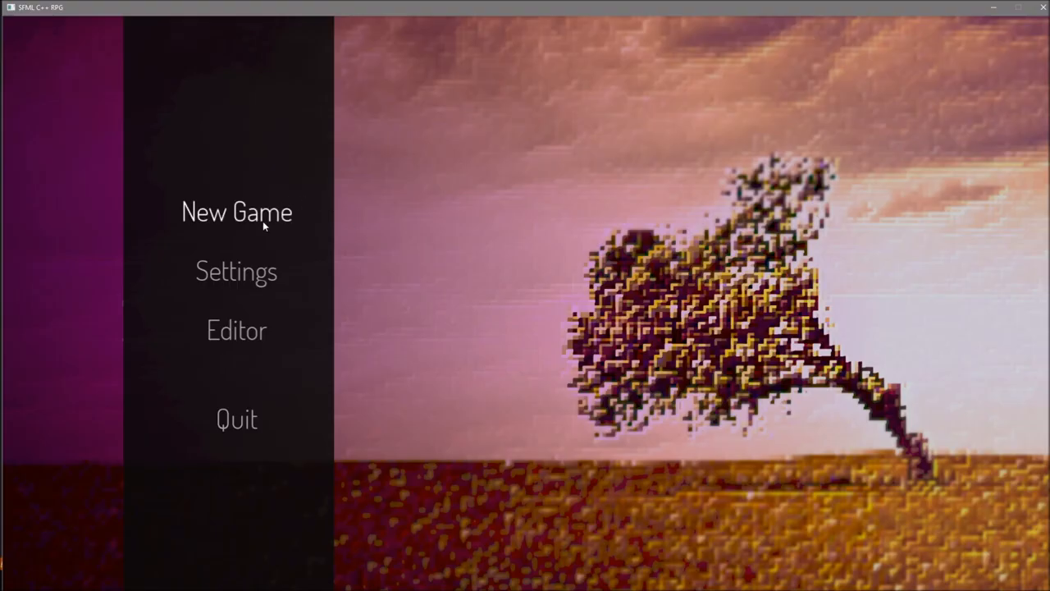
# Start a New Game from the main menu to test the build
pyautogui.click(236, 212)
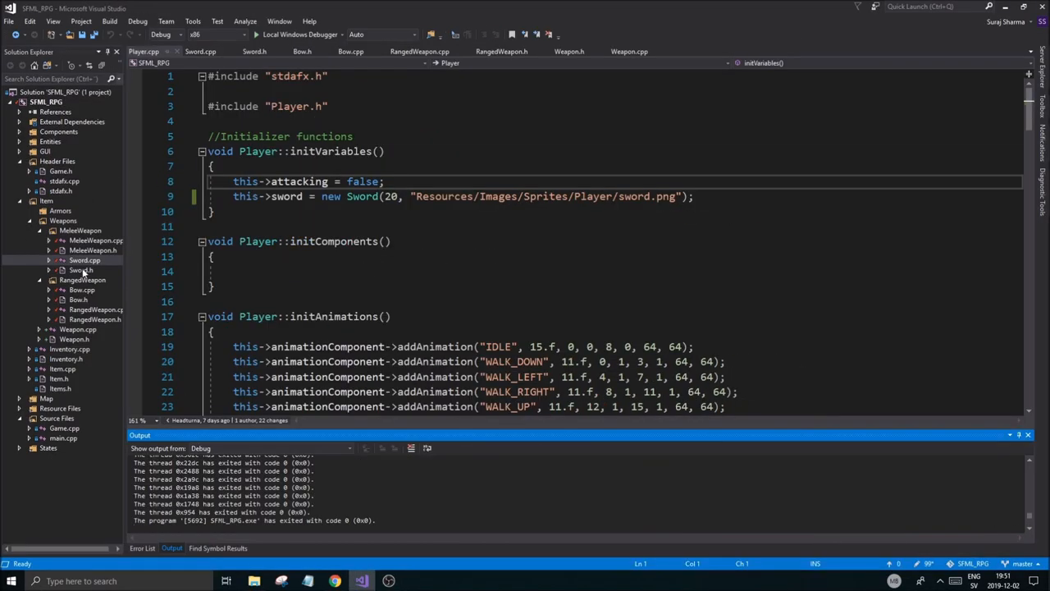
# Close the extra files so only Weapon.h and Weapon.cpp remain, reviewing the range member
pyautogui.click(200, 51)
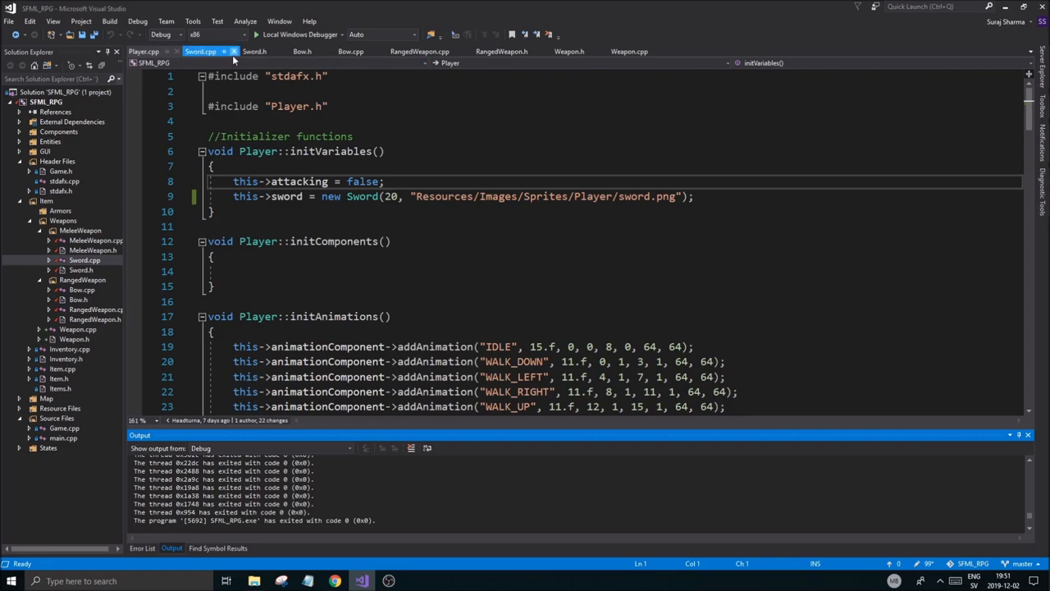
pyautogui.click(187, 51)
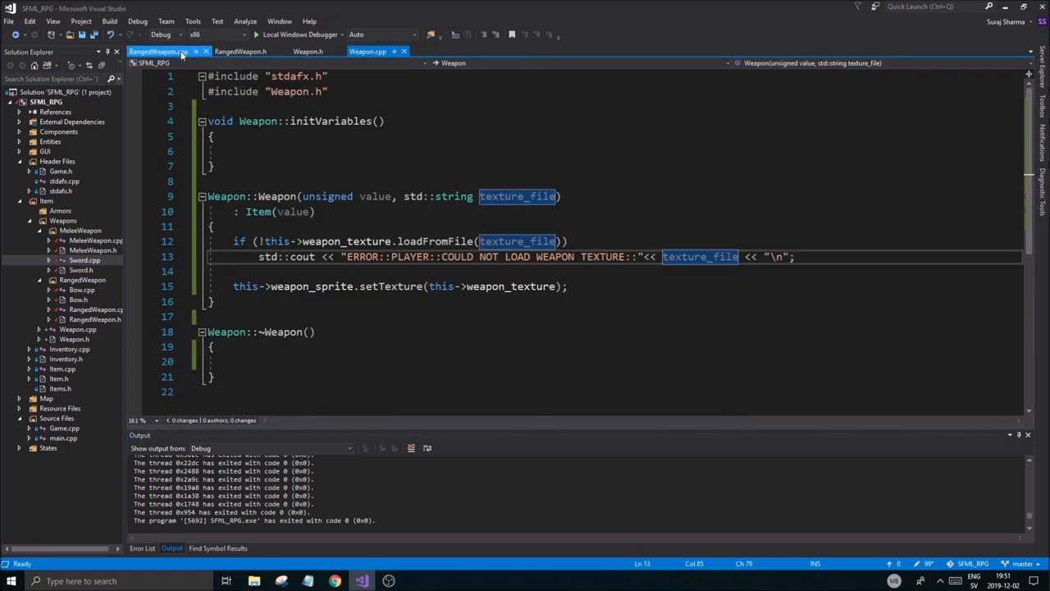
pyautogui.click(197, 51)
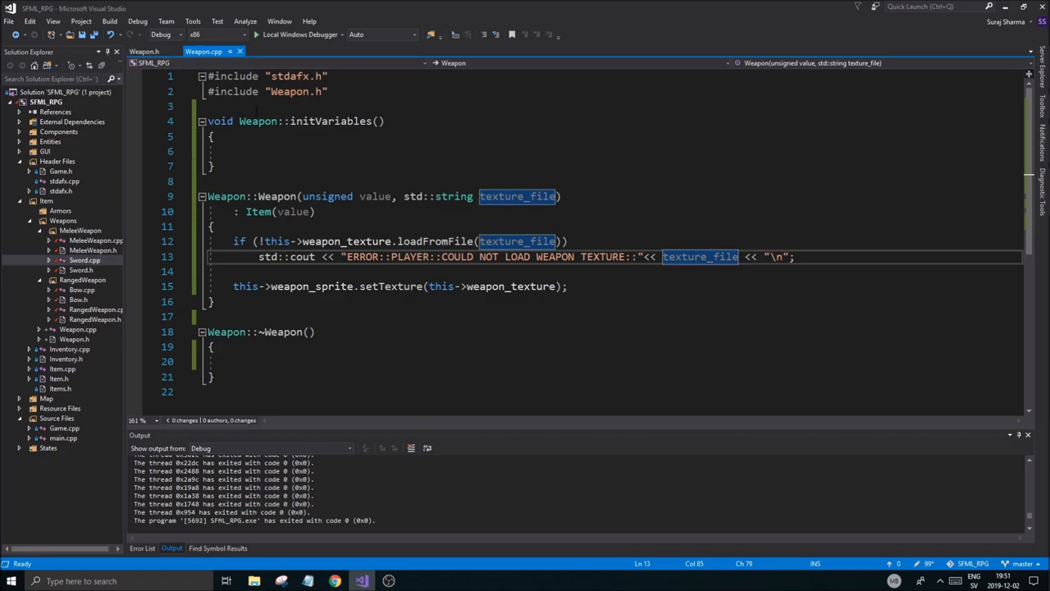
pyautogui.click(145, 51)
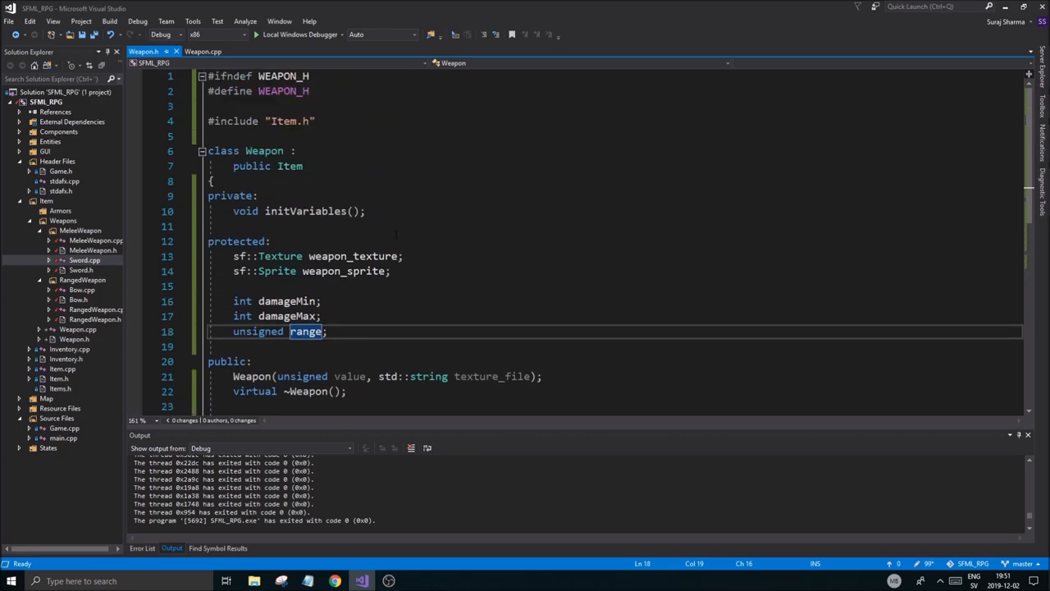
pyautogui.scroll(-3)
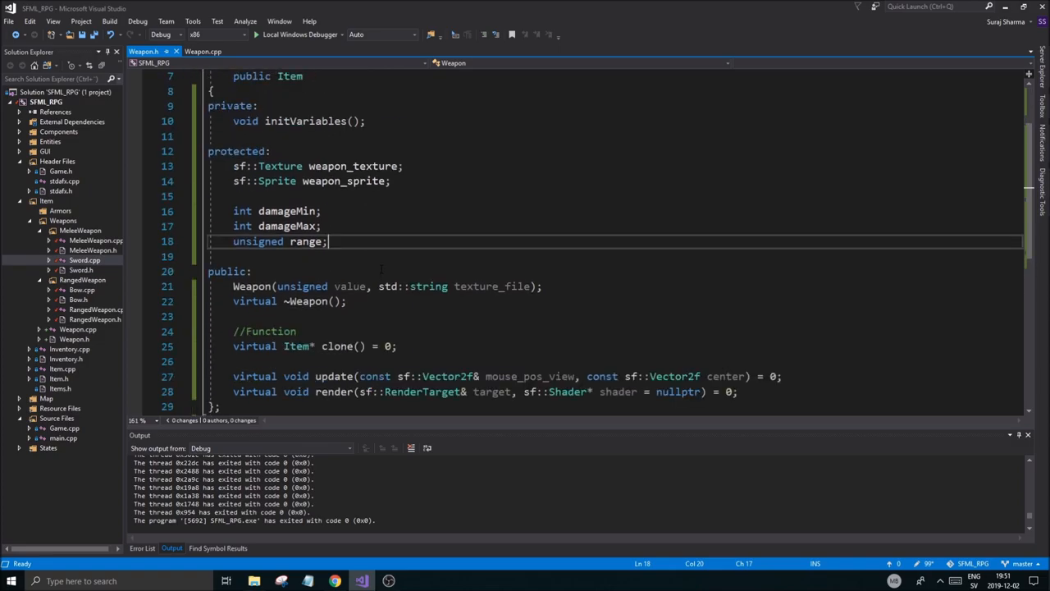
pyautogui.click(204, 51)
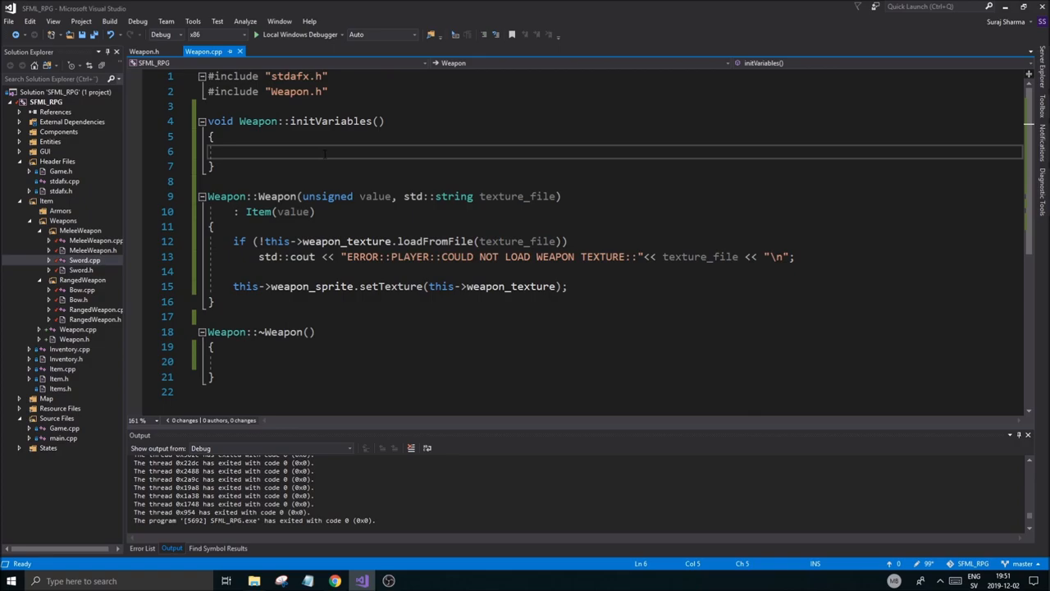
# Set this->range in initVariables and call this->initVariables() from the Weapon constructor, then save
pyautogui.write('this->range')
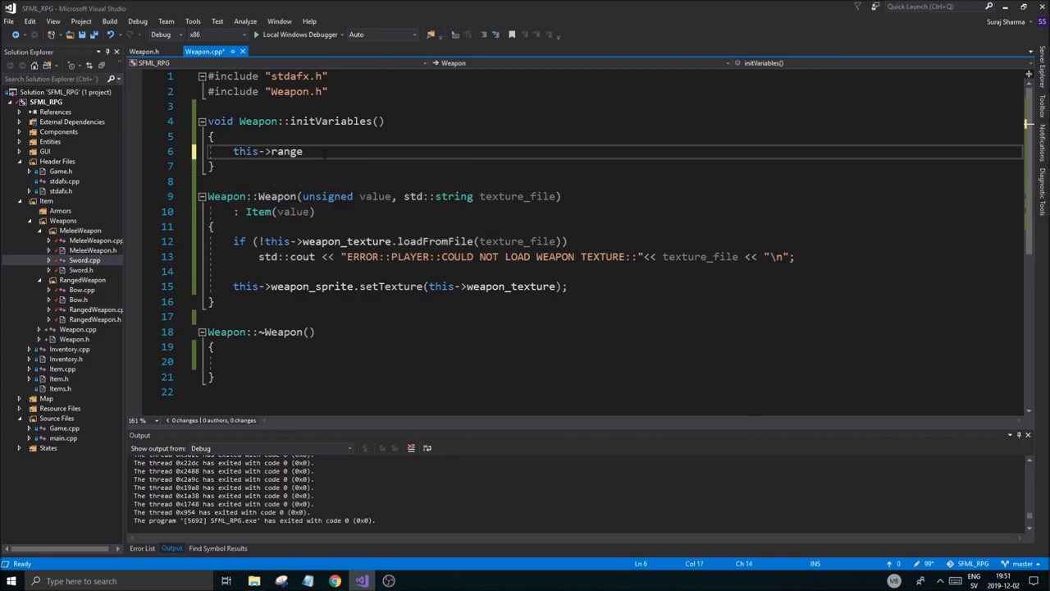
pyautogui.write('=')
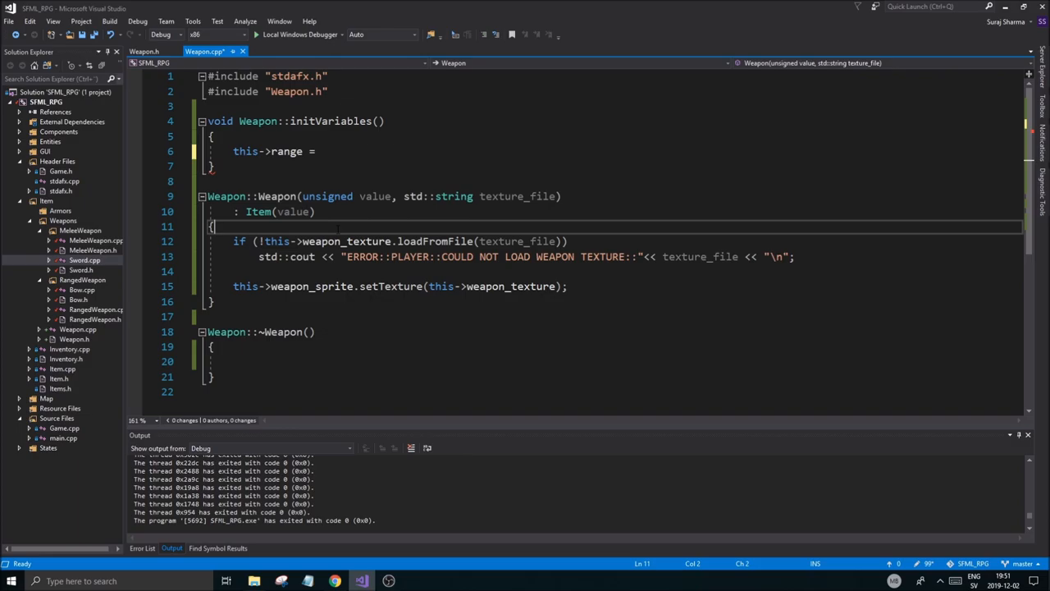
pyautogui.doubleClick(292, 212)
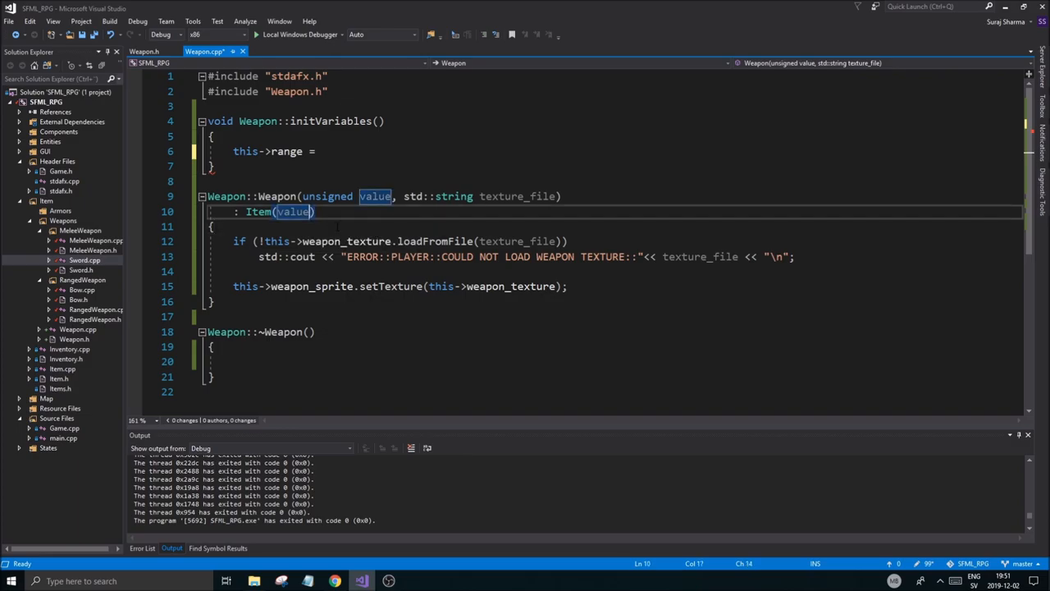
pyautogui.click(212, 227)
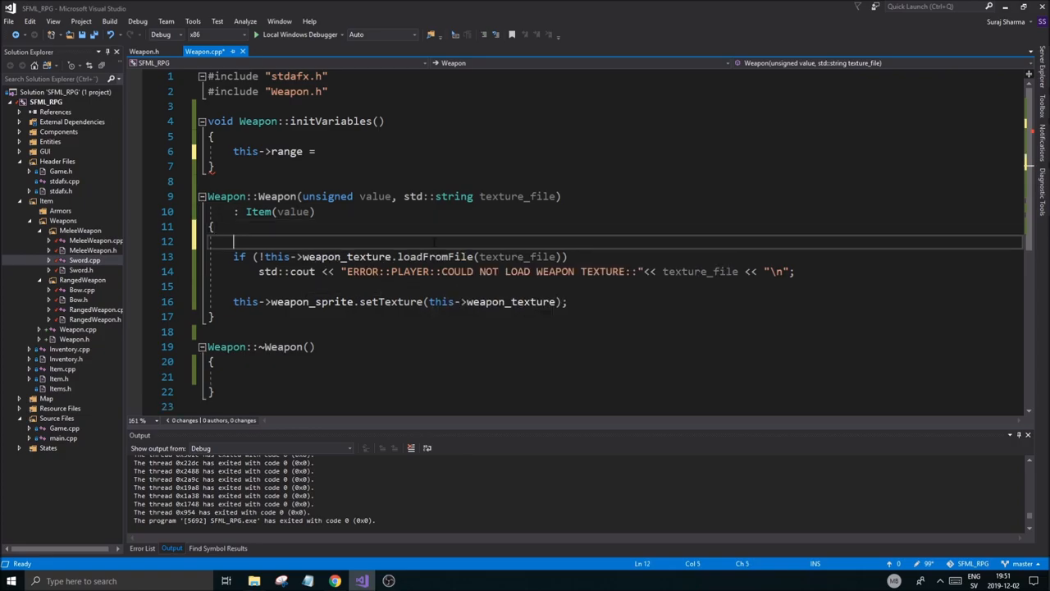
pyautogui.write('this->initVariables();')
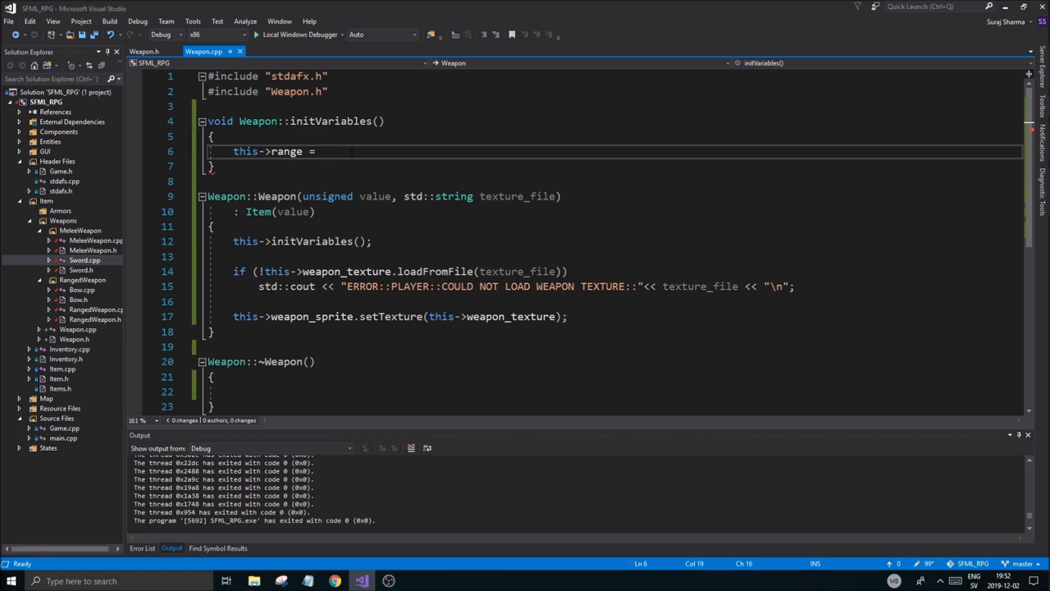
pyautogui.write('10;')
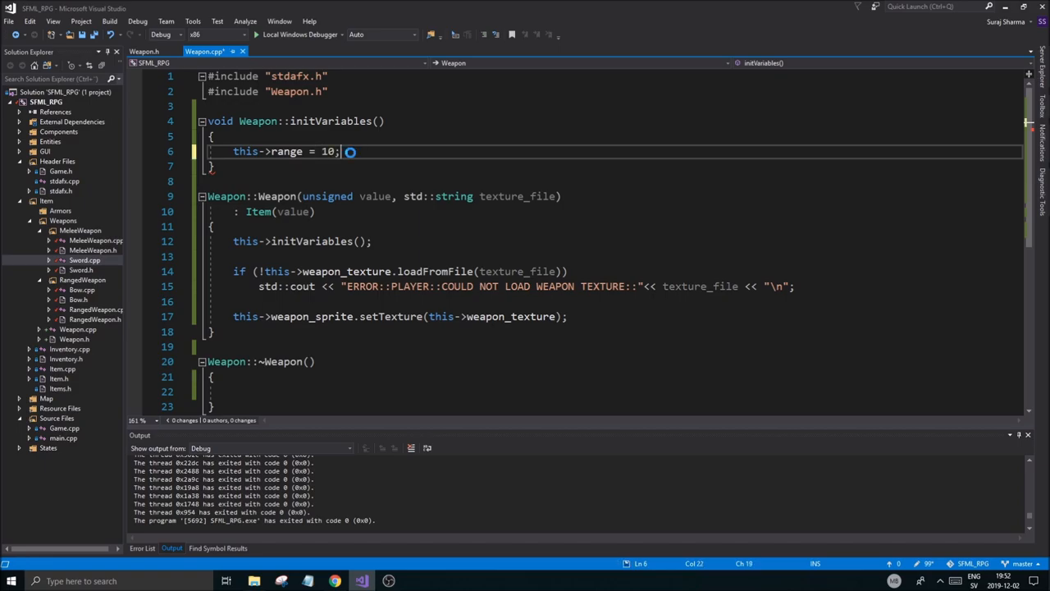
pyautogui.press('ctrl+s')
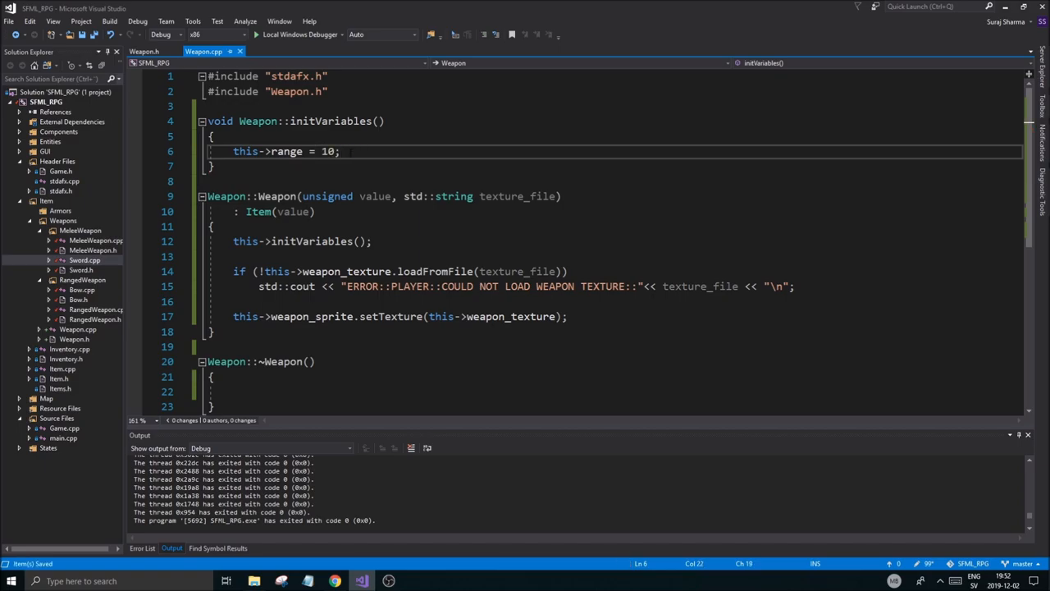
# Change the default range value from 10 to 20
pyautogui.doubleClick(328, 151)
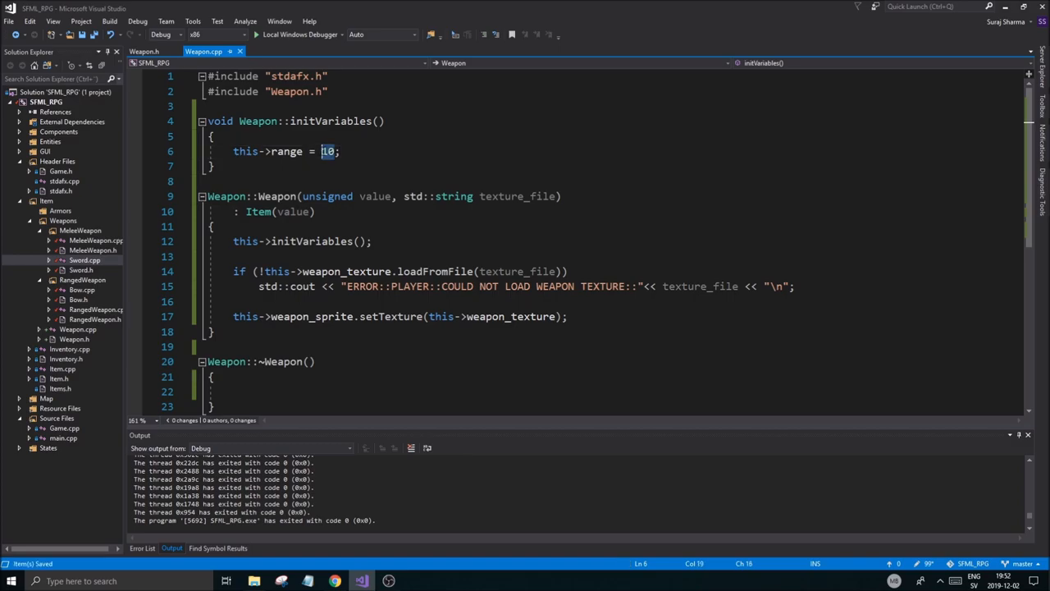
pyautogui.write('20')
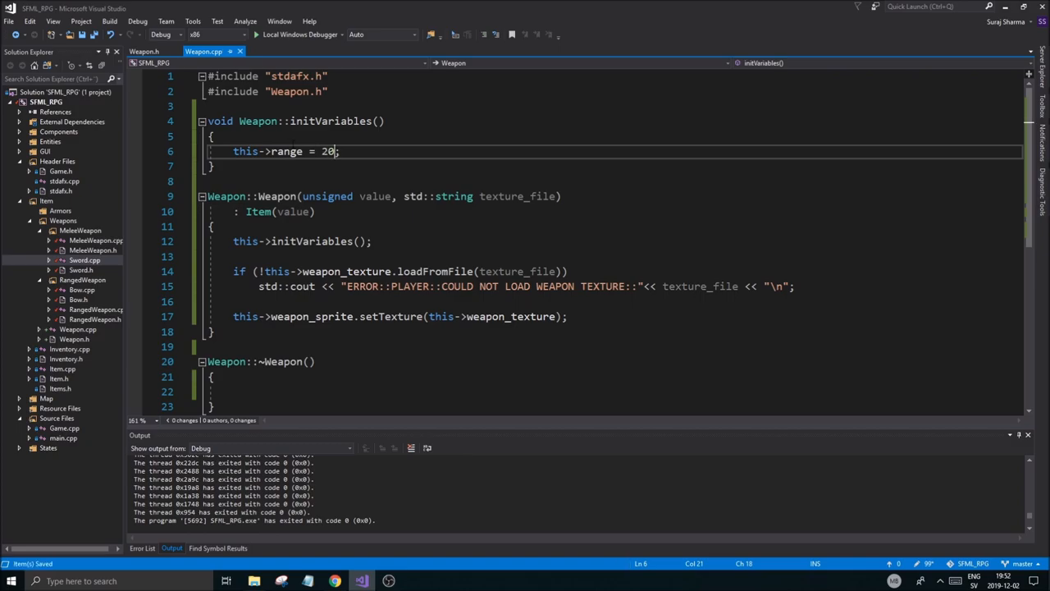
pyautogui.click(145, 51)
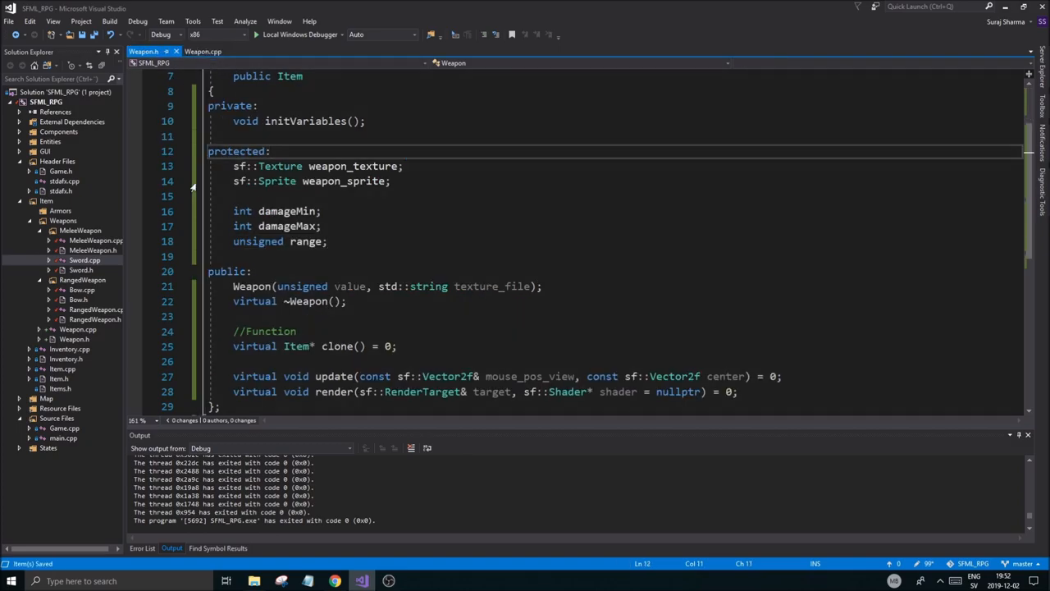
# Declare 'const unsigned& getRange() const;' under //Accessors in Weapon.h
pyautogui.click(204, 51)
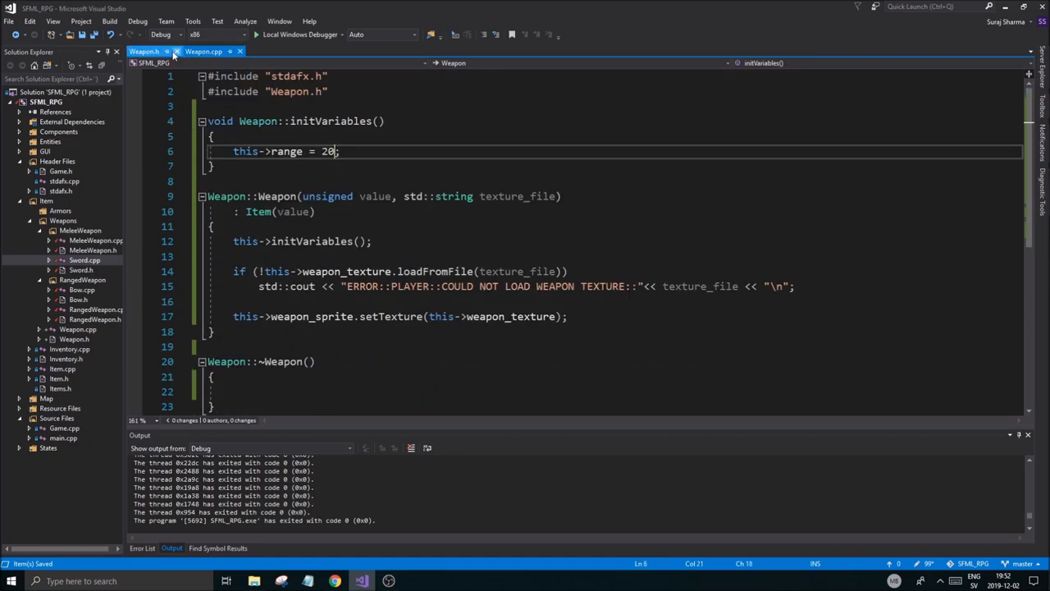
pyautogui.click(145, 50)
pyautogui.write('t')
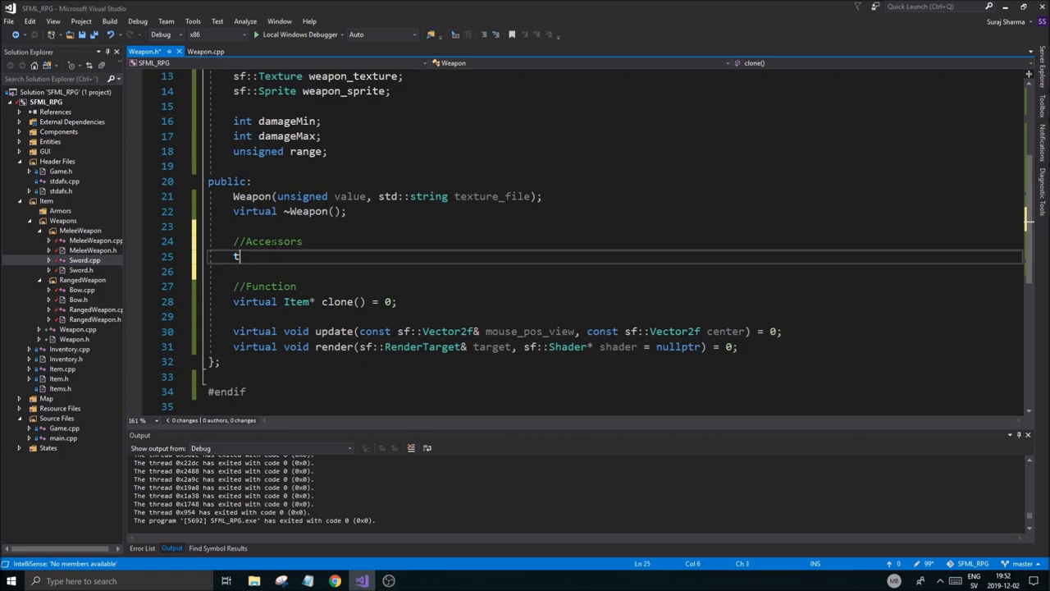
pyautogui.write('copn')
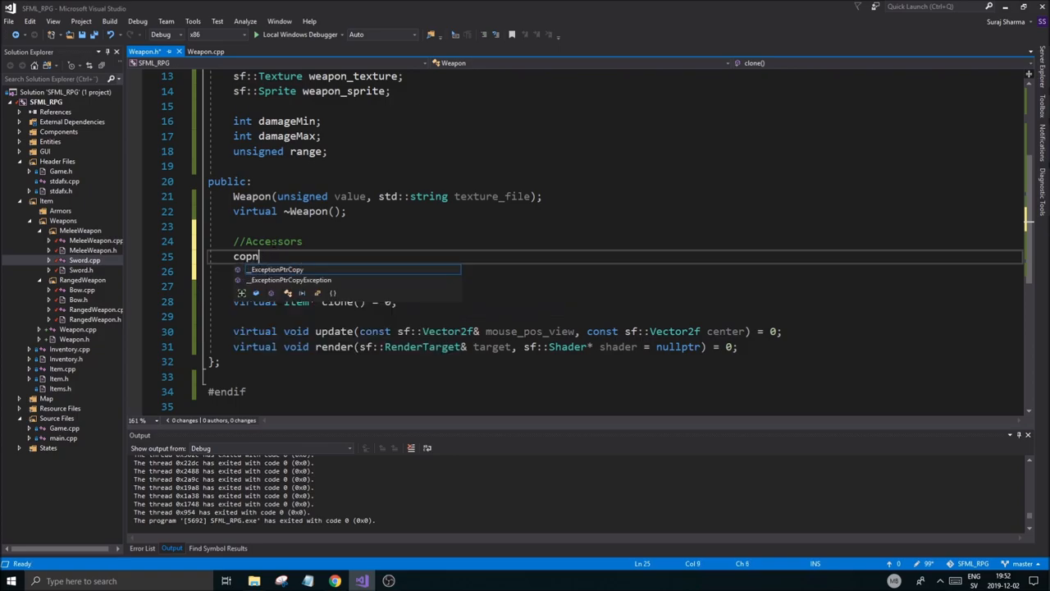
pyautogui.write('const &')
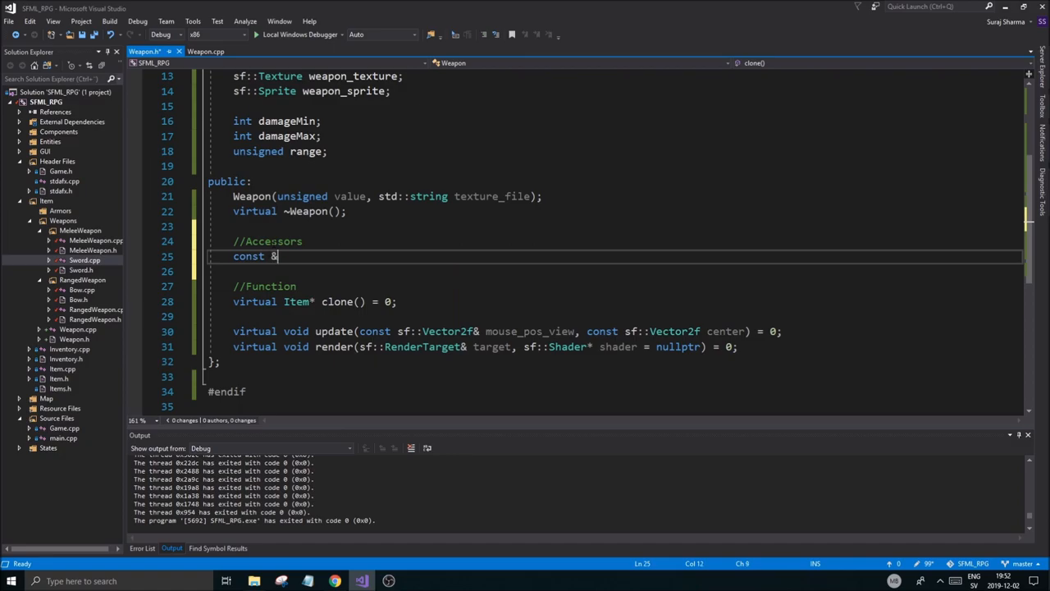
pyautogui.write('&un')
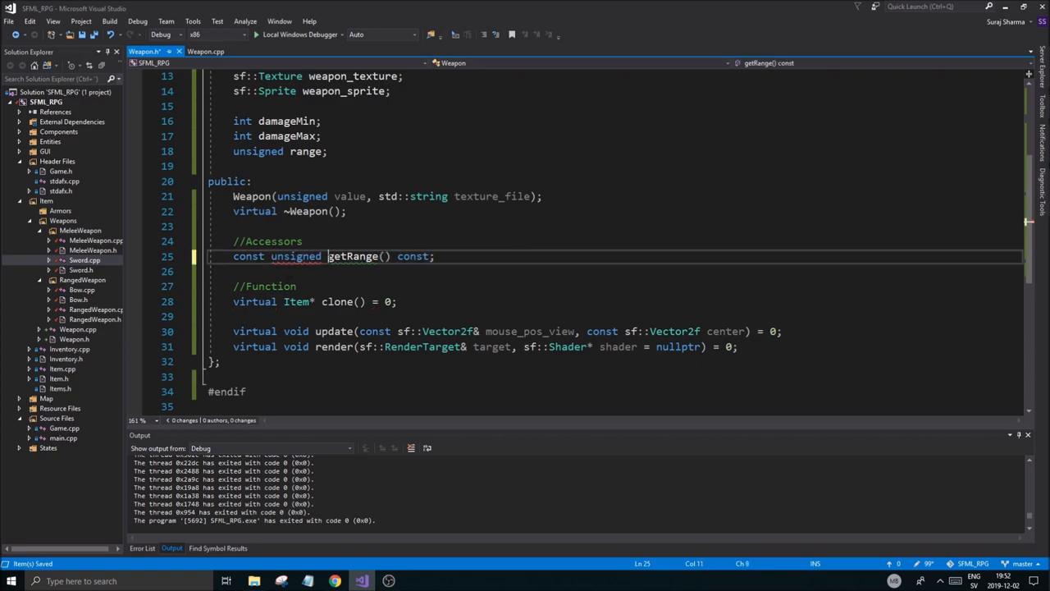
pyautogui.write('&')
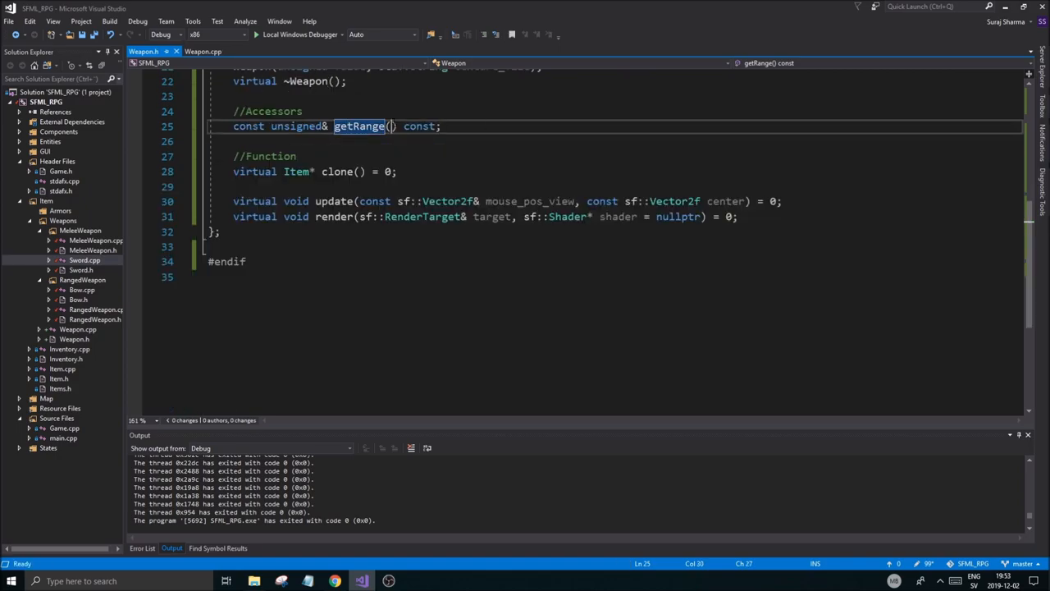
pyautogui.click(204, 51)
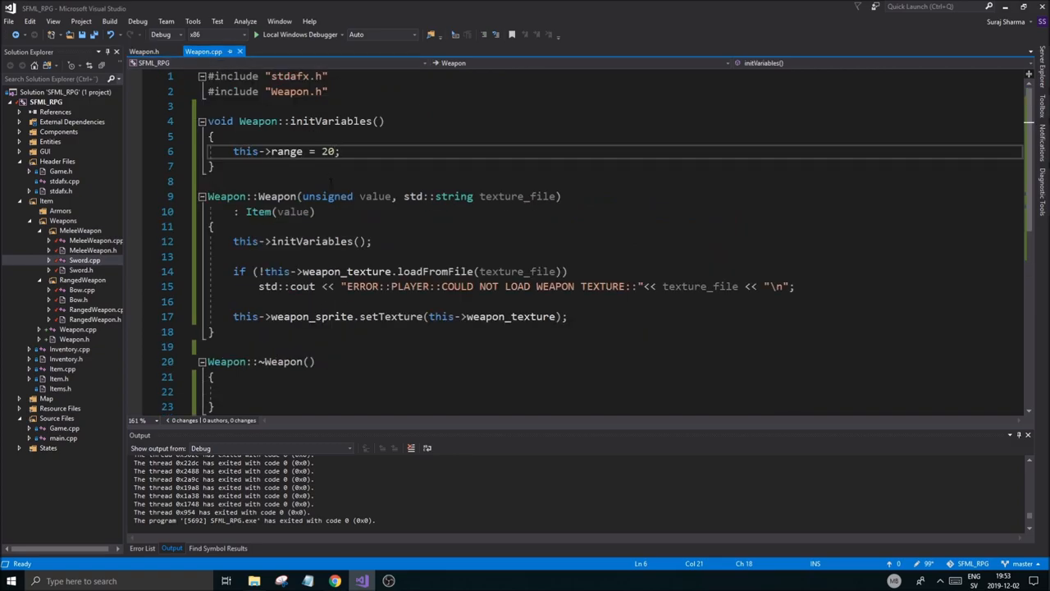
# Define getRange() under //Accessors in Weapon.cpp, returning this->range
pyautogui.scroll(-3)
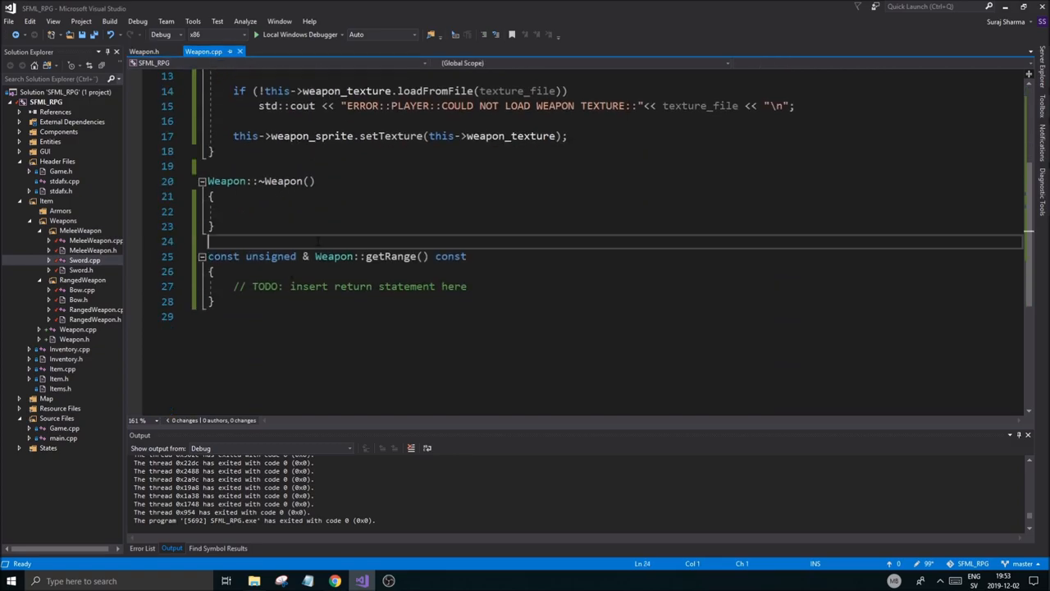
pyautogui.write('//Accessors')
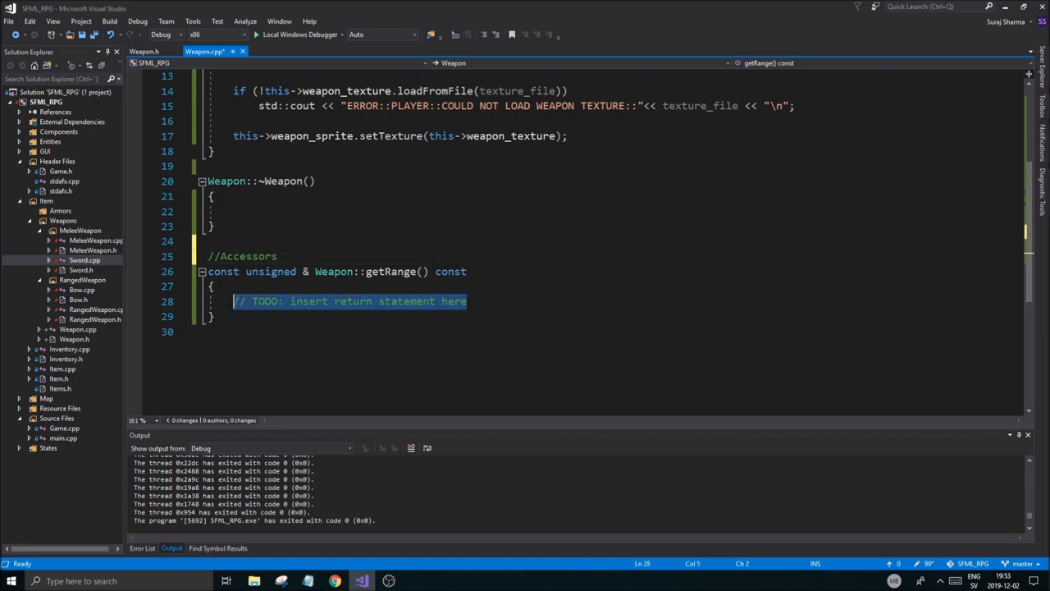
pyautogui.write('return this->range')
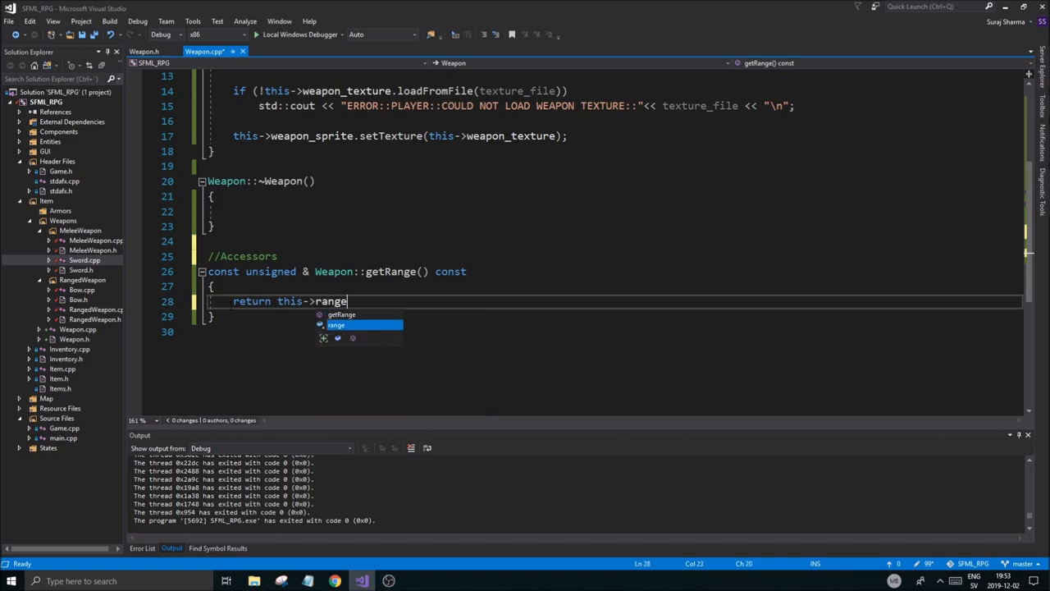
pyautogui.click(145, 51)
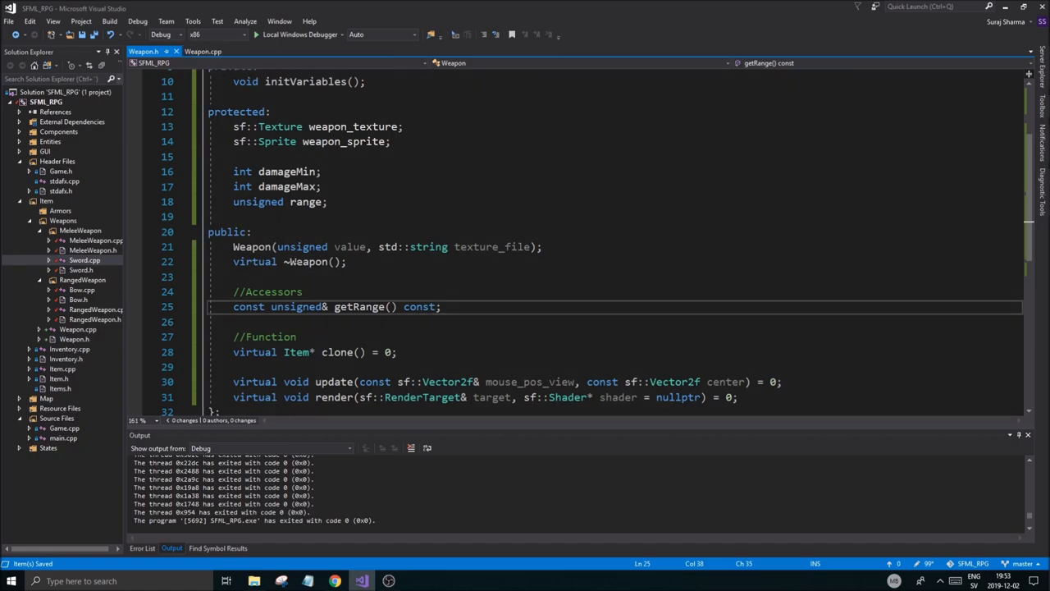
pyautogui.click(203, 51)
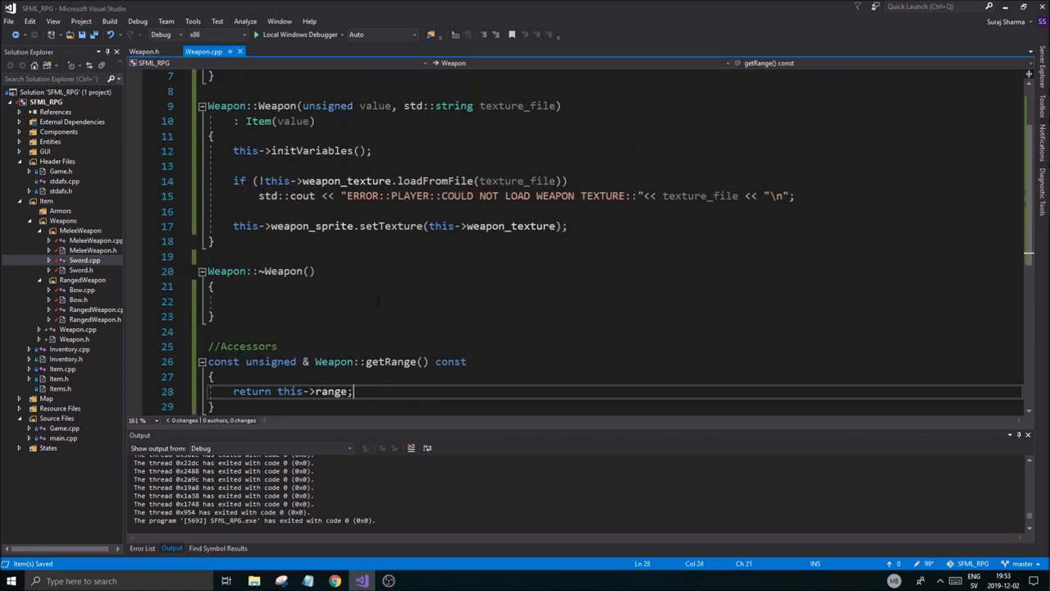
pyautogui.moveTo(89, 319)
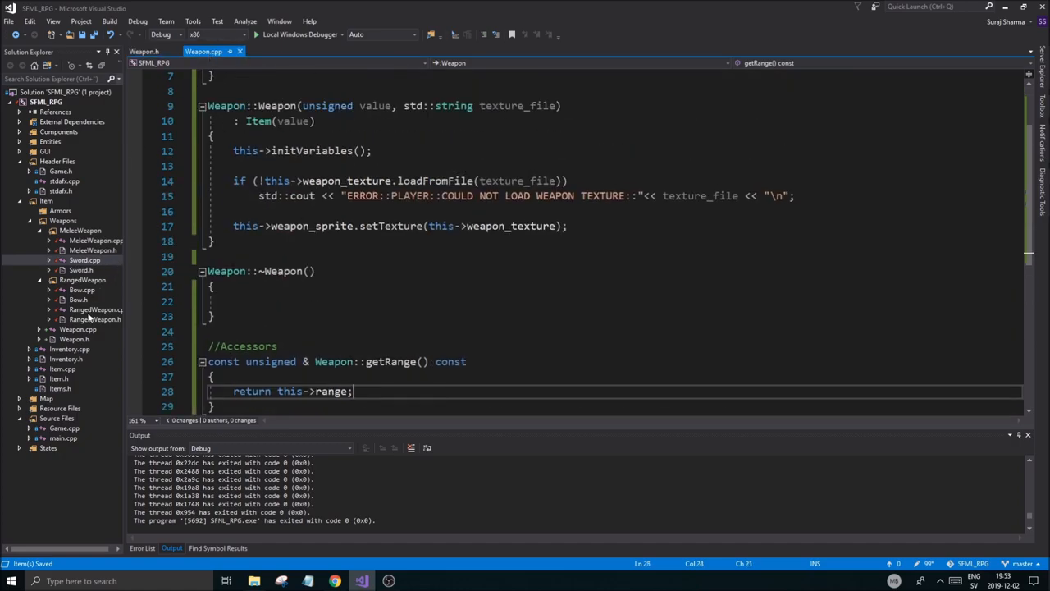
# Open GameState.cpp and GameState.h from Solution Explorer and scroll to the update function declarations
pyautogui.scroll(-3)
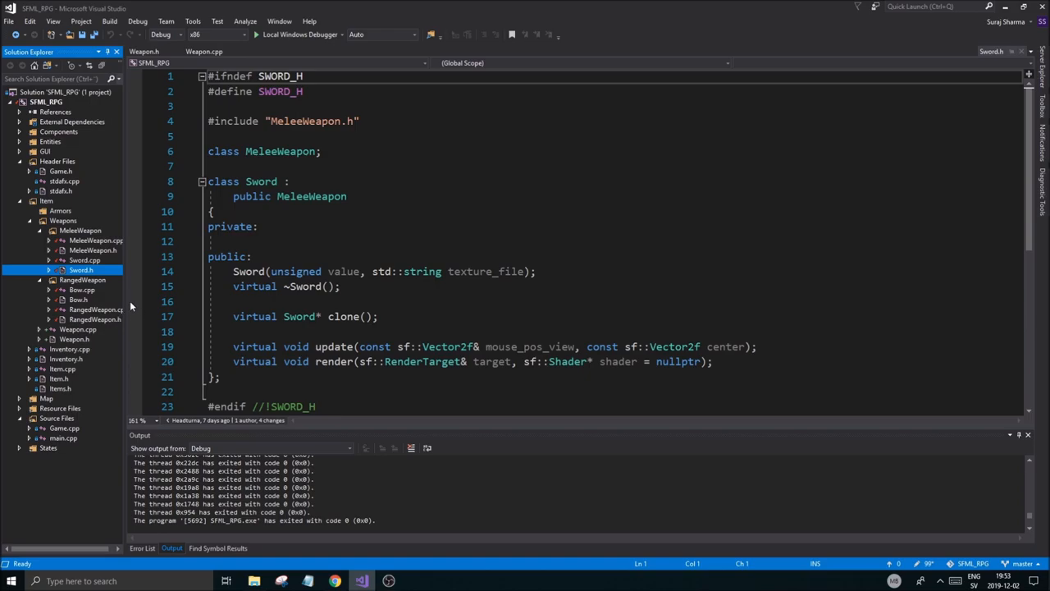
pyautogui.moveTo(65, 141)
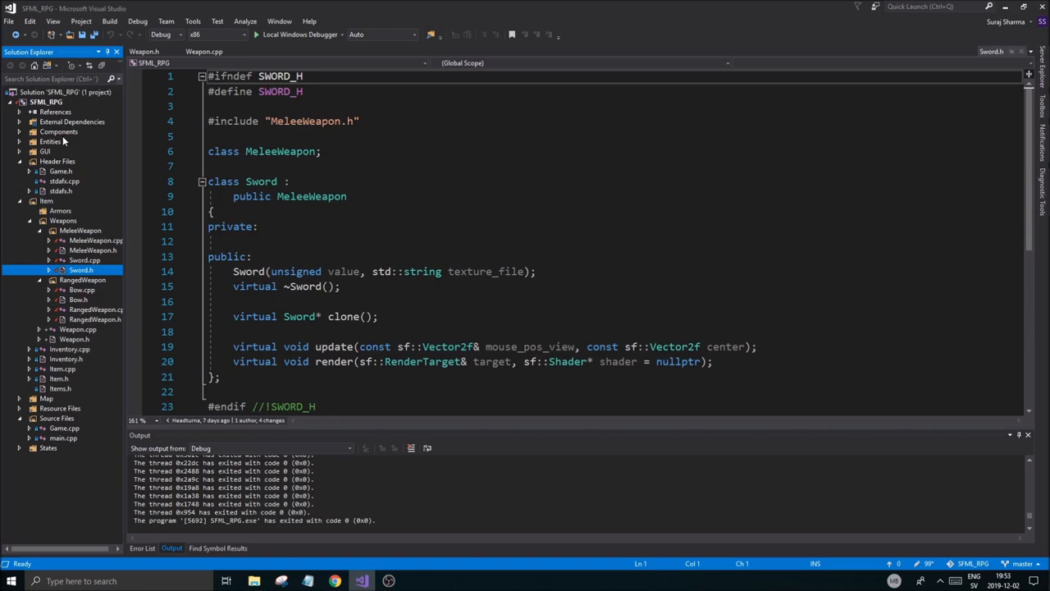
pyautogui.moveTo(96, 363)
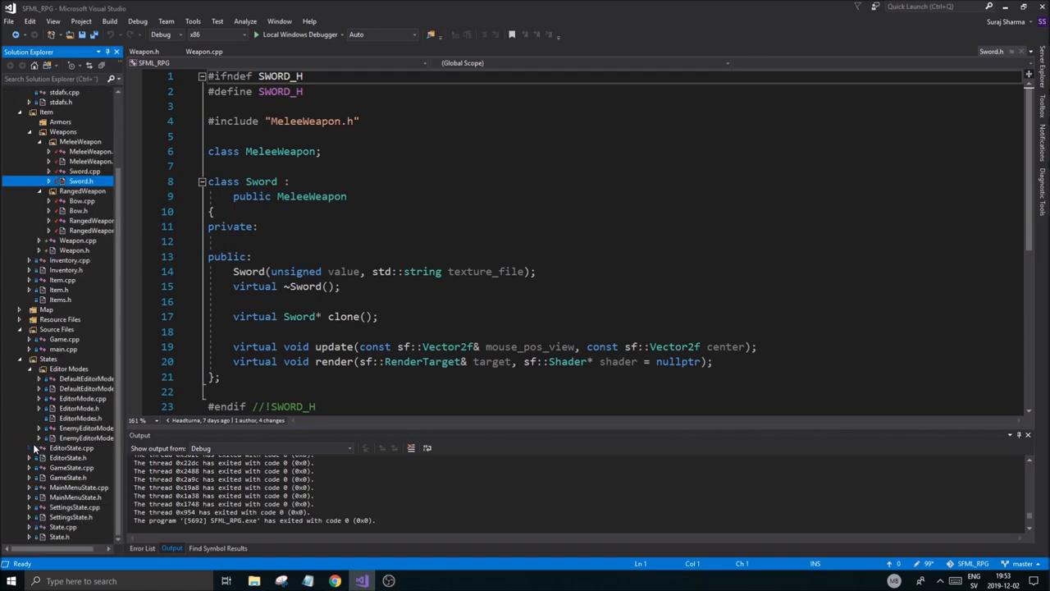
pyautogui.click(72, 466)
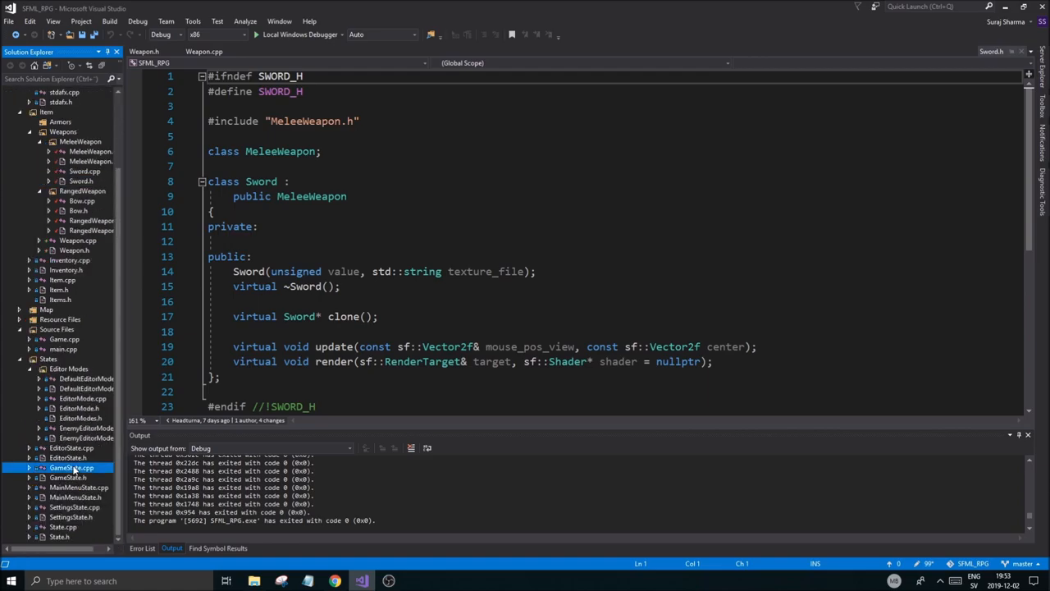
pyautogui.doubleClick(73, 466)
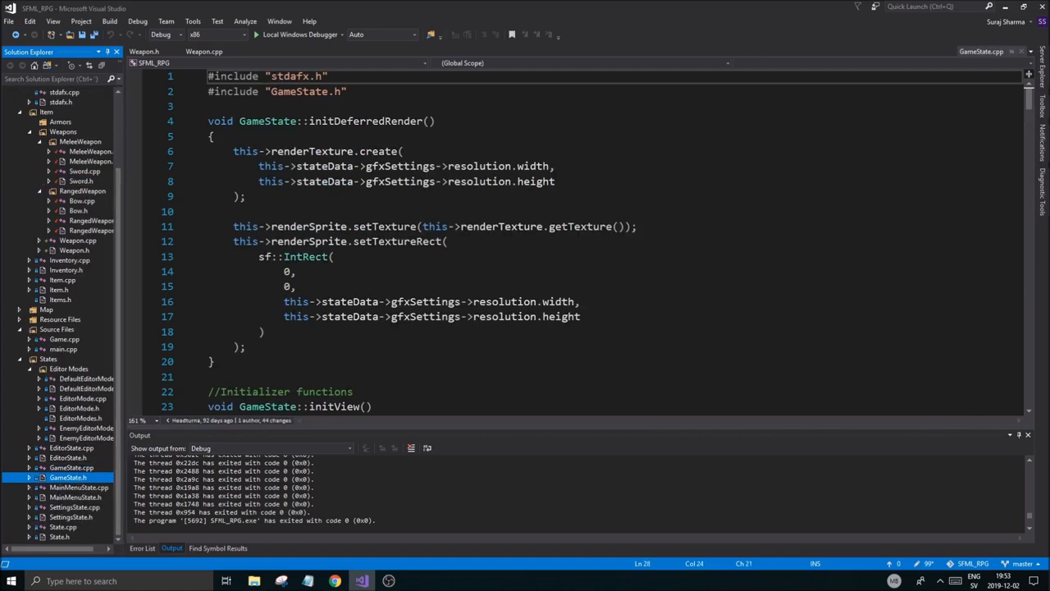
pyautogui.click(985, 51)
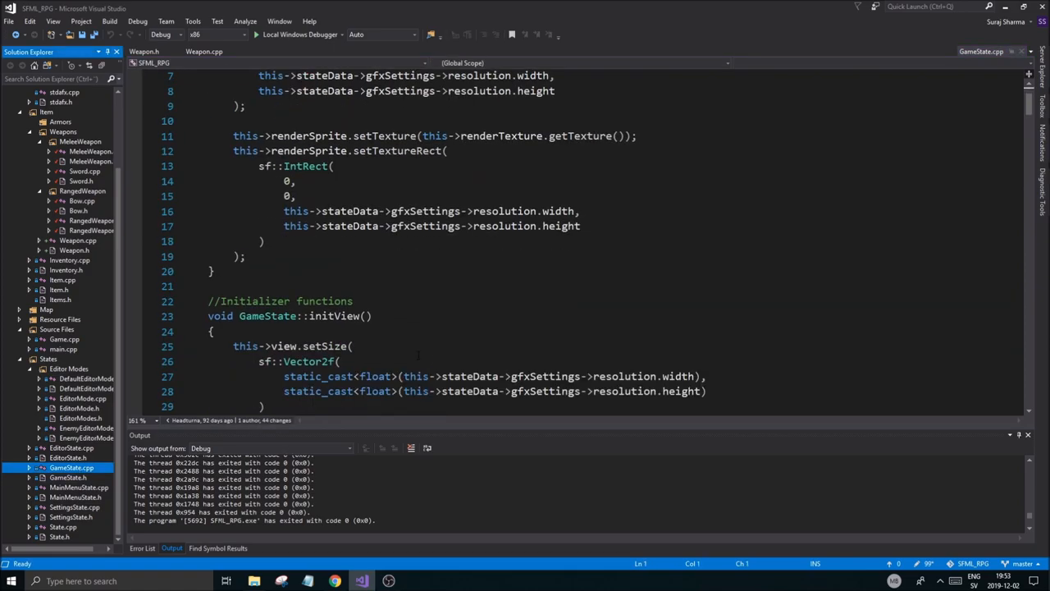
pyautogui.click(69, 476)
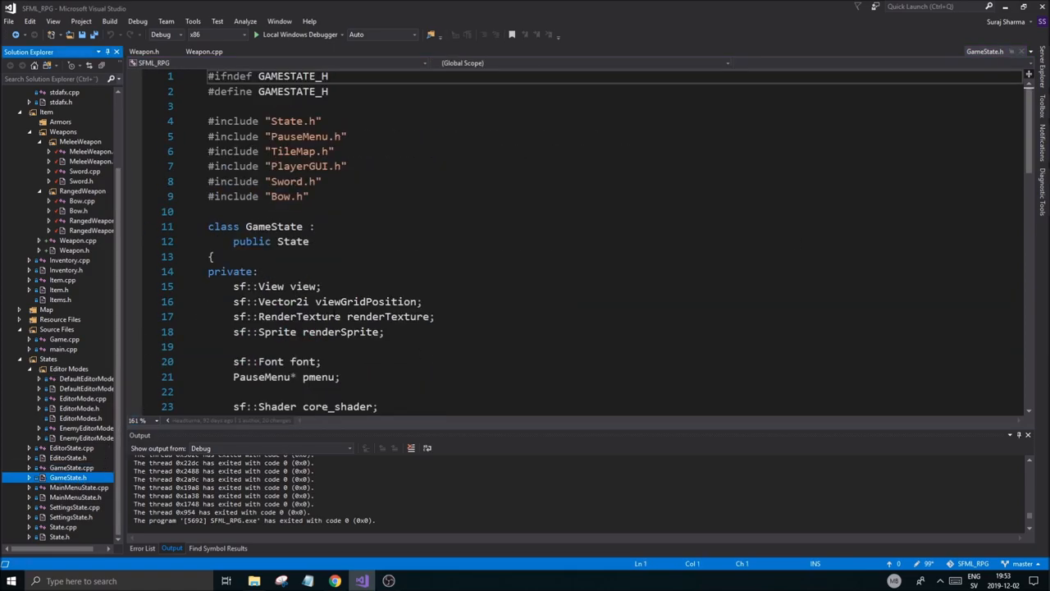
pyautogui.scroll(-3)
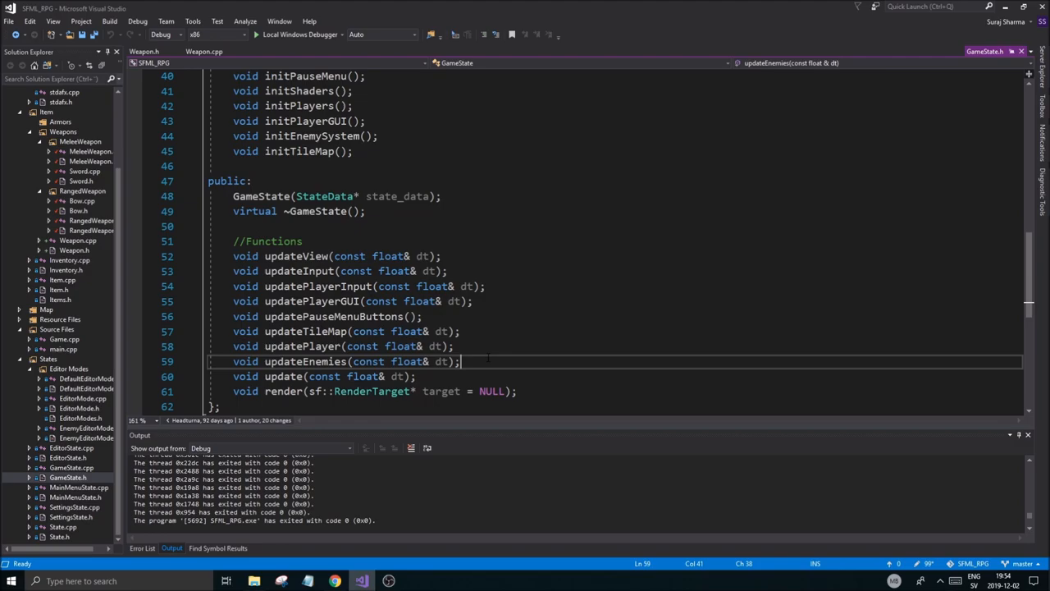
# Declare 'void updateCombat(const float& dt);' after updateEnemies in GameState.h and return to GameState.cpp
pyautogui.click(69, 468)
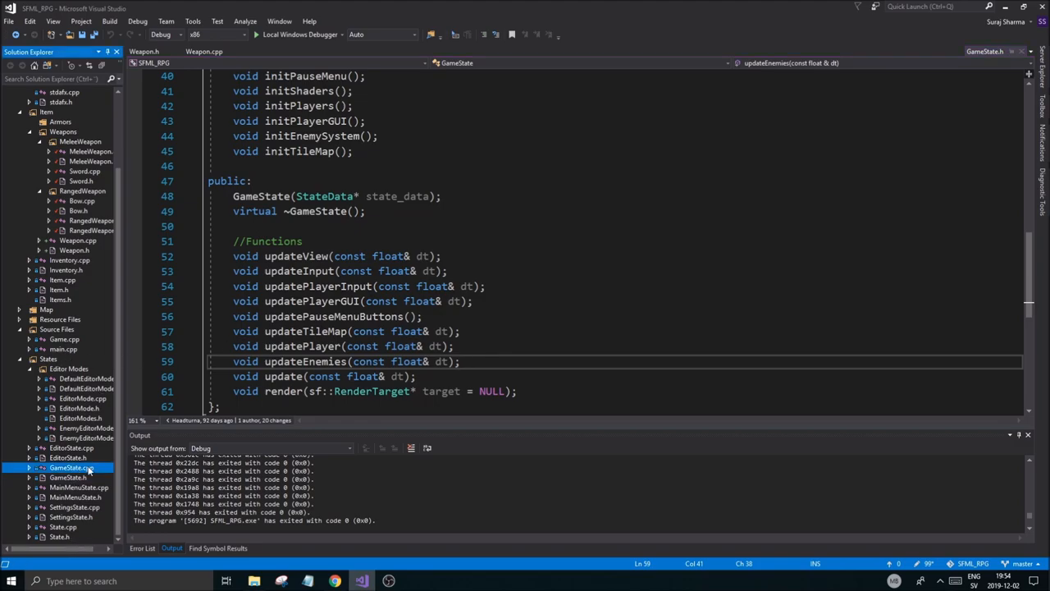
pyautogui.doubleClick(69, 466)
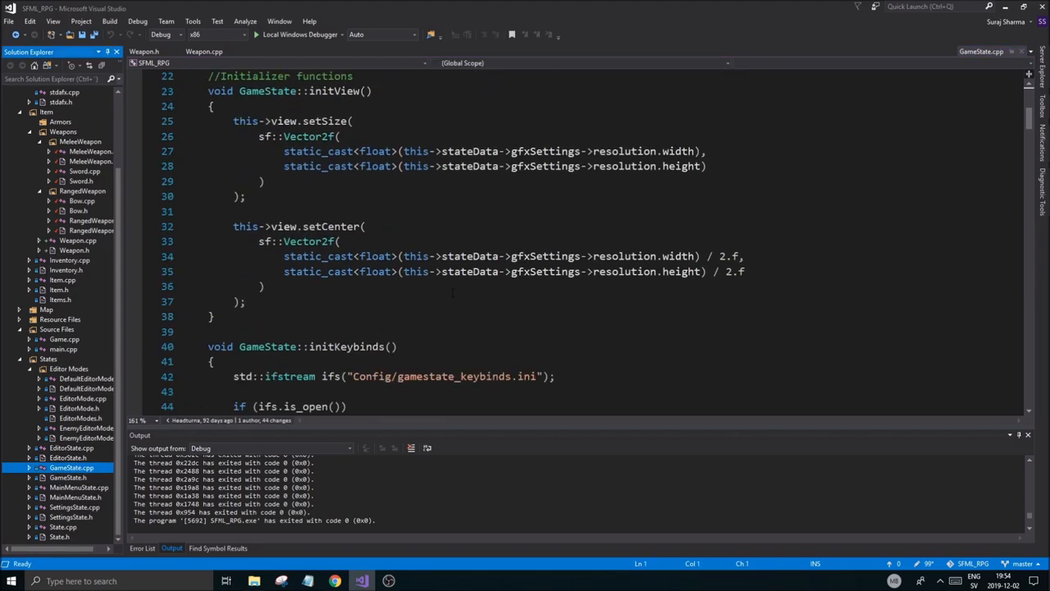
pyautogui.write('updateEnemies(const float& dt);')
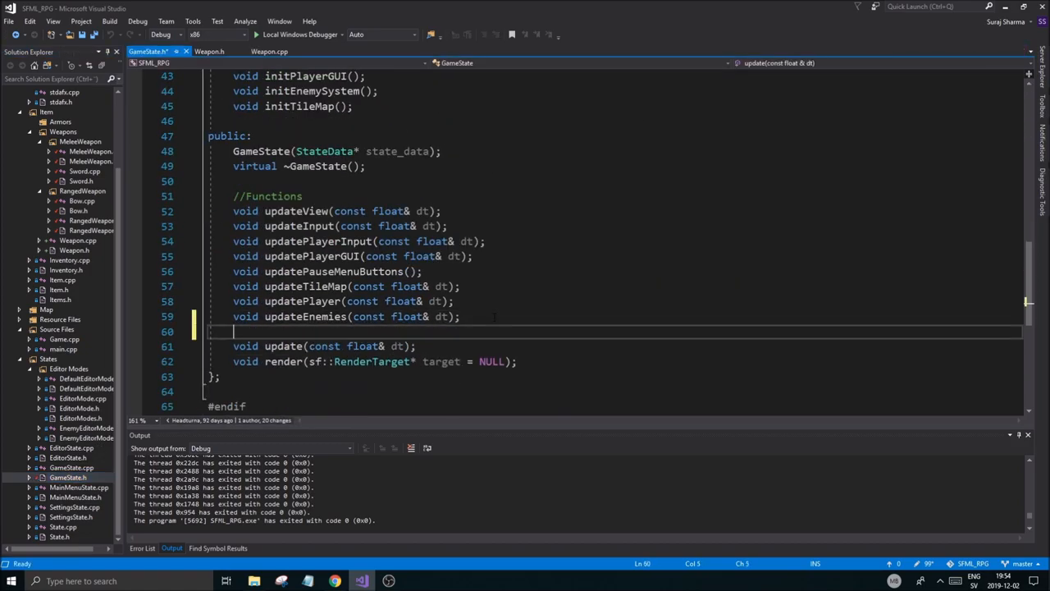
pyautogui.write('void update')
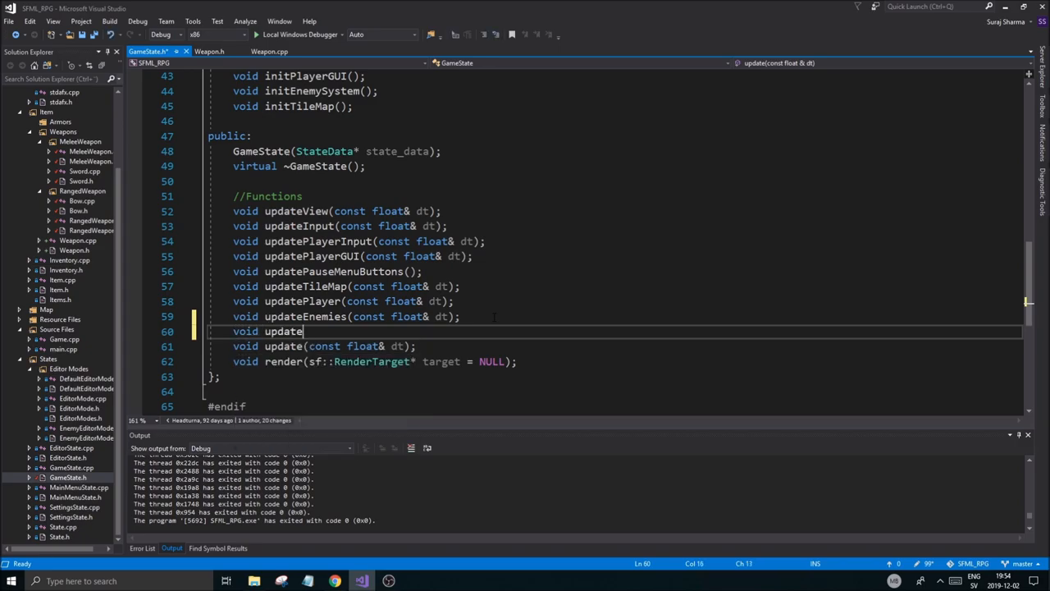
pyautogui.write('Combat(const float& dt')
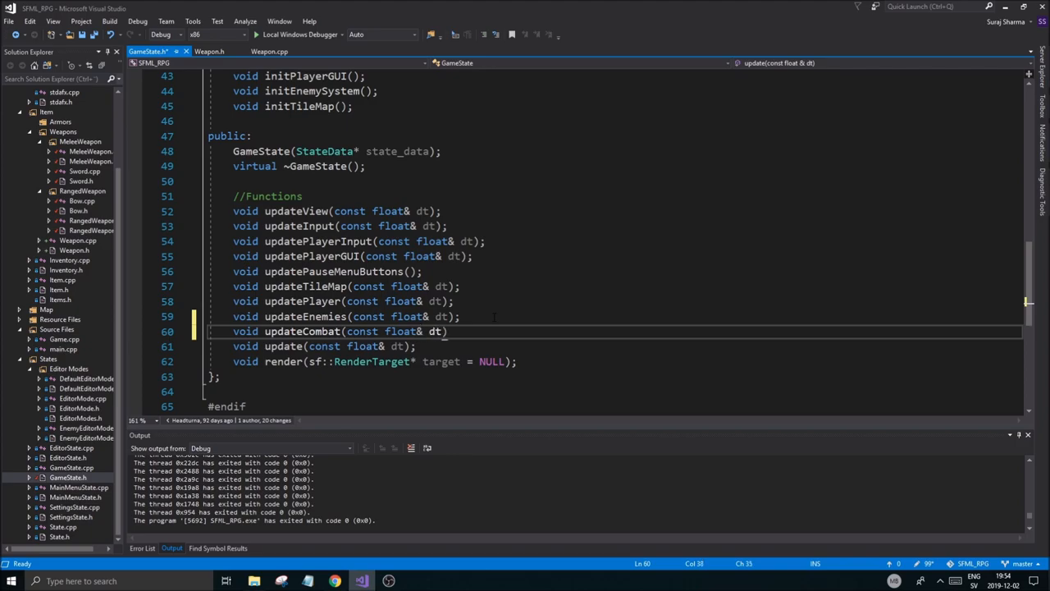
pyautogui.doubleClick(302, 332)
pyautogui.write(';')
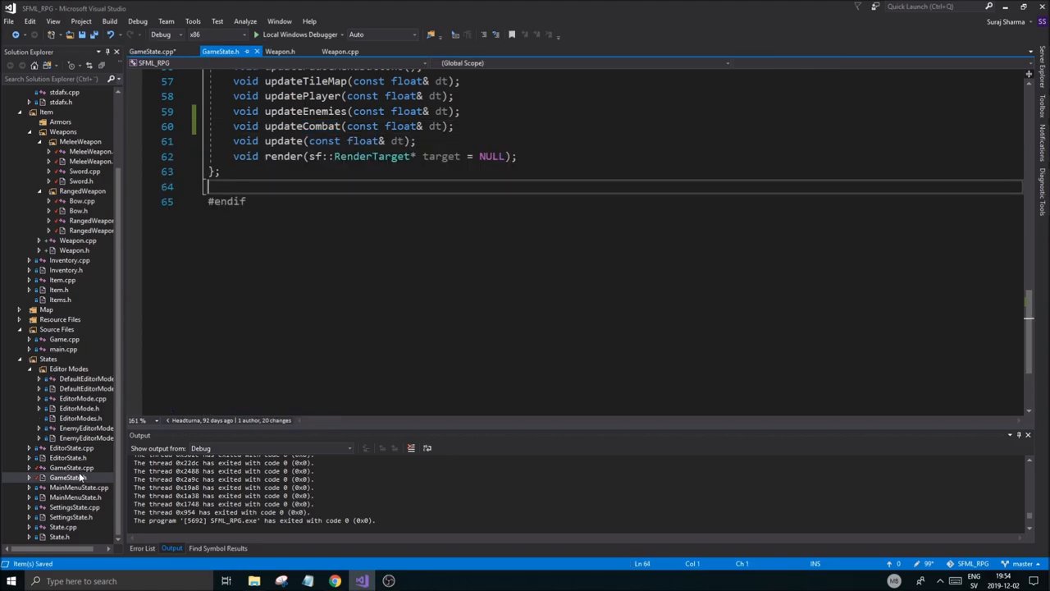
pyautogui.click(71, 466)
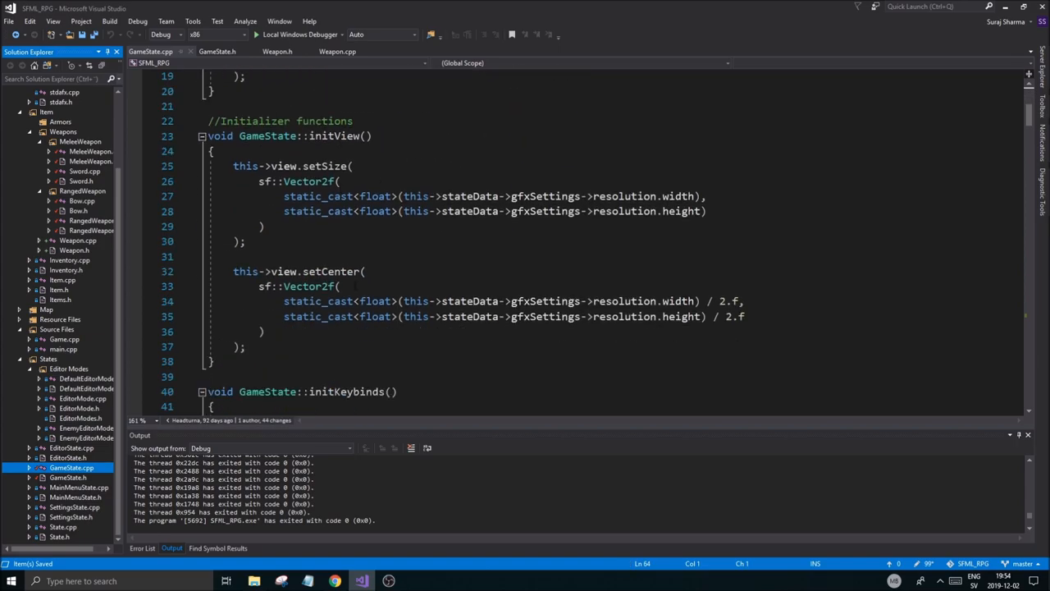
# In updateCombat, loop over activeEnemies and check sf::Mouse::isButtonPressed for a left click
pyautogui.scroll(-3)
pyautogui.write('if(s')
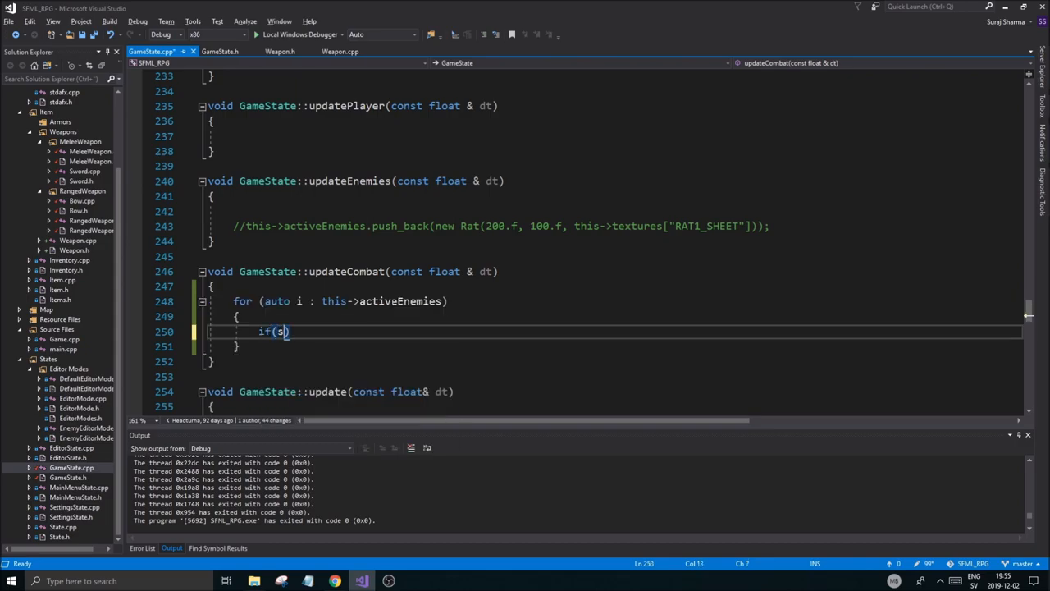
pyautogui.write('f::Mouse::')
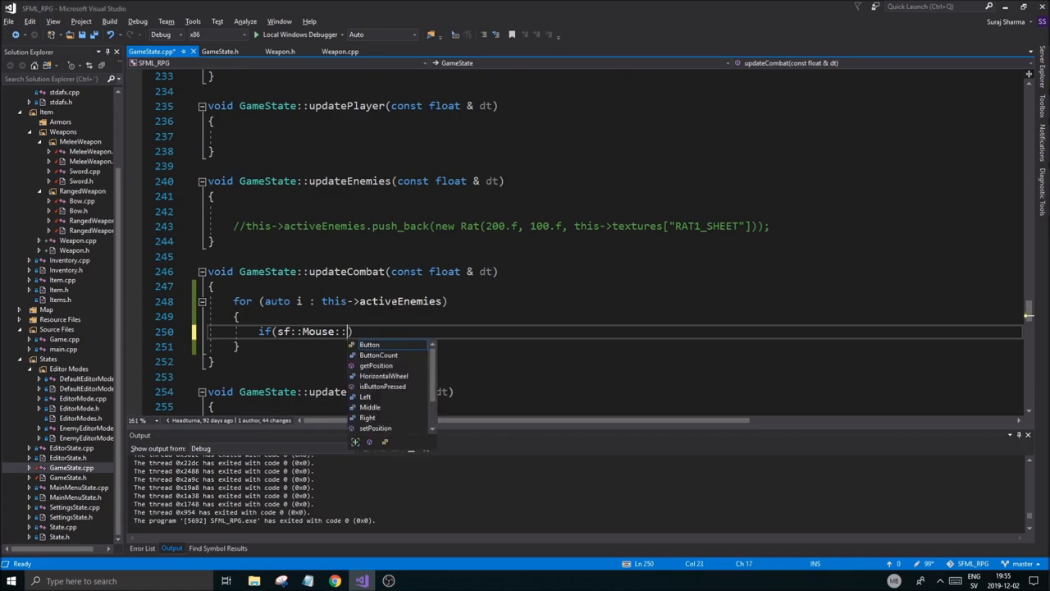
pyautogui.write('Is')
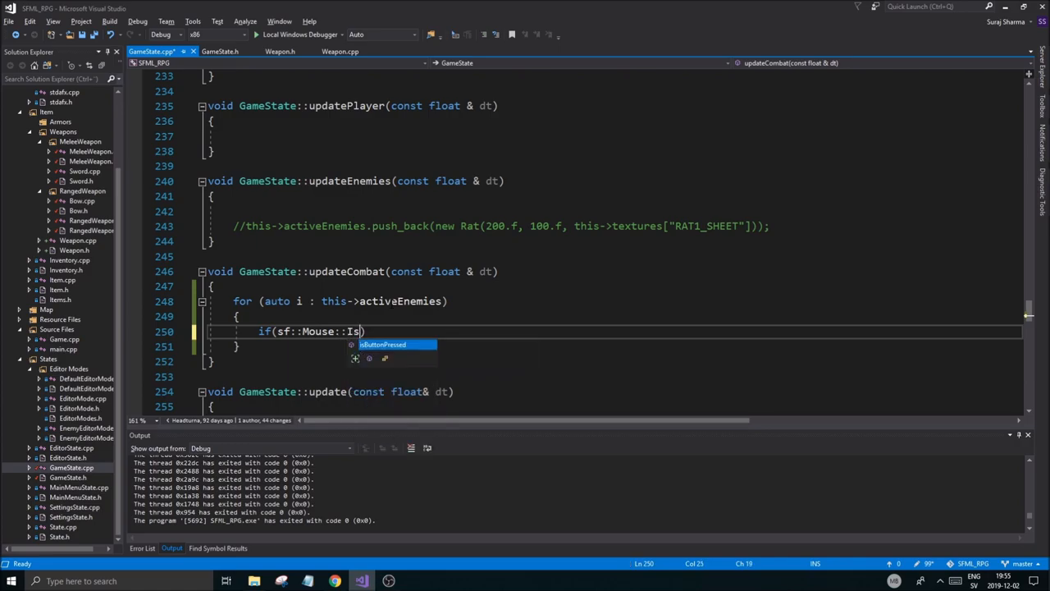
pyautogui.write('isButtonPressed(sf::')
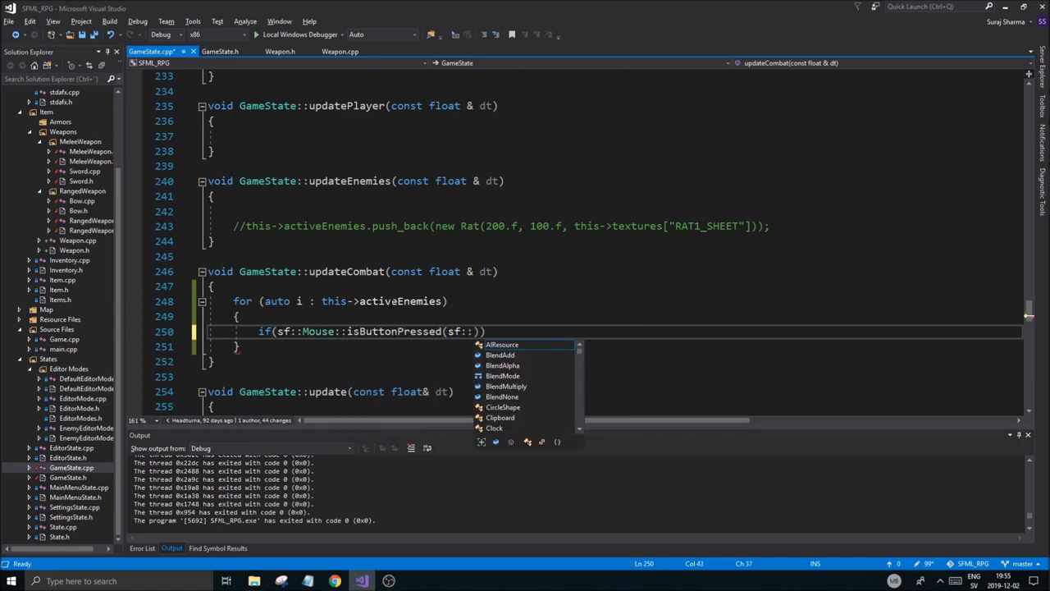
pyautogui.write('Mouse::Left')
pyautogui.write('{')
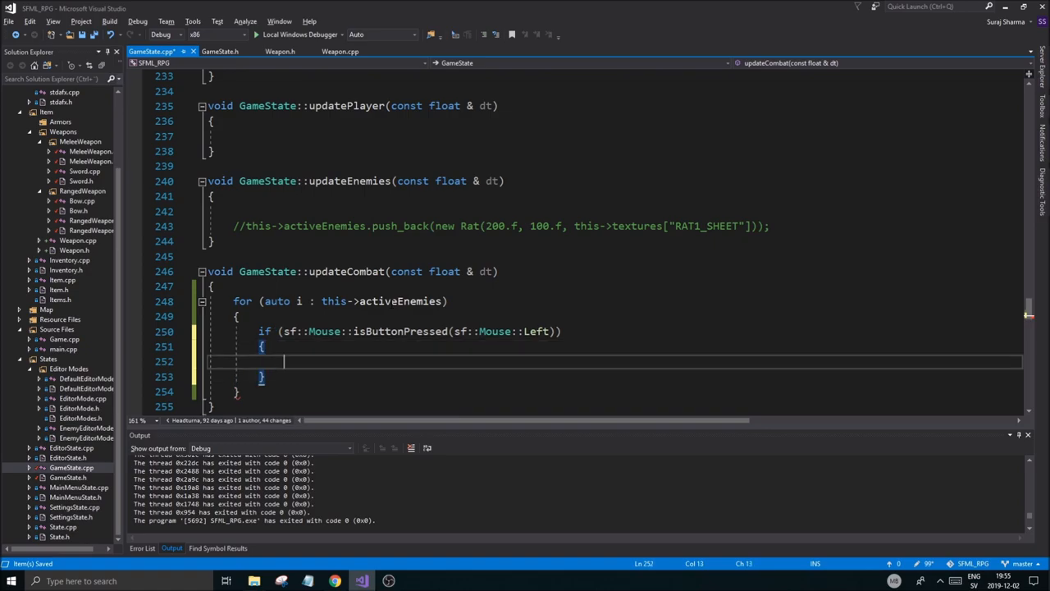
pyautogui.write('if(this')
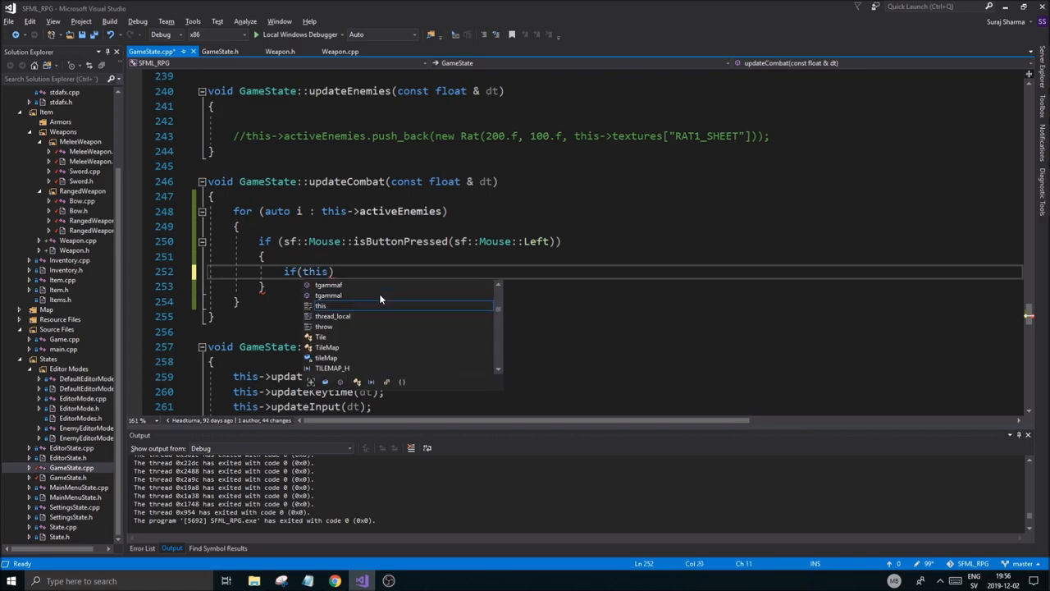
pyautogui.write('->')
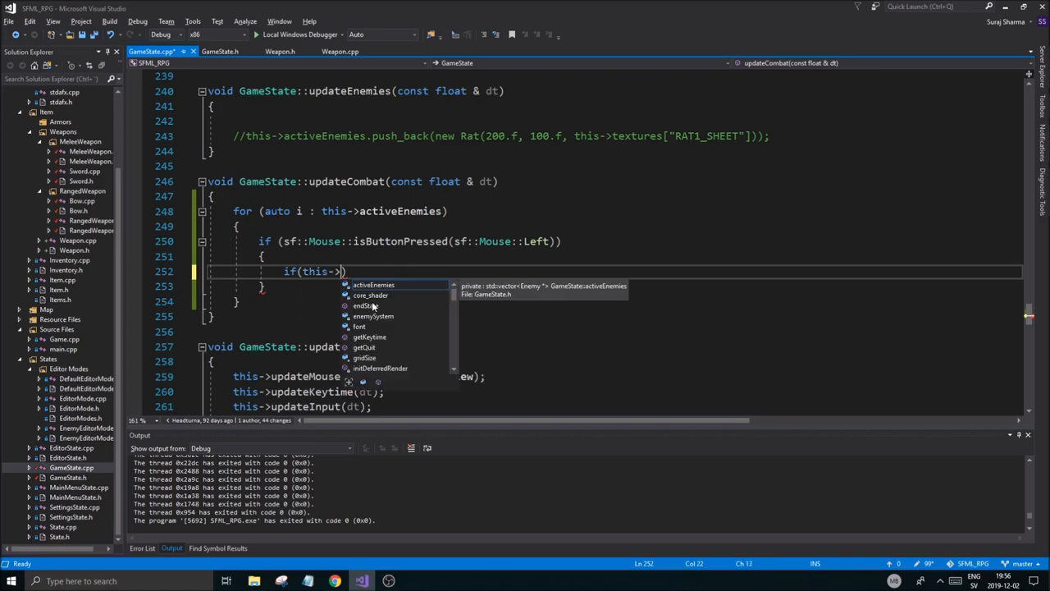
pyautogui.scroll(-3)
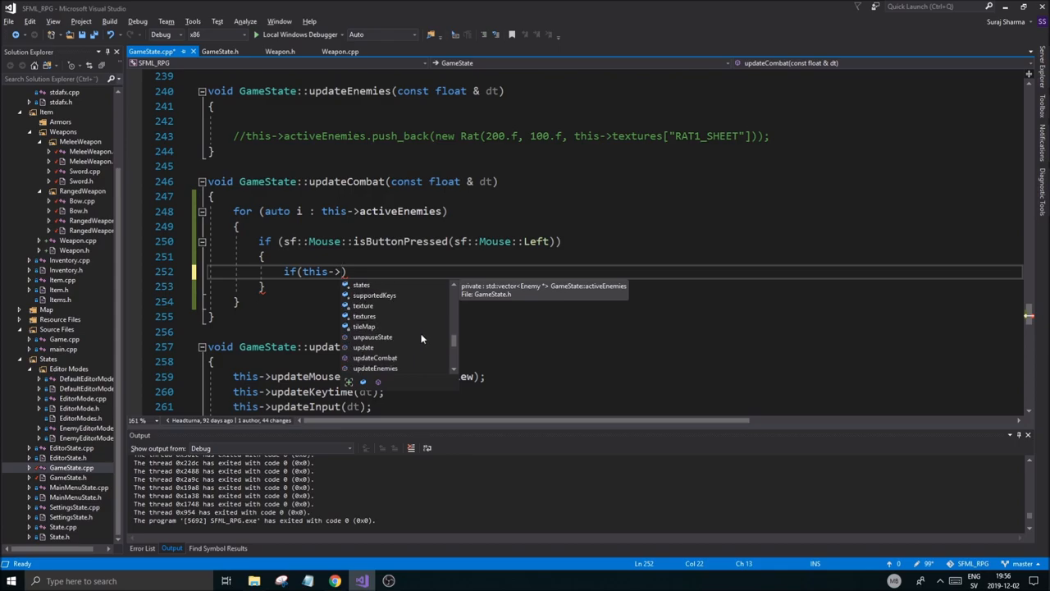
pyautogui.scroll(-3)
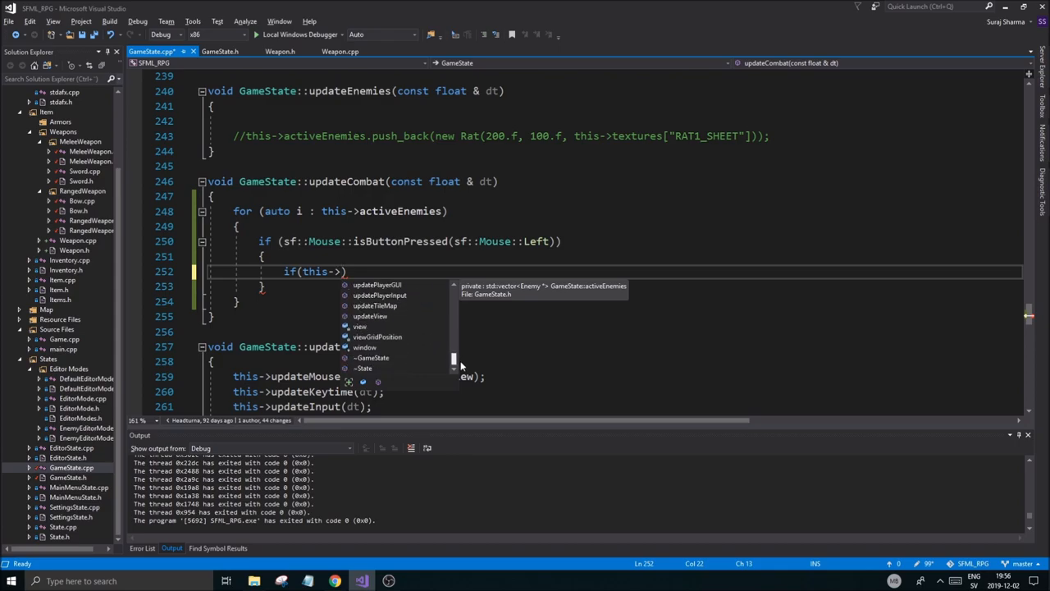
# Begin 'if (i->getGlobalBounds().contains(this->mousePosView) &&' and save
pyautogui.write('n')
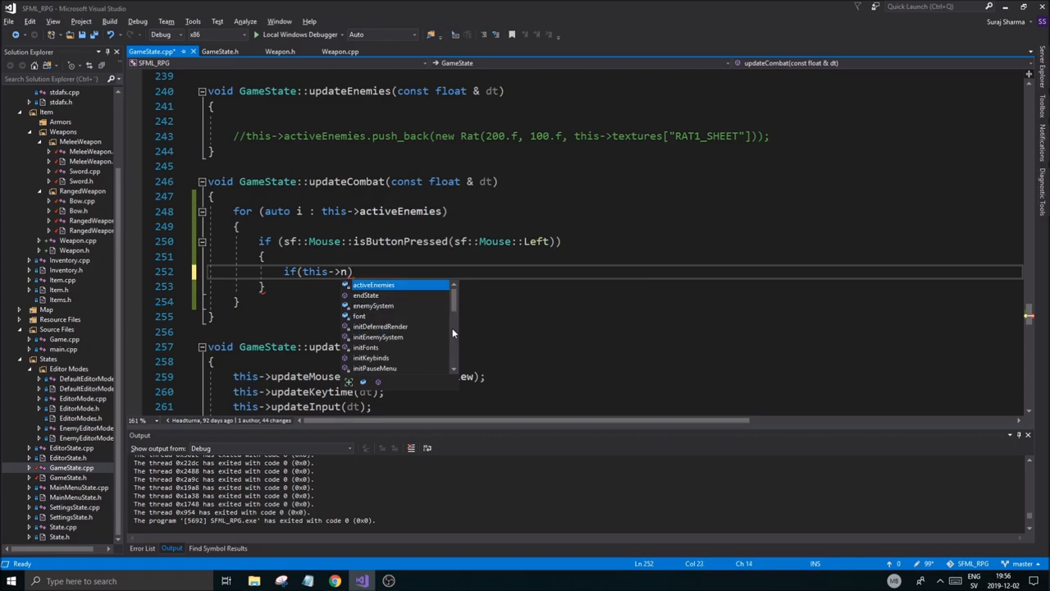
pyautogui.write('ousePosView')
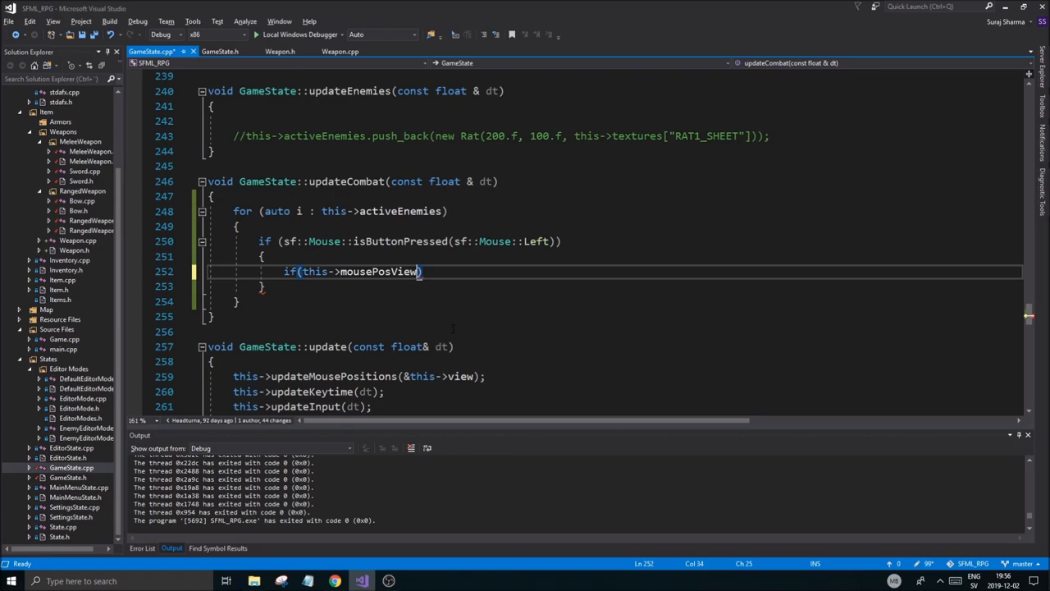
pyautogui.doubleClick(381, 273)
pyautogui.write('i.')
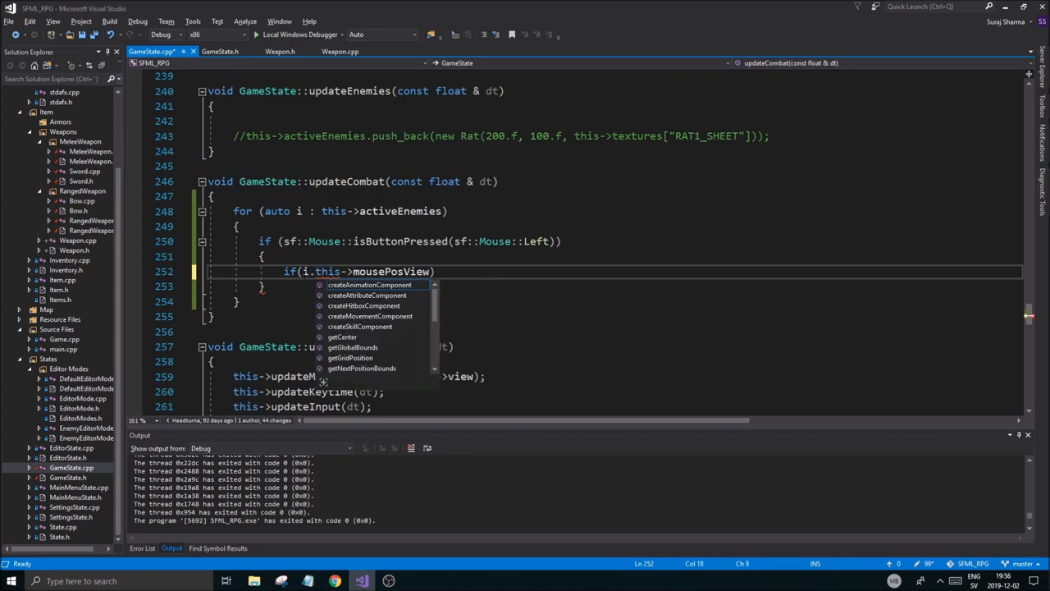
pyautogui.write('getGlobalBounds')
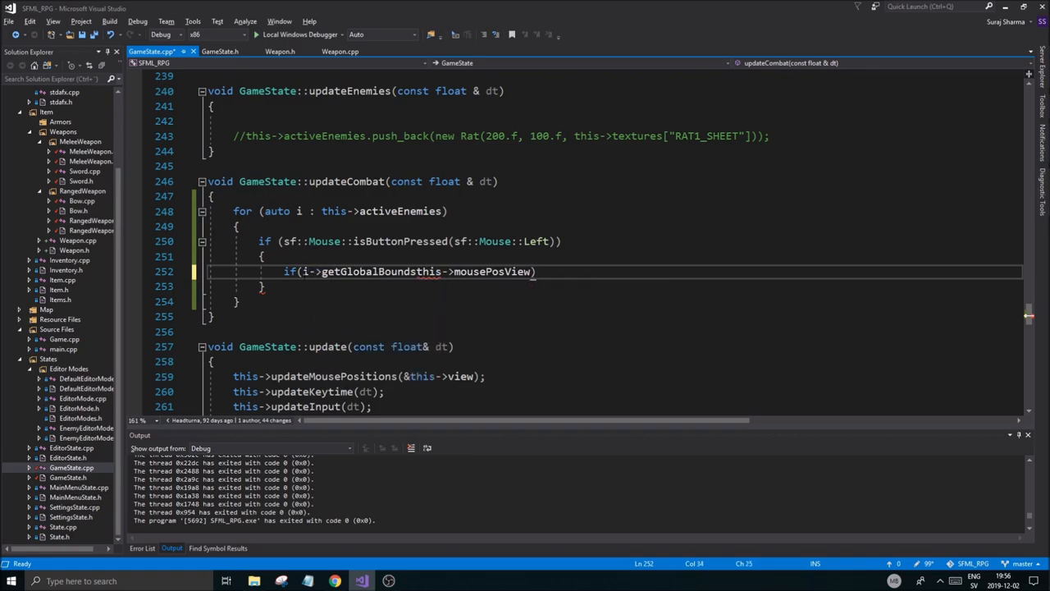
pyautogui.write('().contains(')
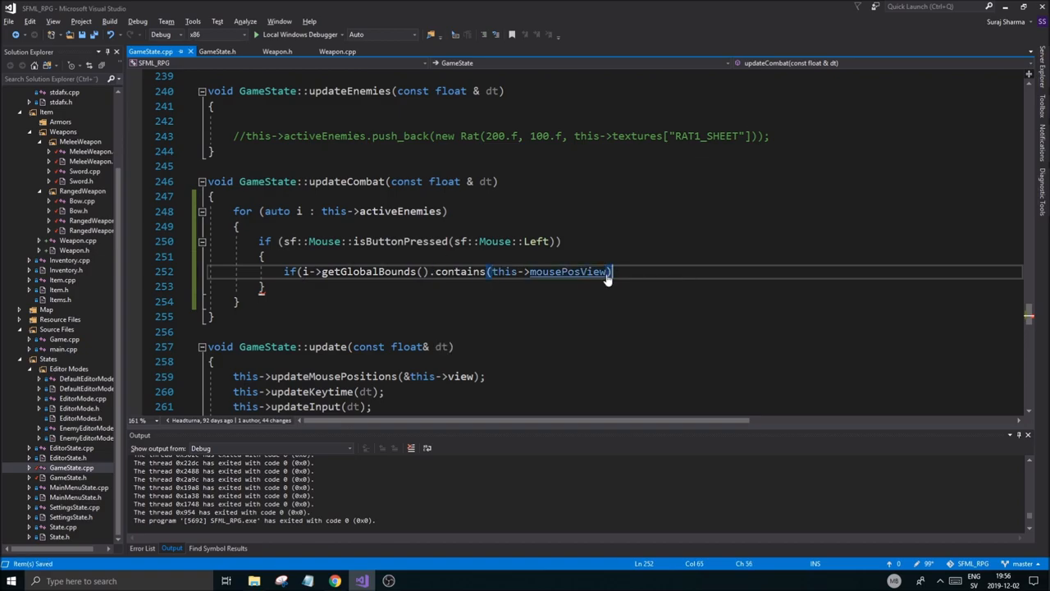
pyautogui.write(')')
pyautogui.write('{')
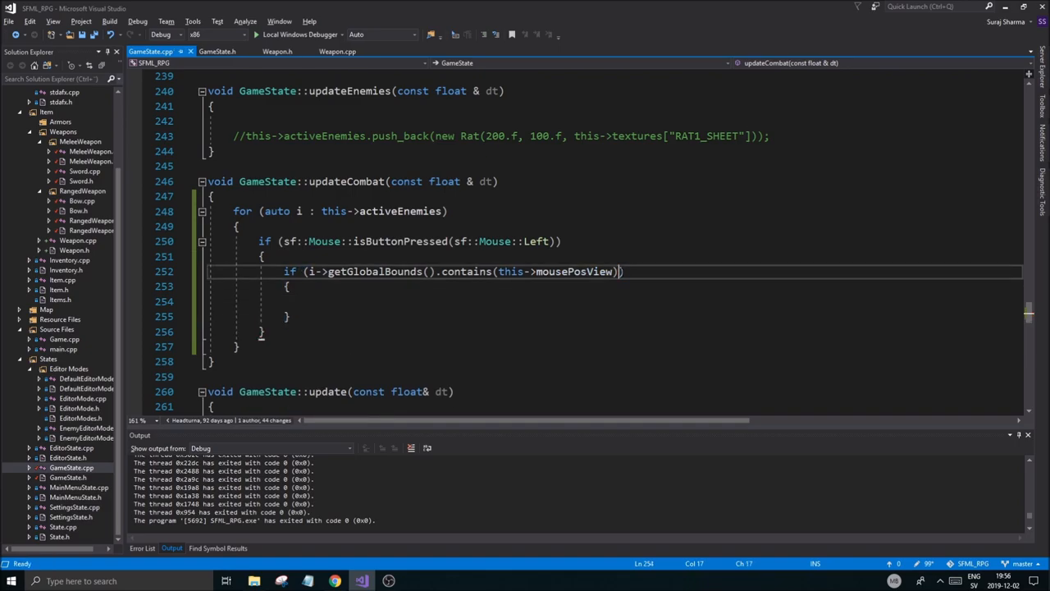
pyautogui.write('&&')
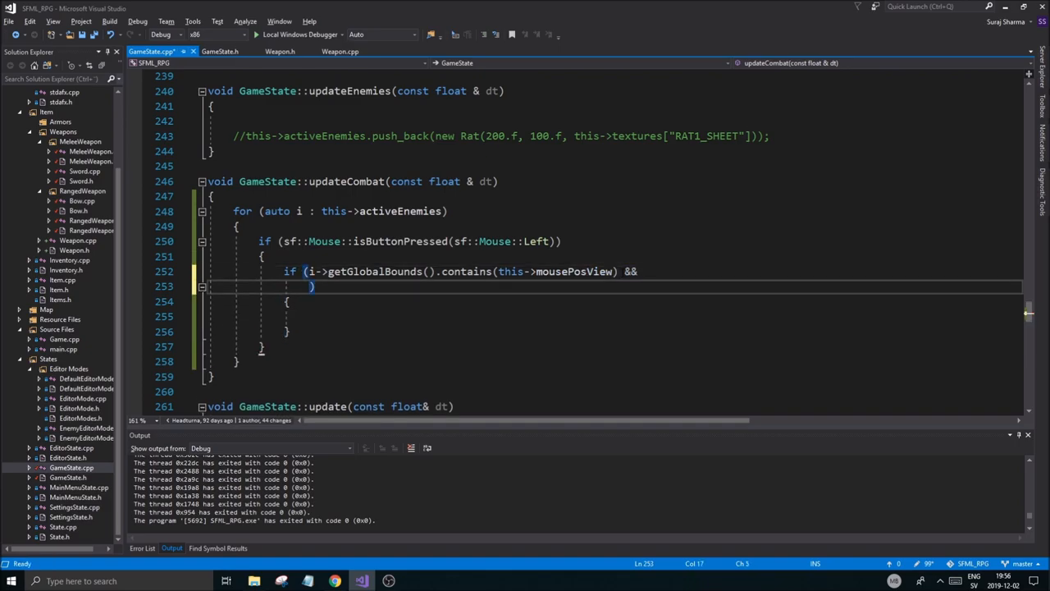
pyautogui.press('ctrl+s')
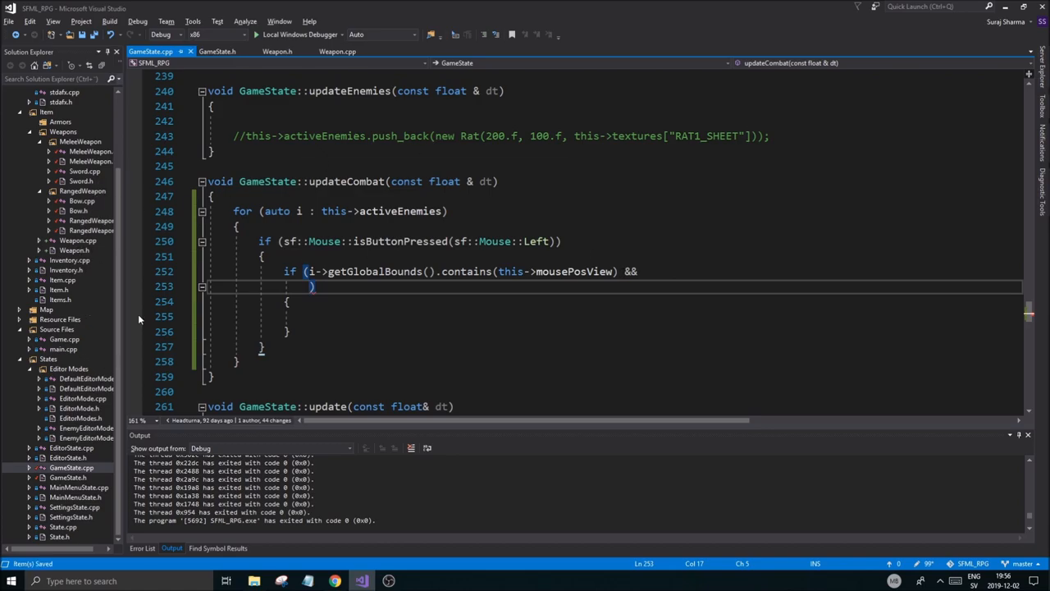
pyautogui.moveTo(108, 420)
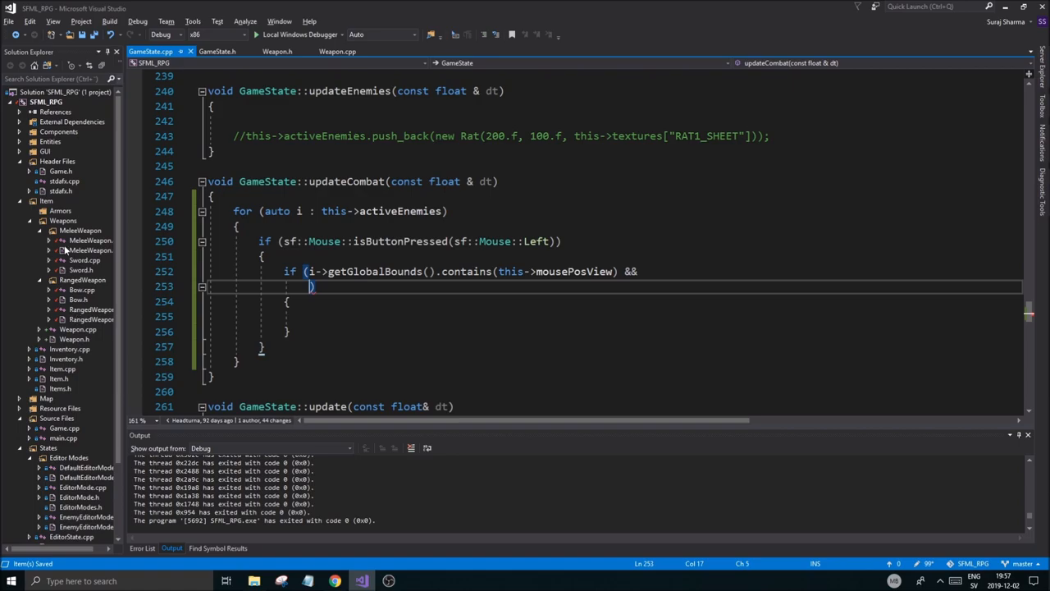
# In Player.h declare 'const Weapon* getWeapon() const;' with the other accessors
pyautogui.scroll(-3)
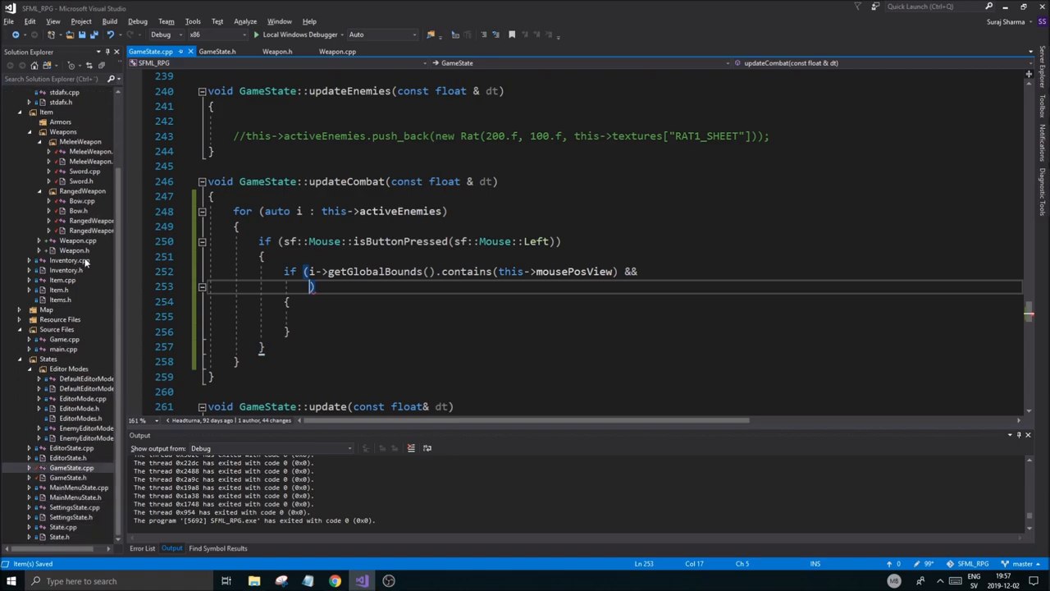
pyautogui.moveTo(97, 482)
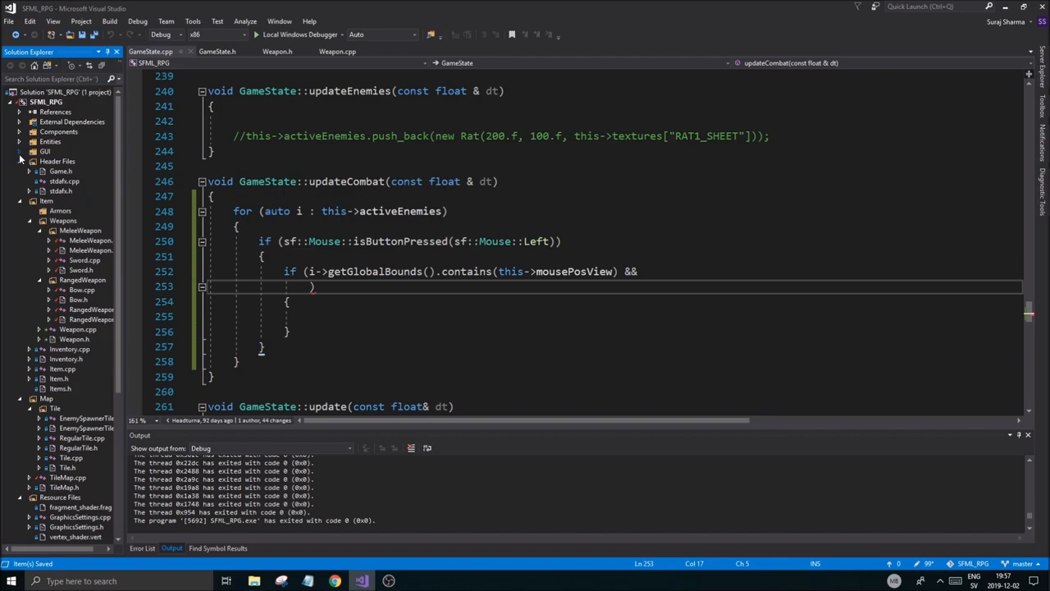
pyautogui.click(19, 142)
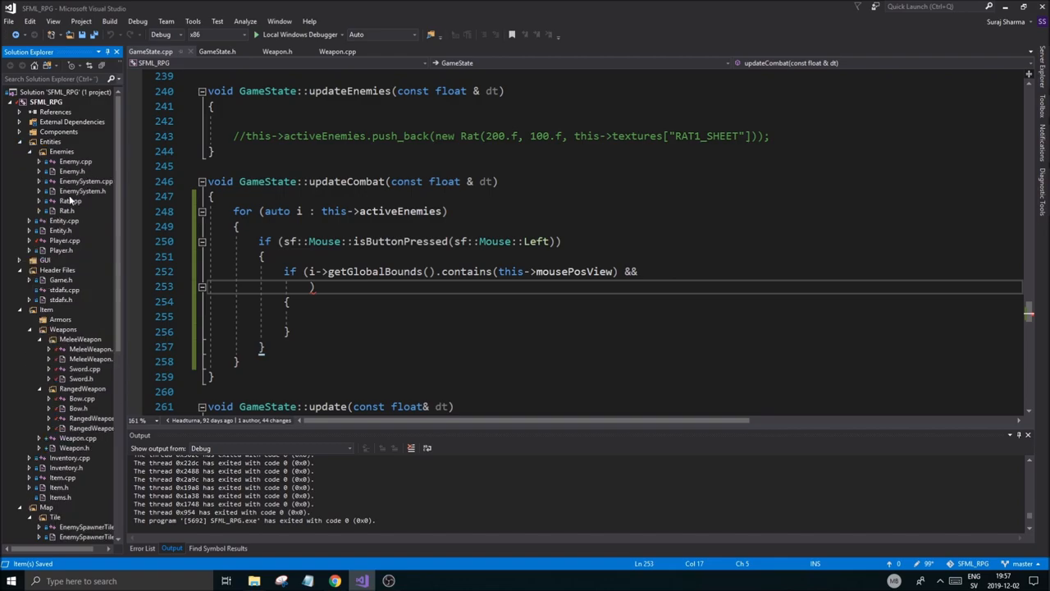
pyautogui.click(61, 239)
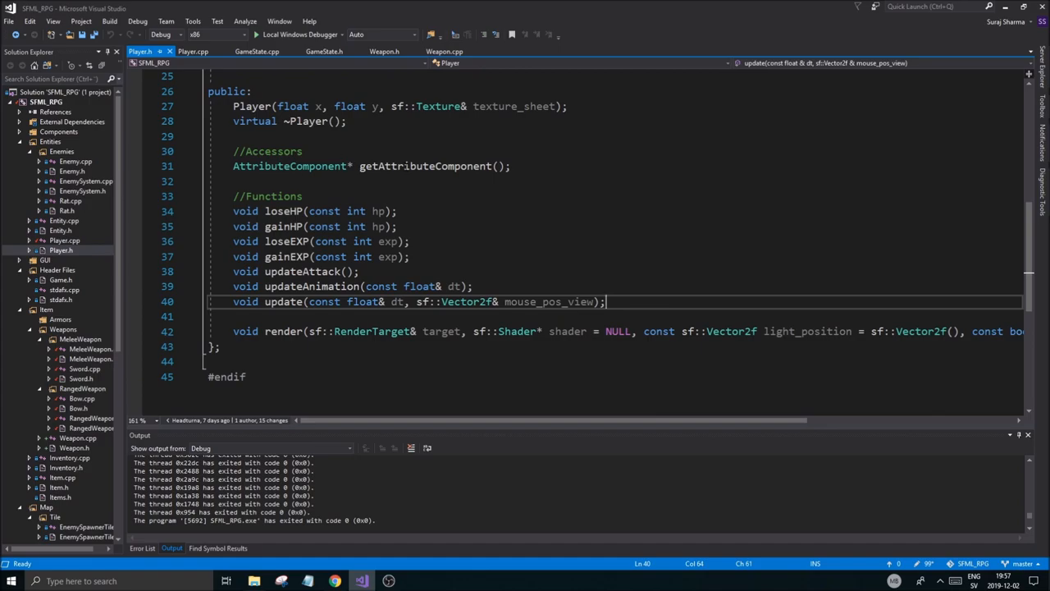
pyautogui.write('w')
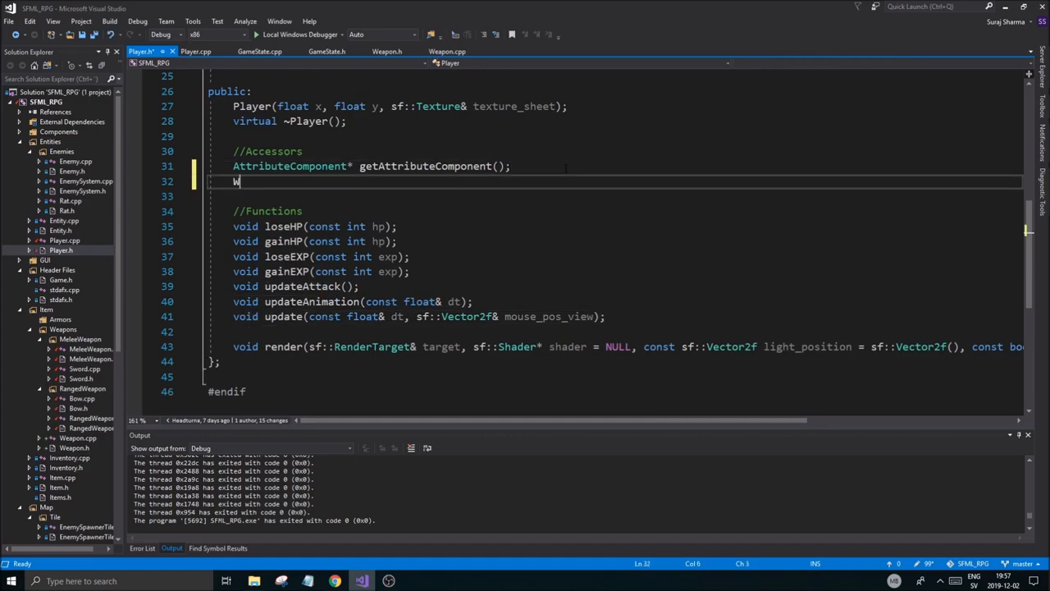
pyautogui.write('c')
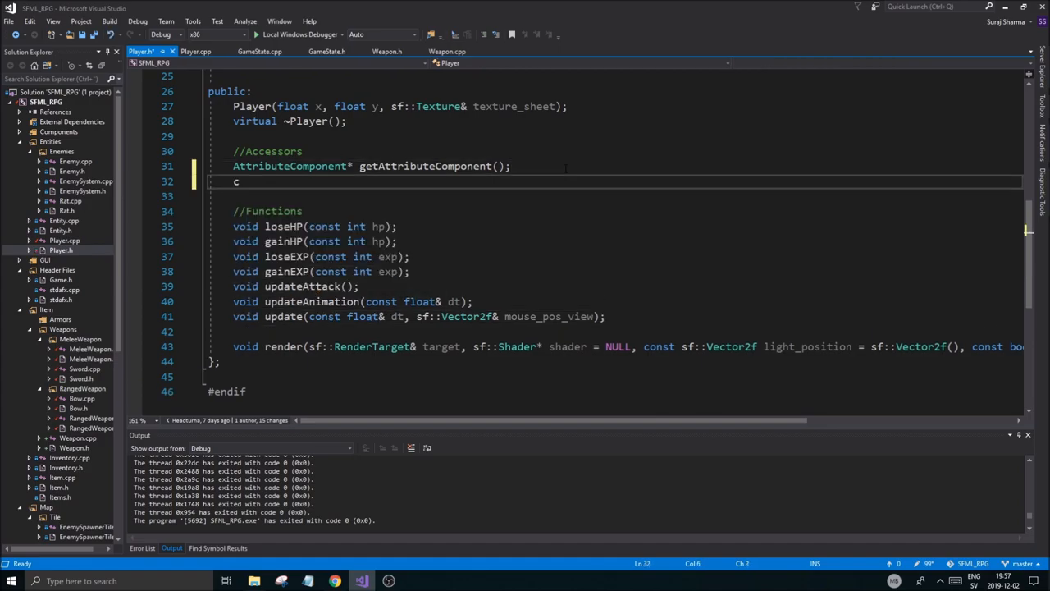
pyautogui.write('onst Weapon* getWeapon() co')
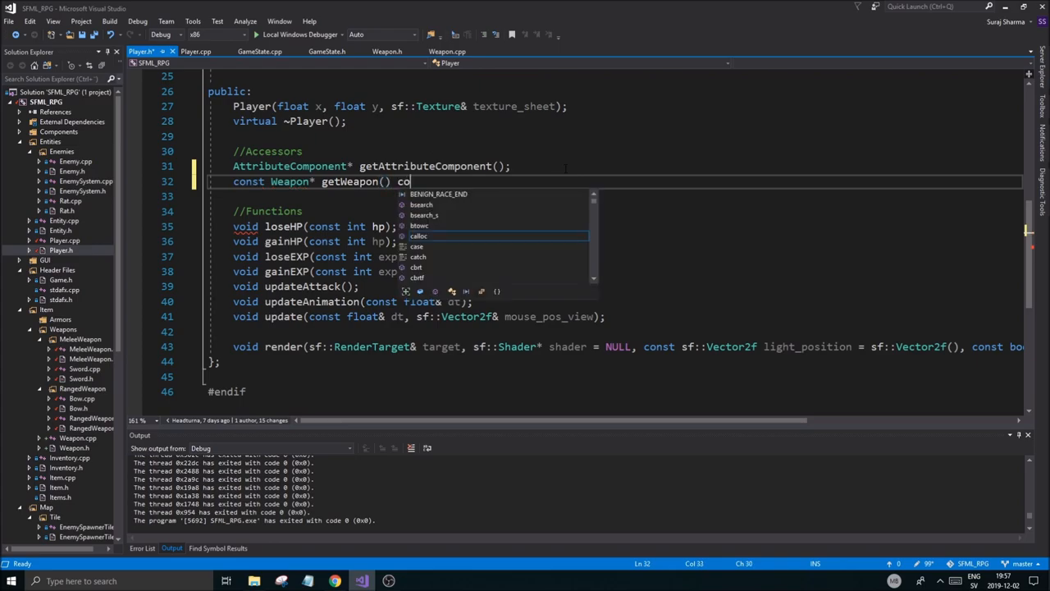
pyautogui.write('nst;')
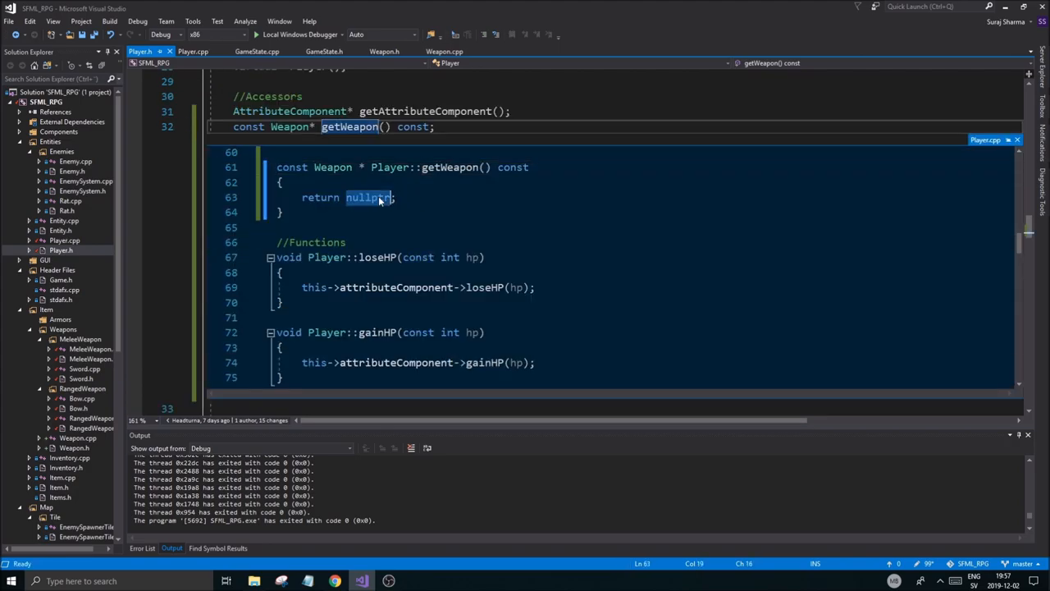
# Implement getWeapon in Player.cpp returning this->sword, then return to GameState.cpp
pyautogui.write('this->')
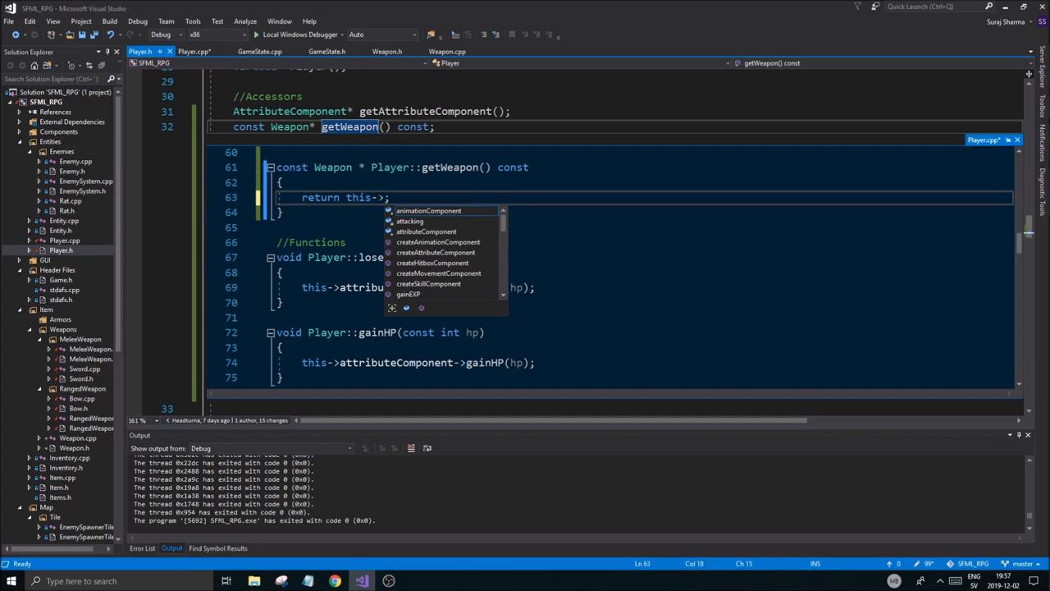
pyautogui.write('sword')
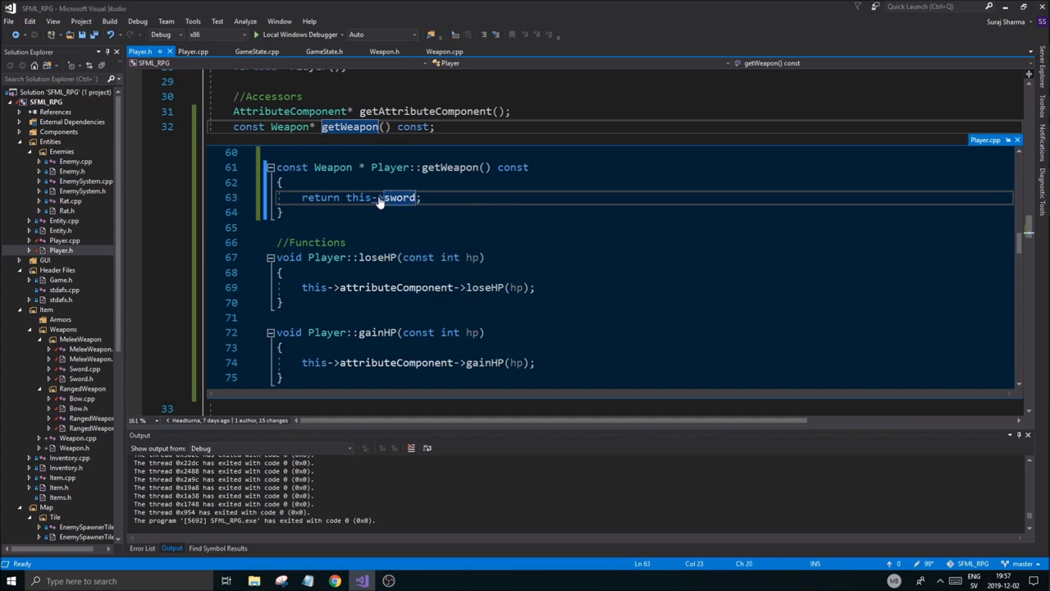
pyautogui.scroll(3)
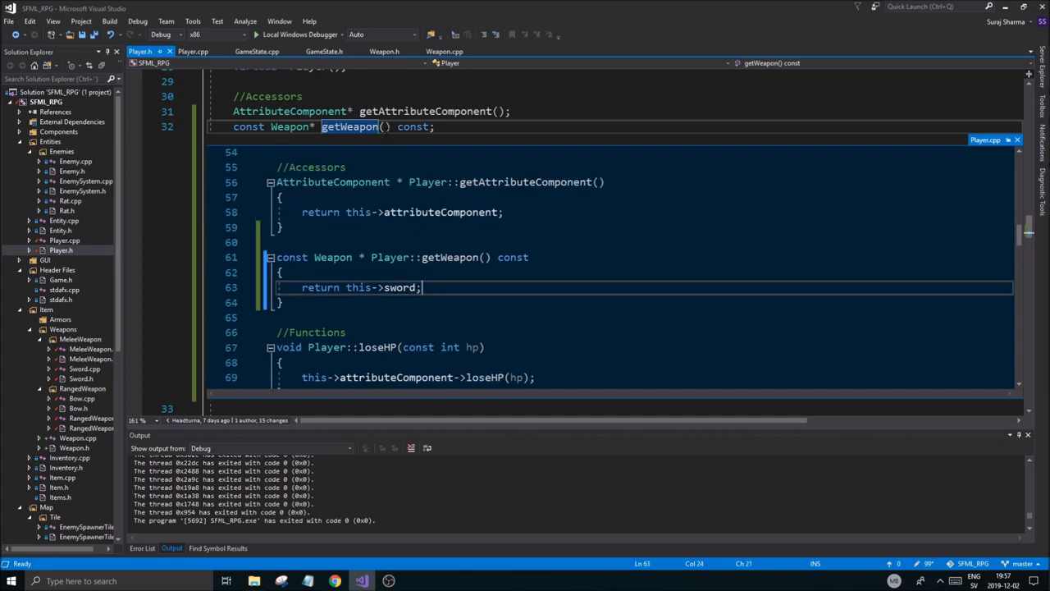
pyautogui.click(324, 51)
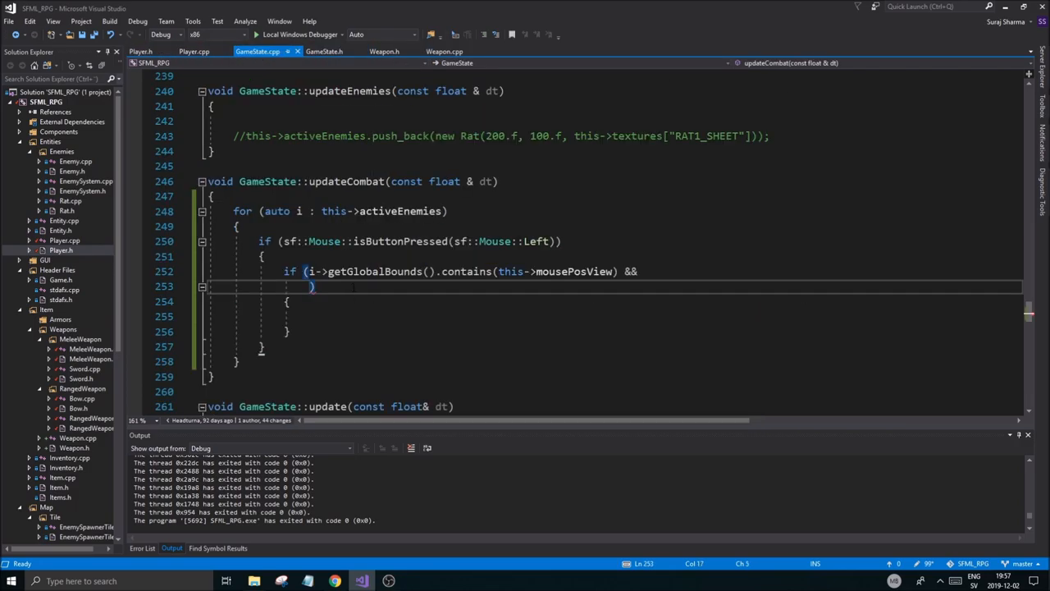
# Start the range condition with this->player->getWeapon()-> and this->player->getPosition()
pyautogui.write('this->playe')
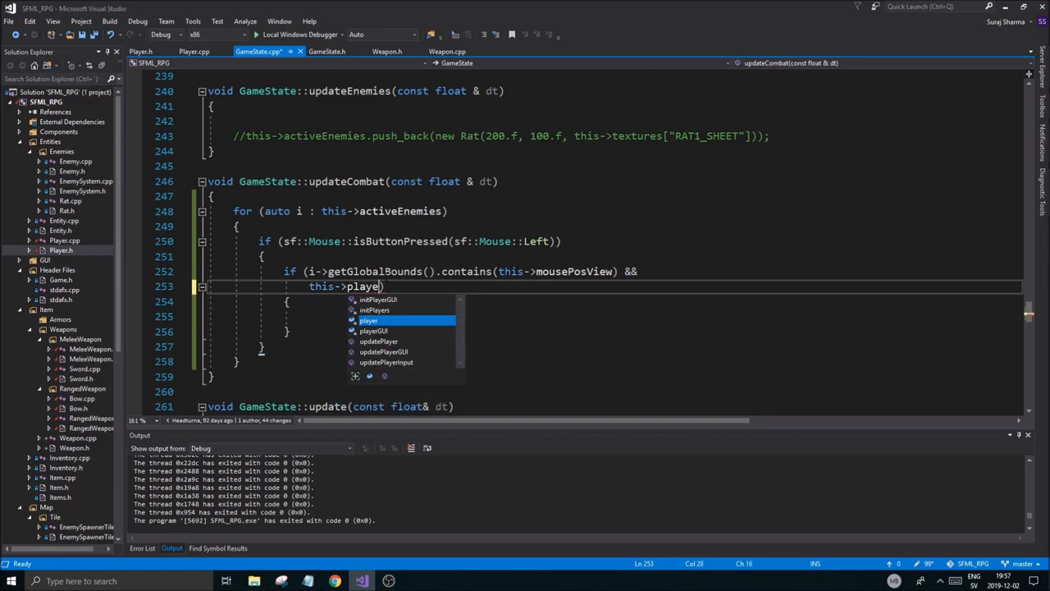
pyautogui.write('->get')
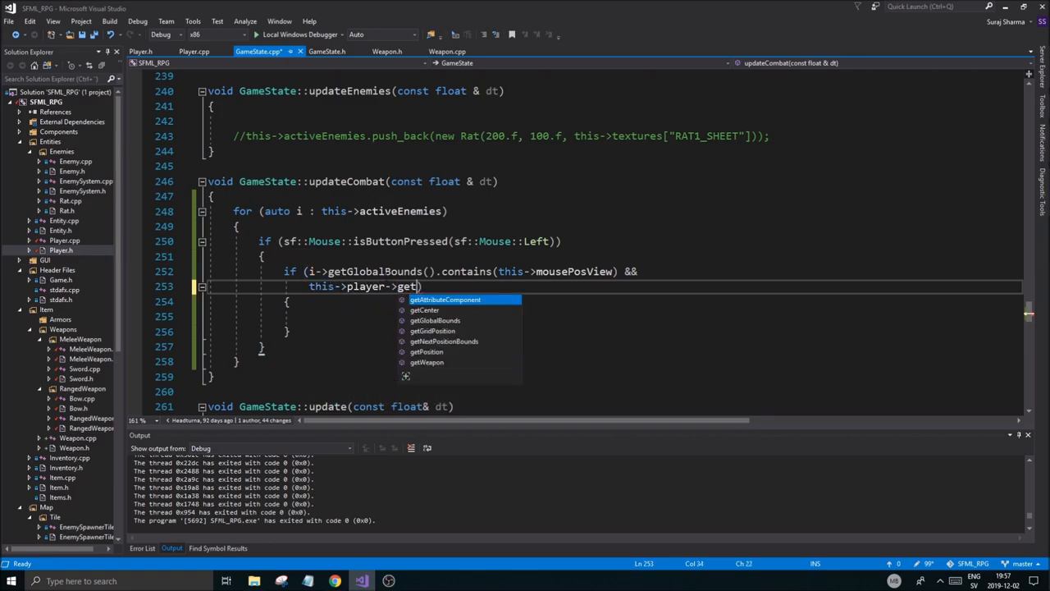
pyautogui.write('Weapon()->')
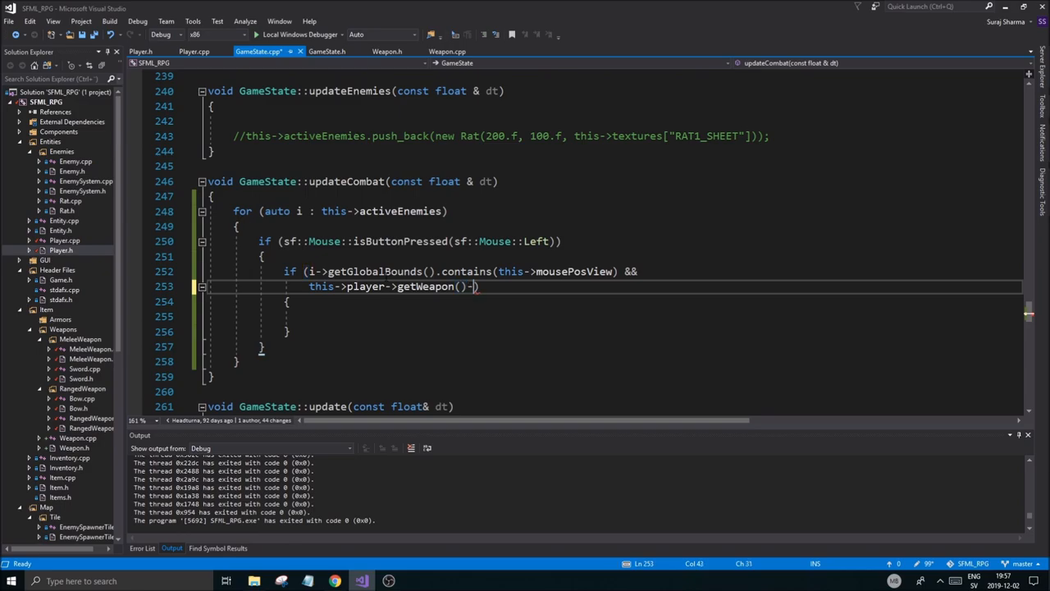
pyautogui.write('>getRange(')
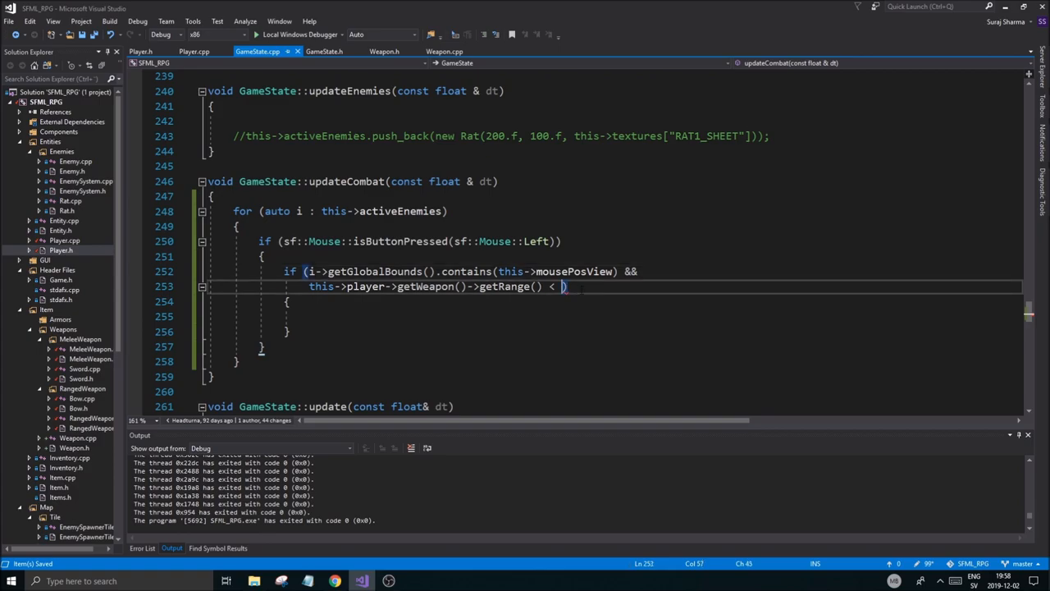
pyautogui.write('this->')
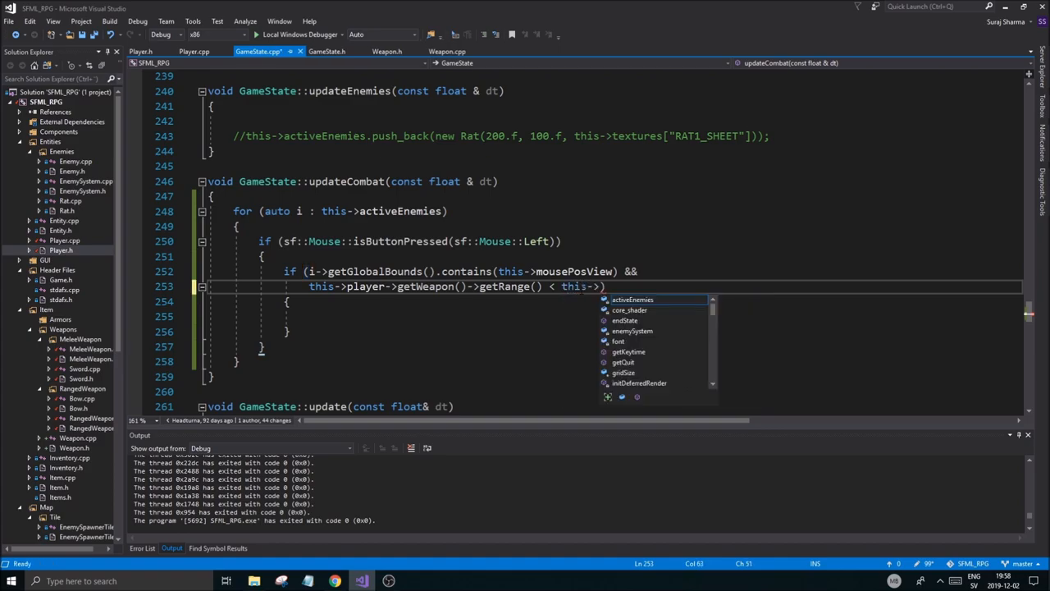
pyautogui.write('PL')
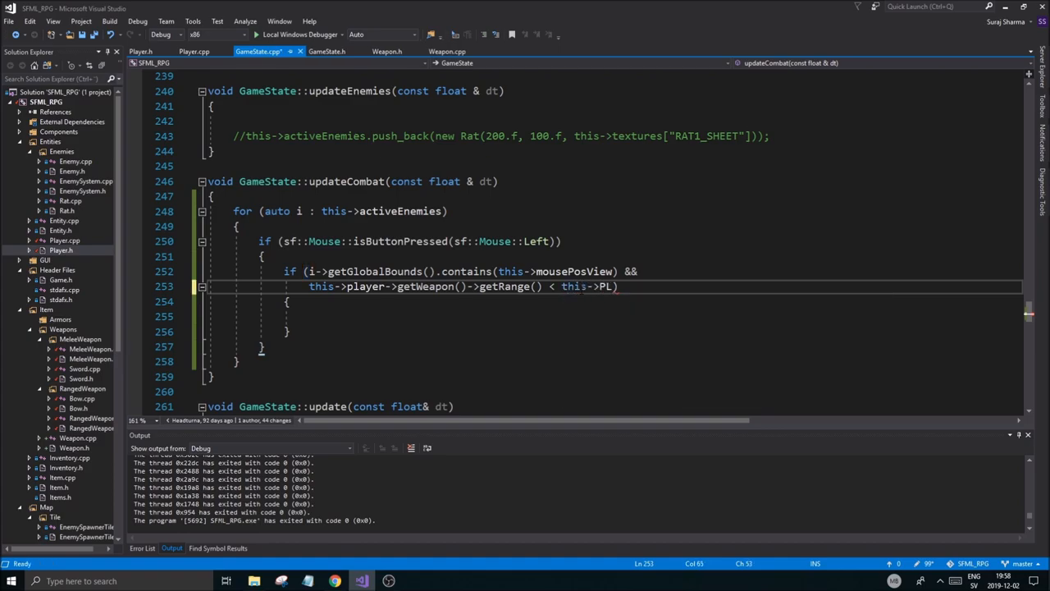
pyautogui.write('layer.')
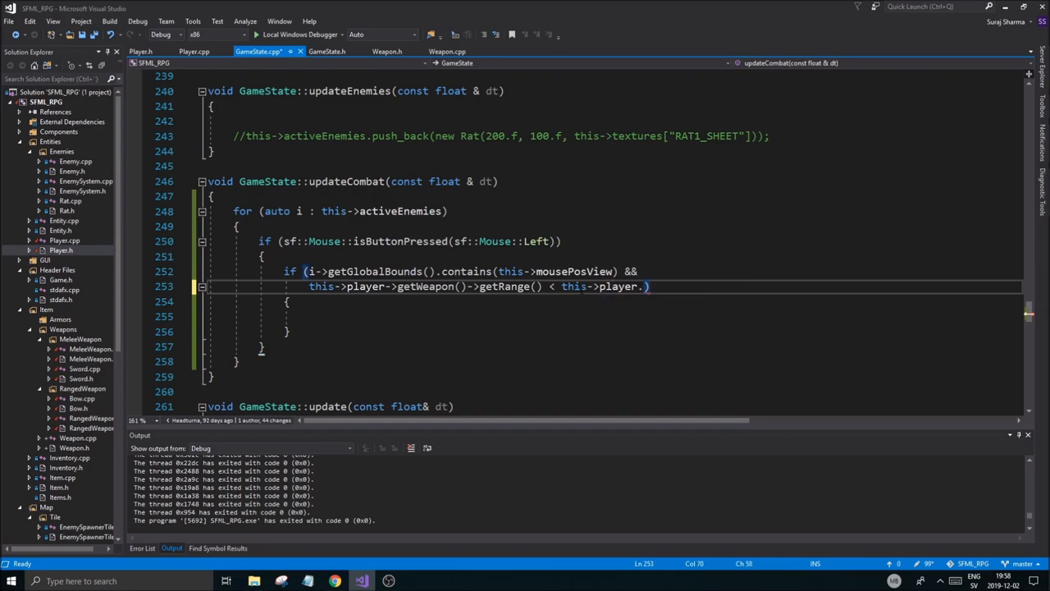
# Rearrange to 'std::abs(player x - enemy x) < this->player->getWeapon()->getRange()'
pyautogui.write('->getPosition()')
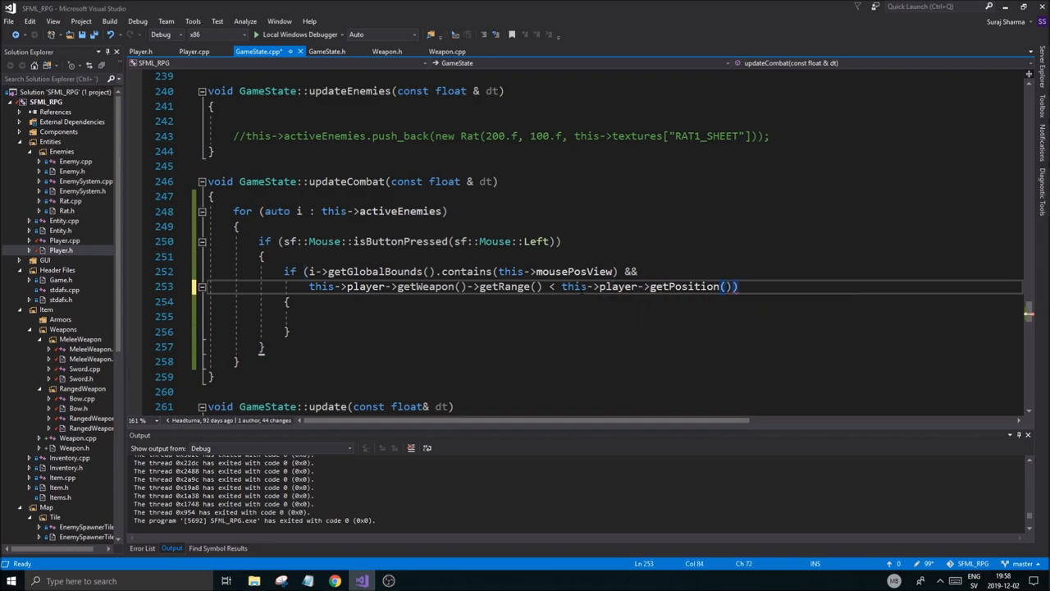
pyautogui.write('.x')
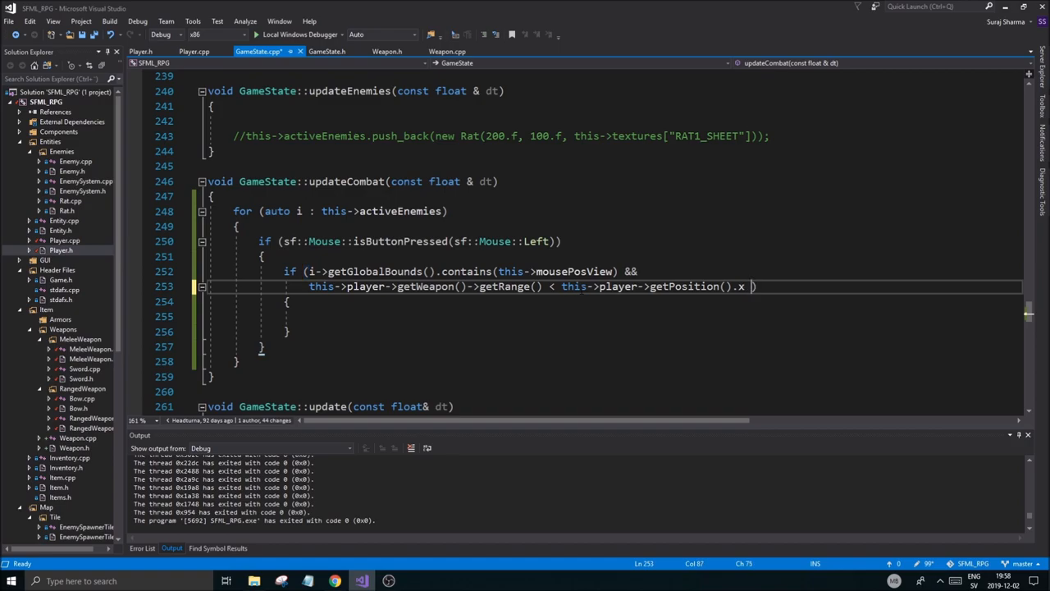
pyautogui.write('-')
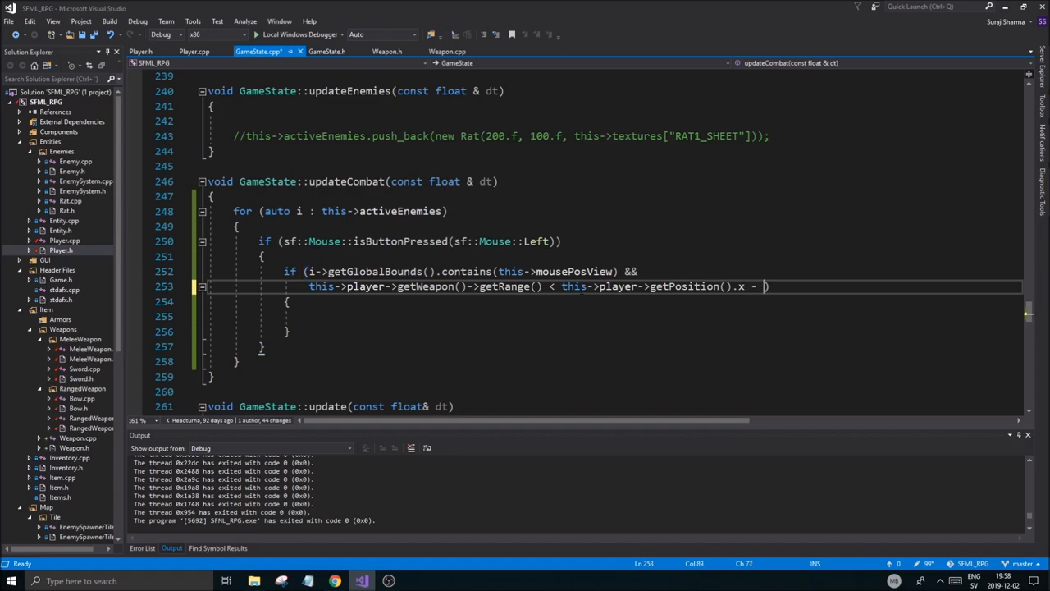
pyautogui.write('t')
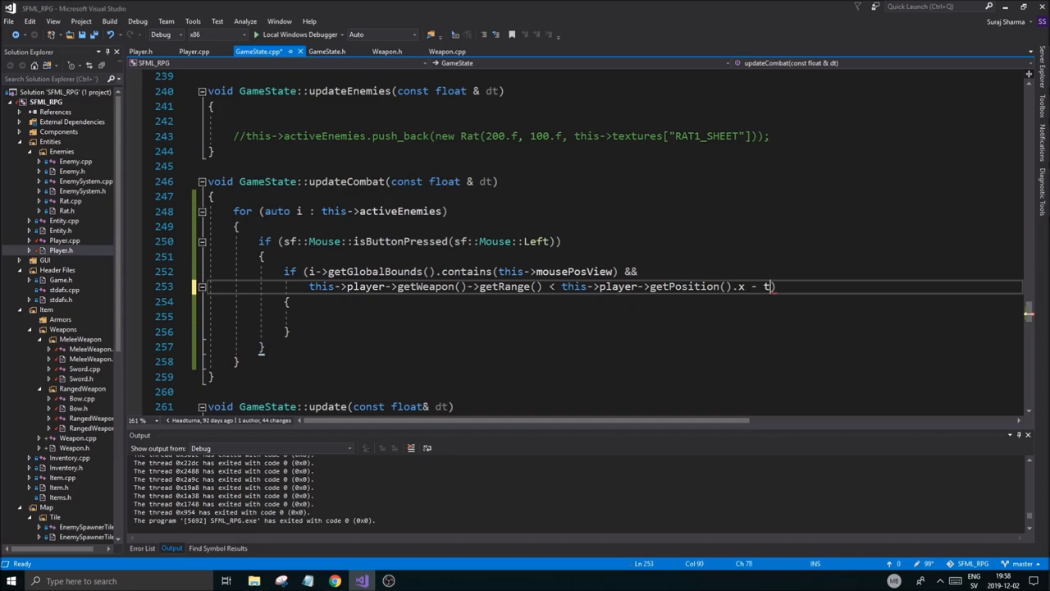
pyautogui.write('.get')
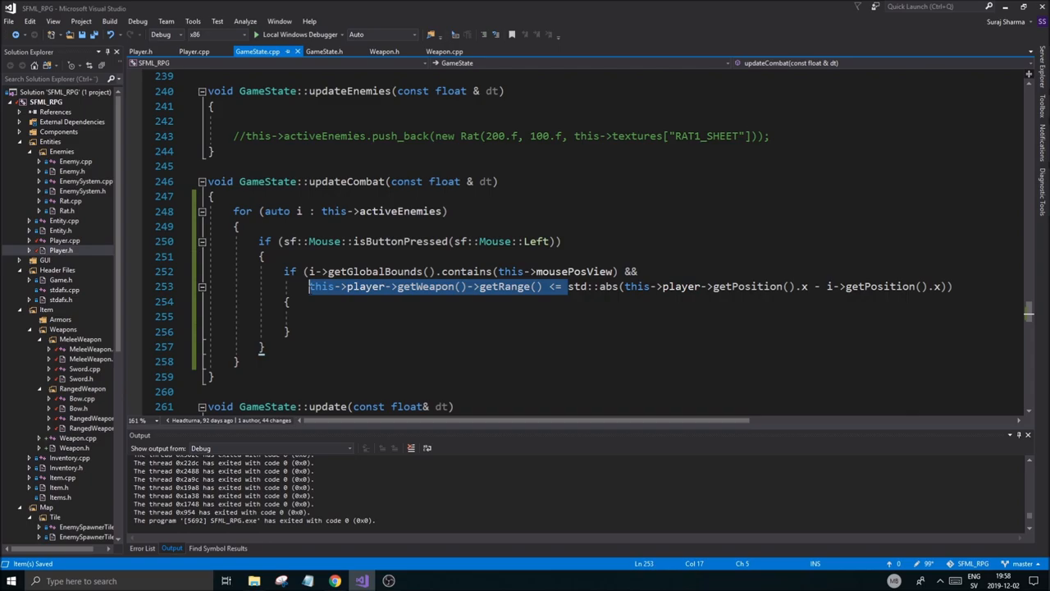
pyautogui.press('Delete')
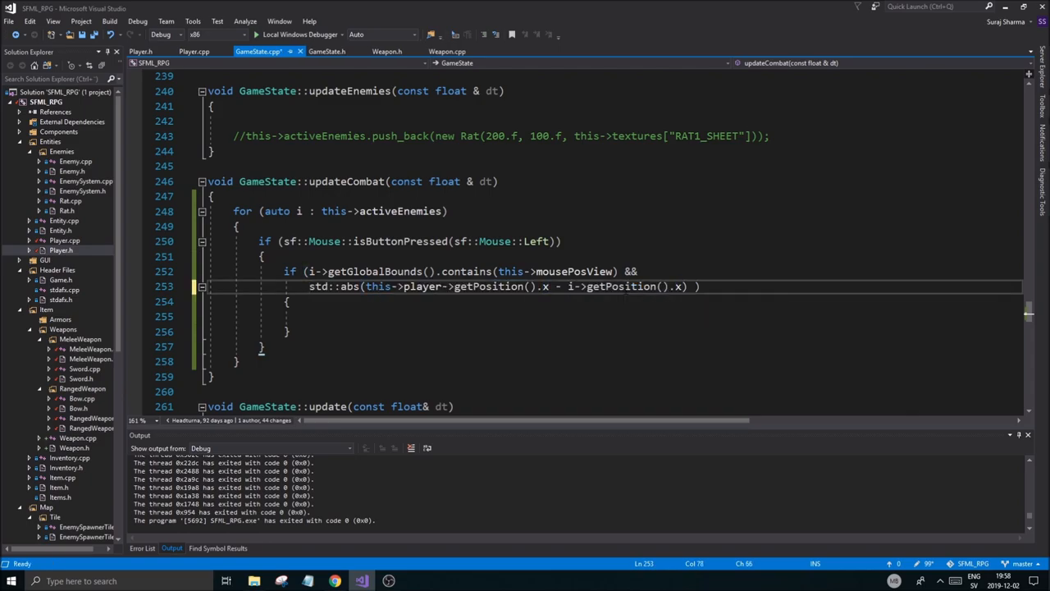
pyautogui.write('<')
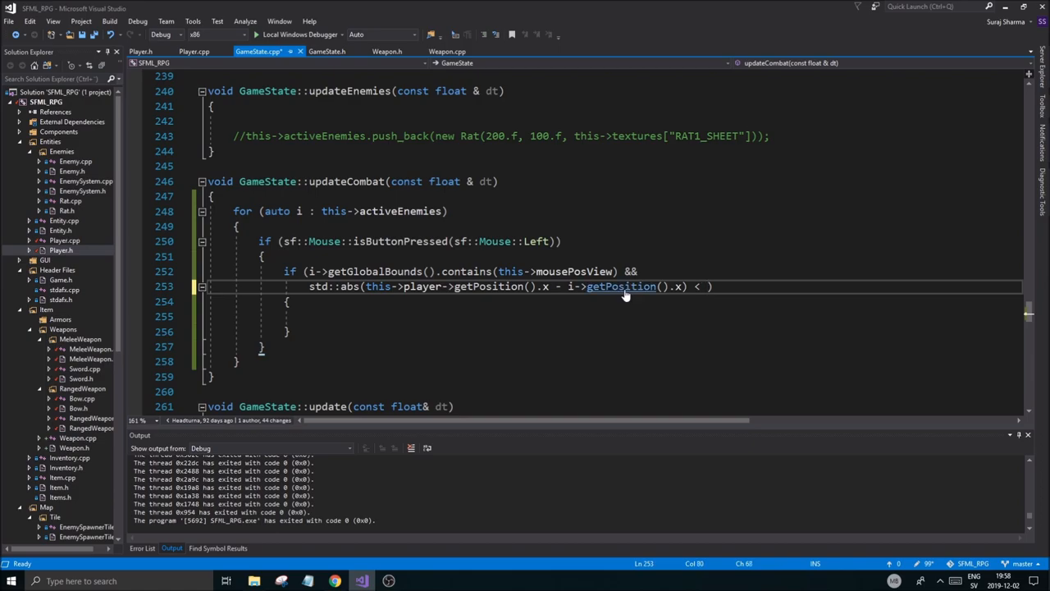
pyautogui.write('this->player->getWeapon()->getRange())')
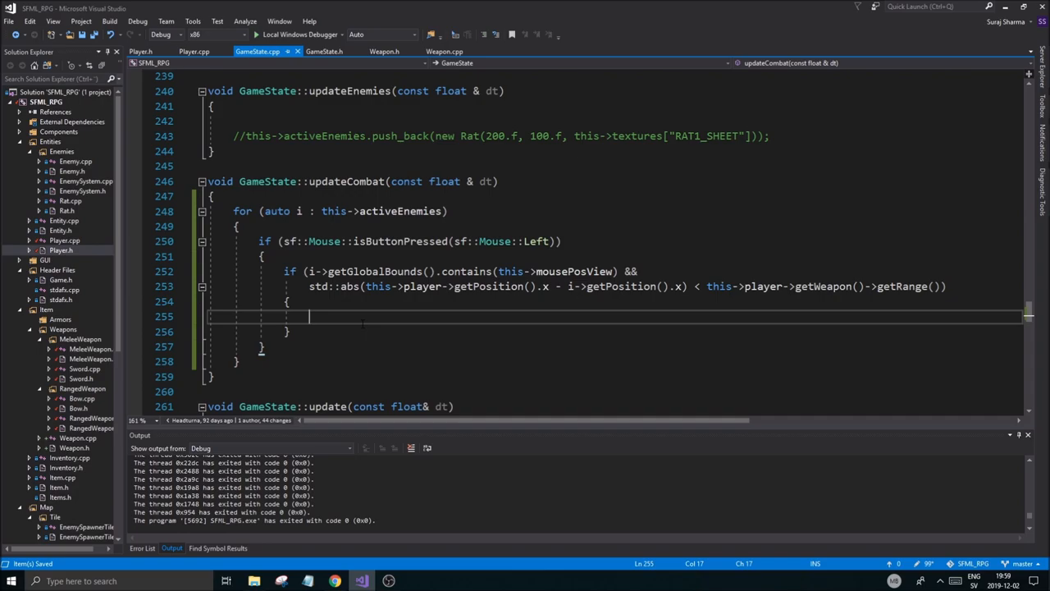
# Print std::cout << "Hit!" << "\n"; inside the range-check if block
pyautogui.write('std:')
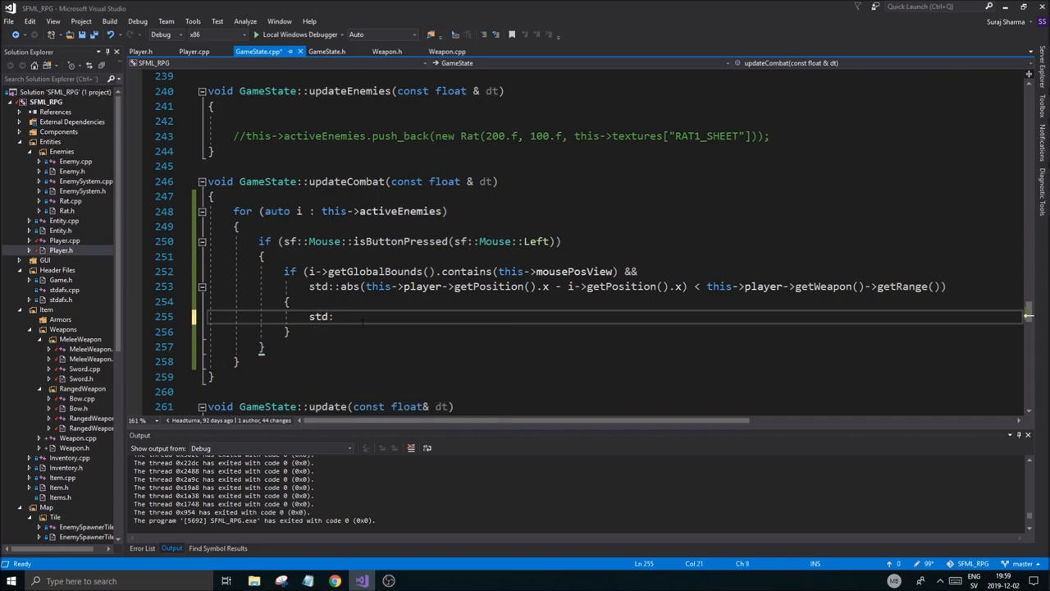
pyautogui.write(':cout << "Ar"')
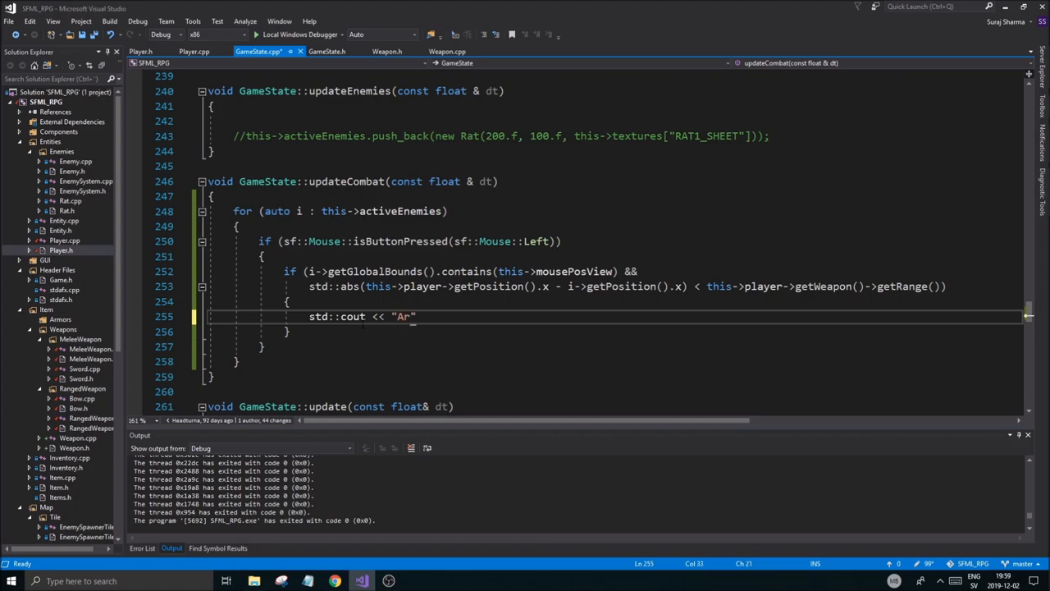
pyautogui.write('Hit!')
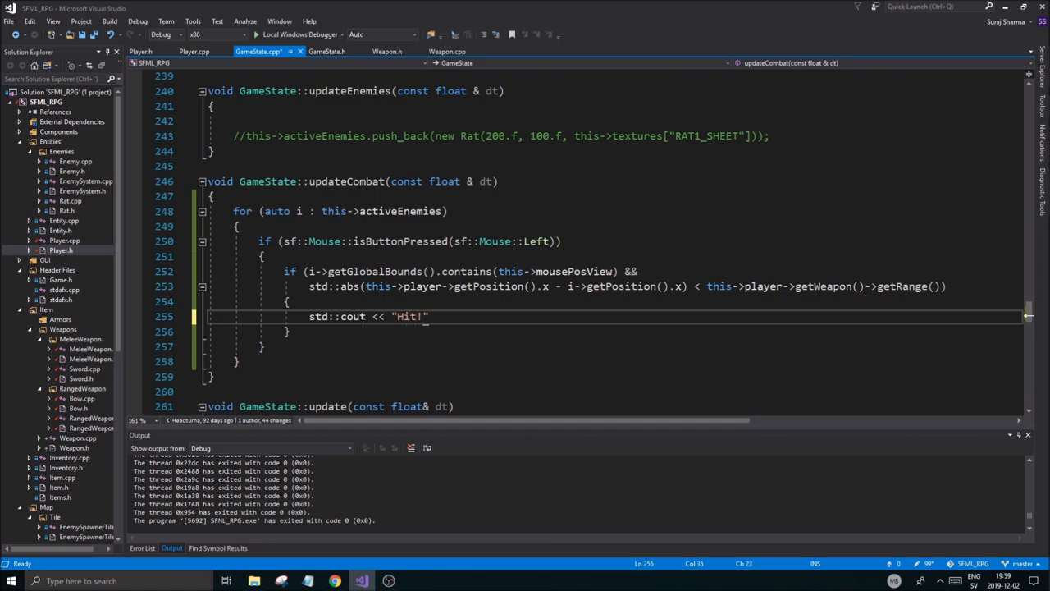
pyautogui.write('<< "\\n"')
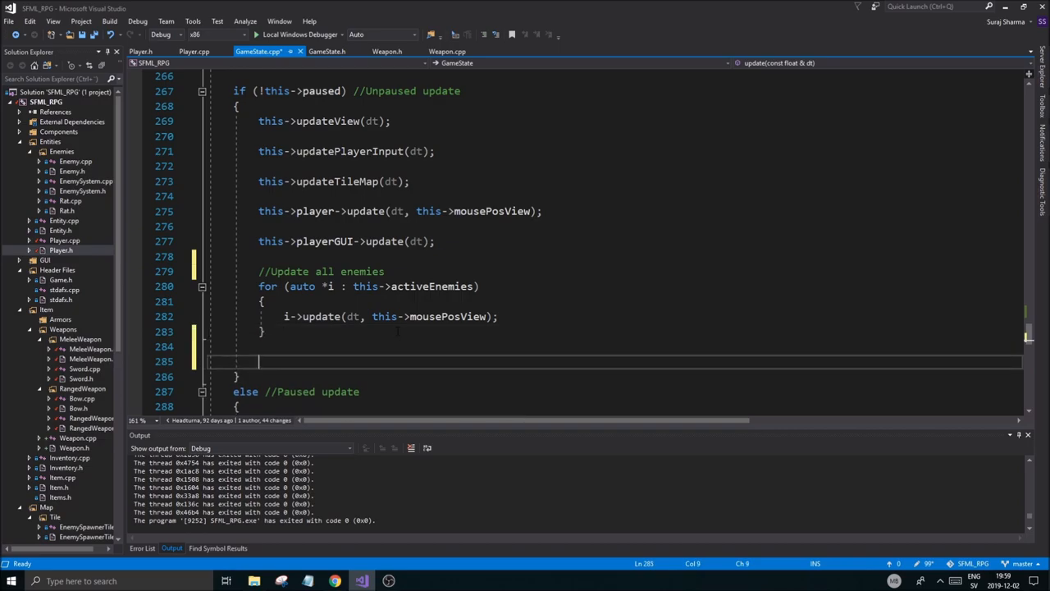
# Call this->updateCombat(dt); in GameState::update after the enemy loop
pyautogui.write('this-')
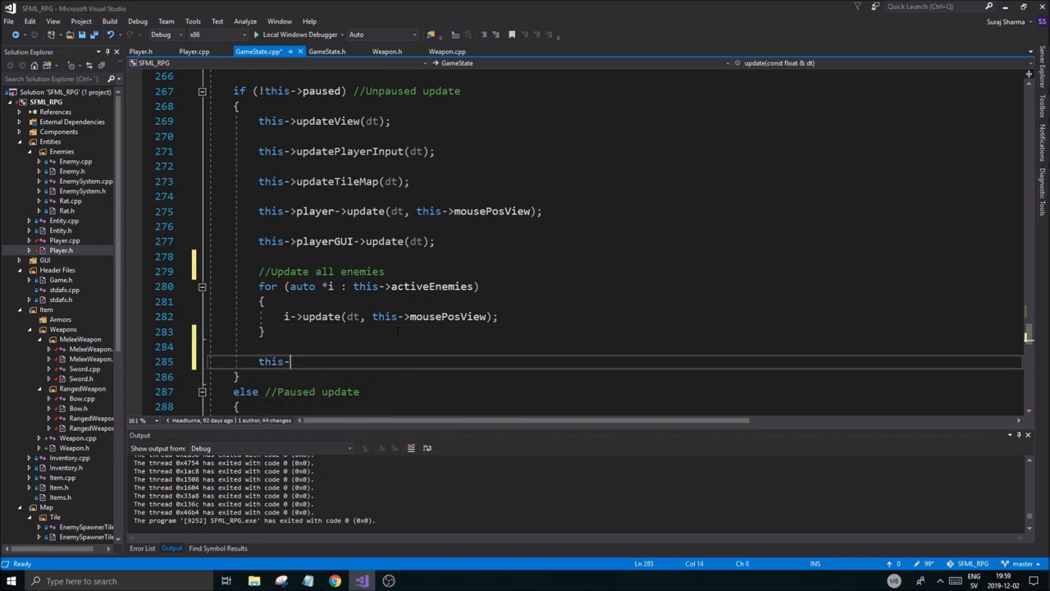
pyautogui.write('updateCombat()')
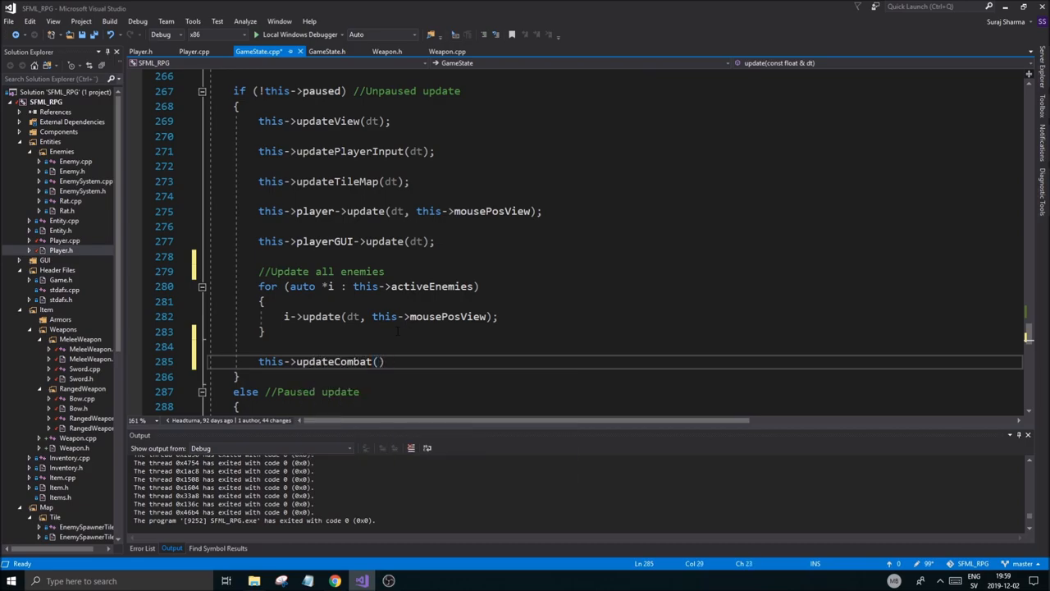
pyautogui.write('dt')
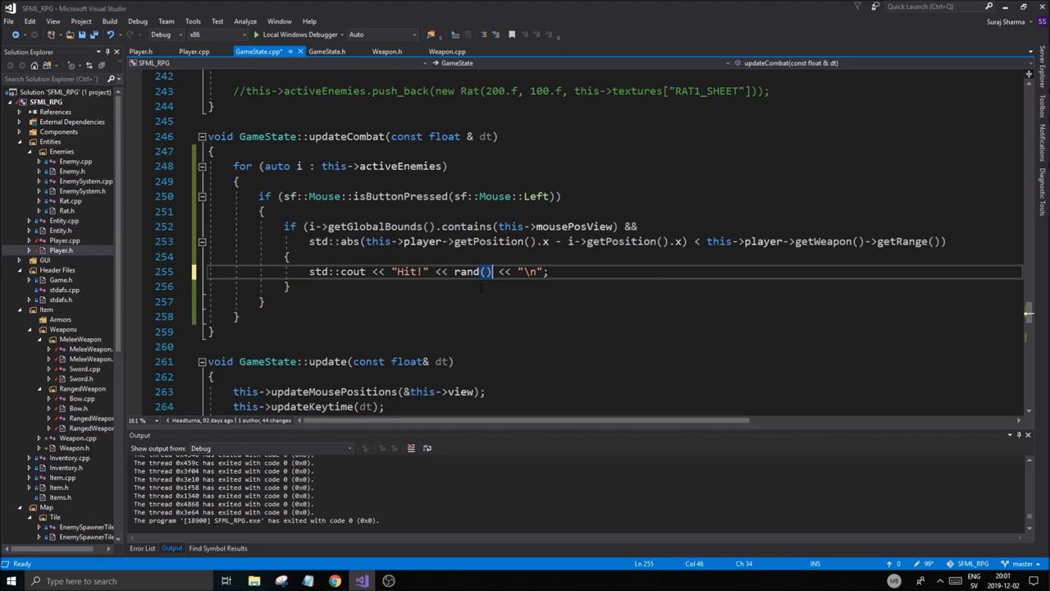
# Append rand()%29 to the Hit! message, run the game to see Hit output, then stop debugging
pyautogui.write('%29')
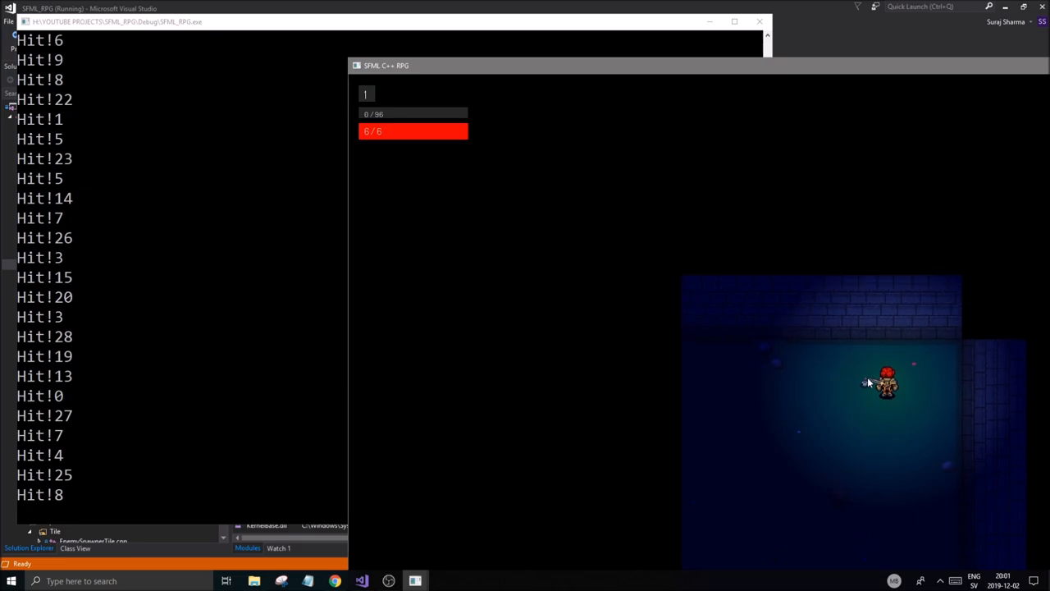
pyautogui.press('Escape')
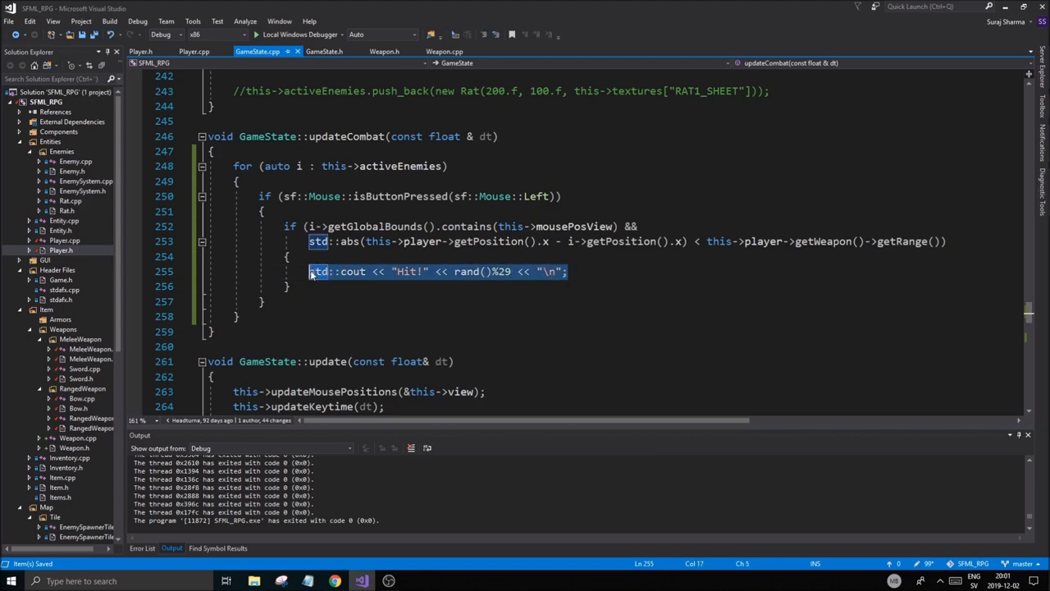
# Add the '//Get to this!!!' reminder comment above the Hit! print in updateCombat
pyautogui.write('//Ge')
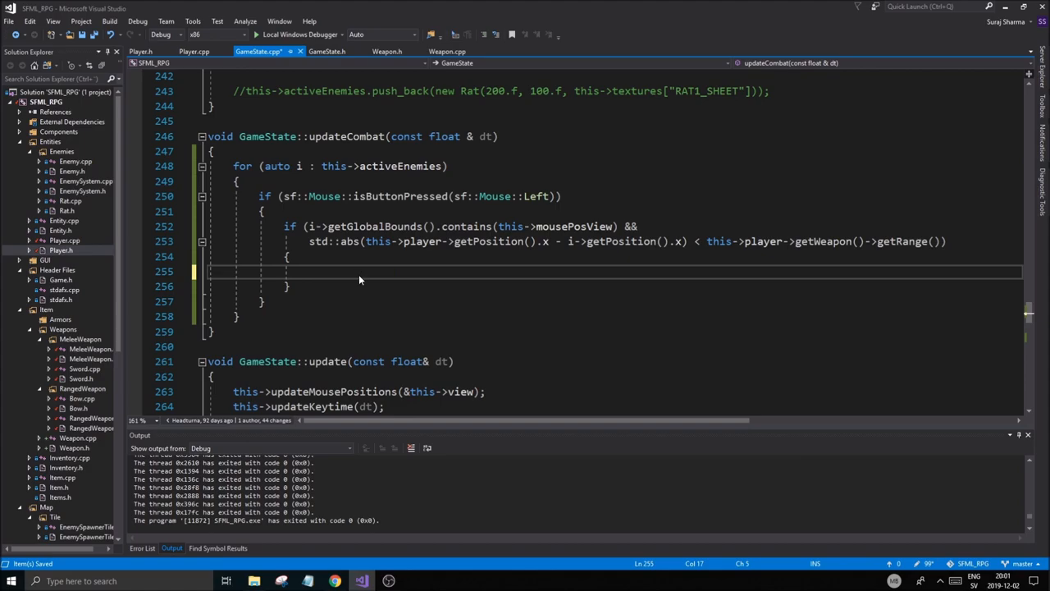
pyautogui.write('//Get to this!!!!')
pyautogui.write('std::cout << "Hit!" << rand()%29 << "\\n";')
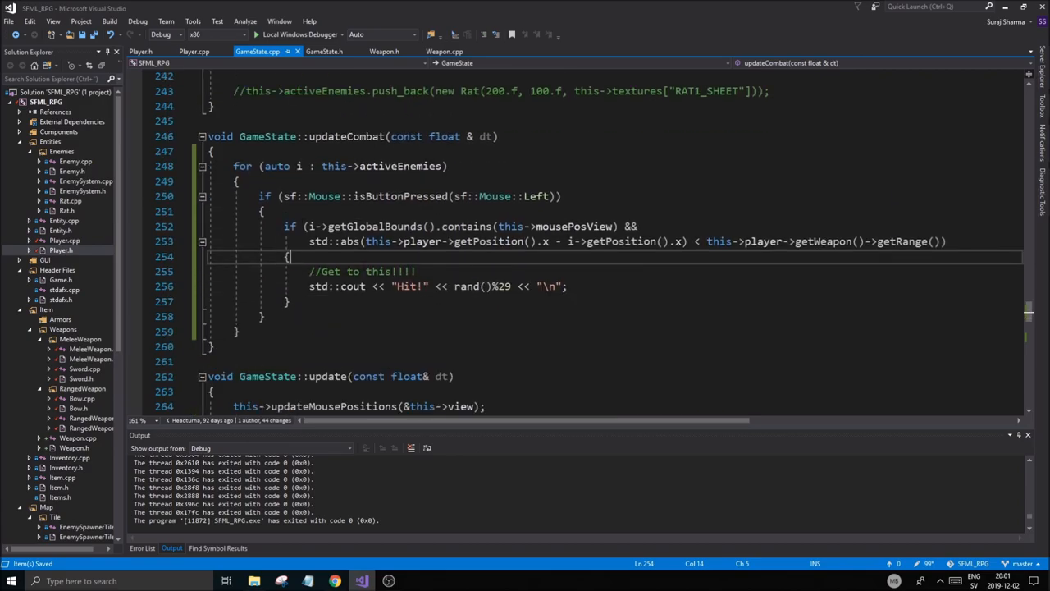
pyautogui.scroll(-3)
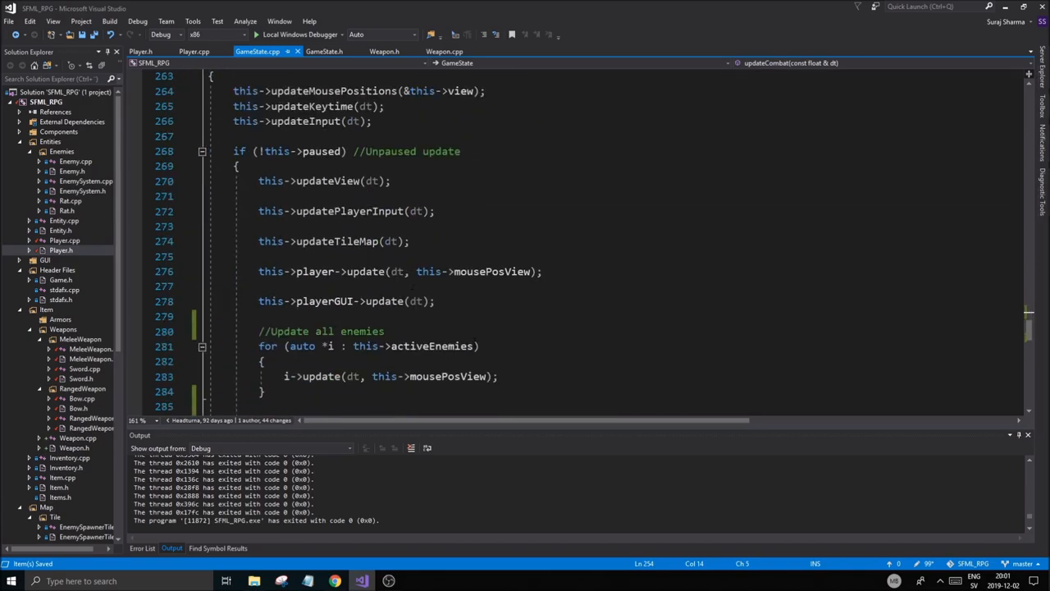